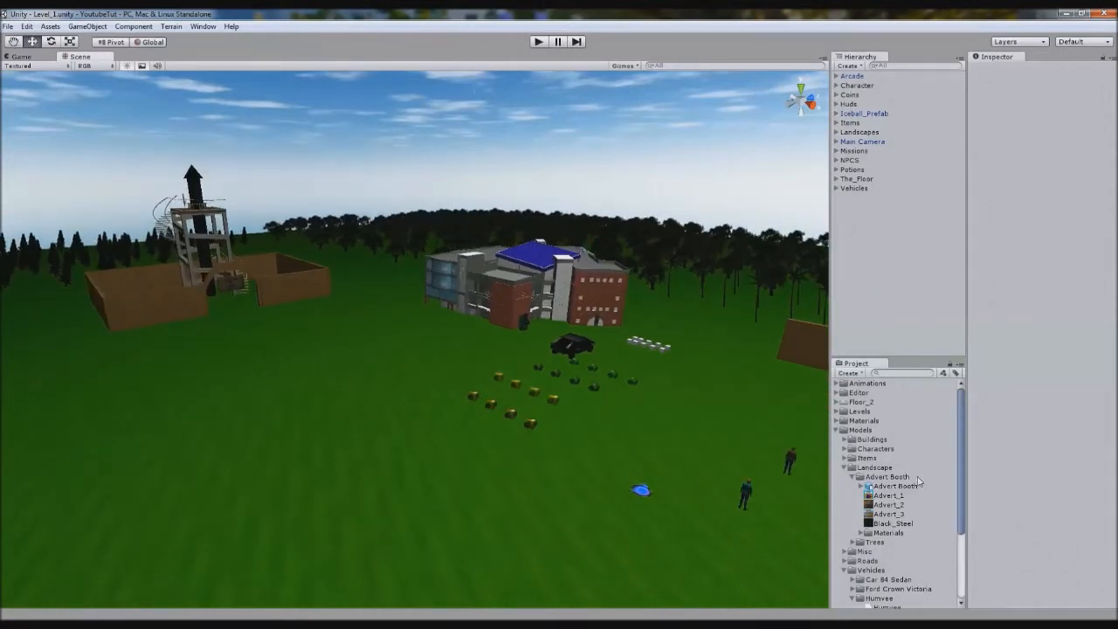
# Add the Advert Booth model from the landscape models into the level scene
pyautogui.click(895, 486)
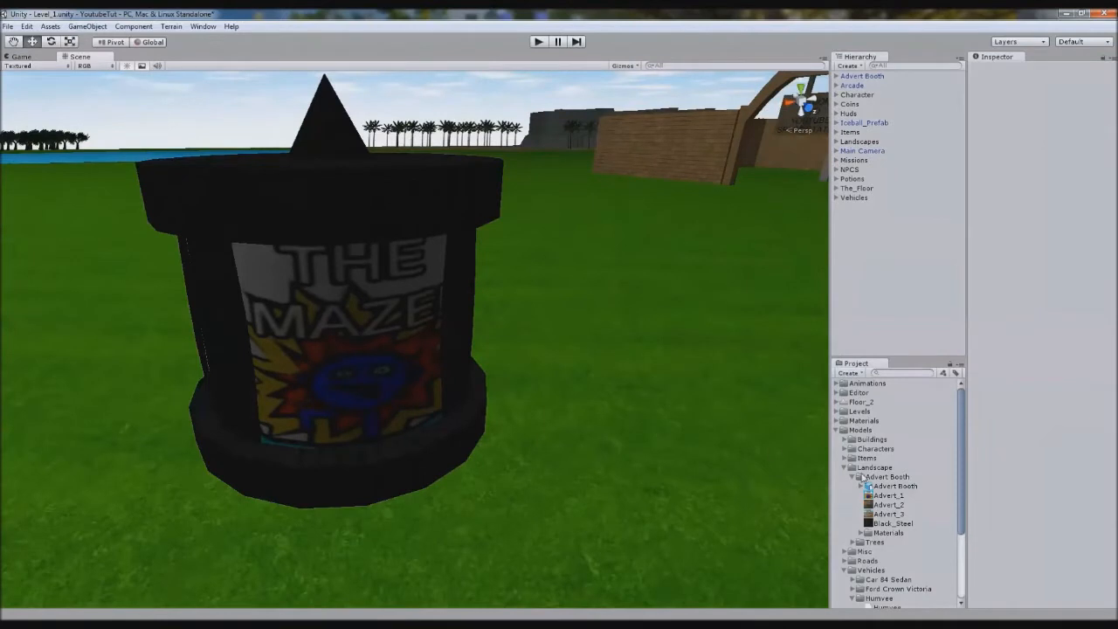
pyautogui.click(888, 503)
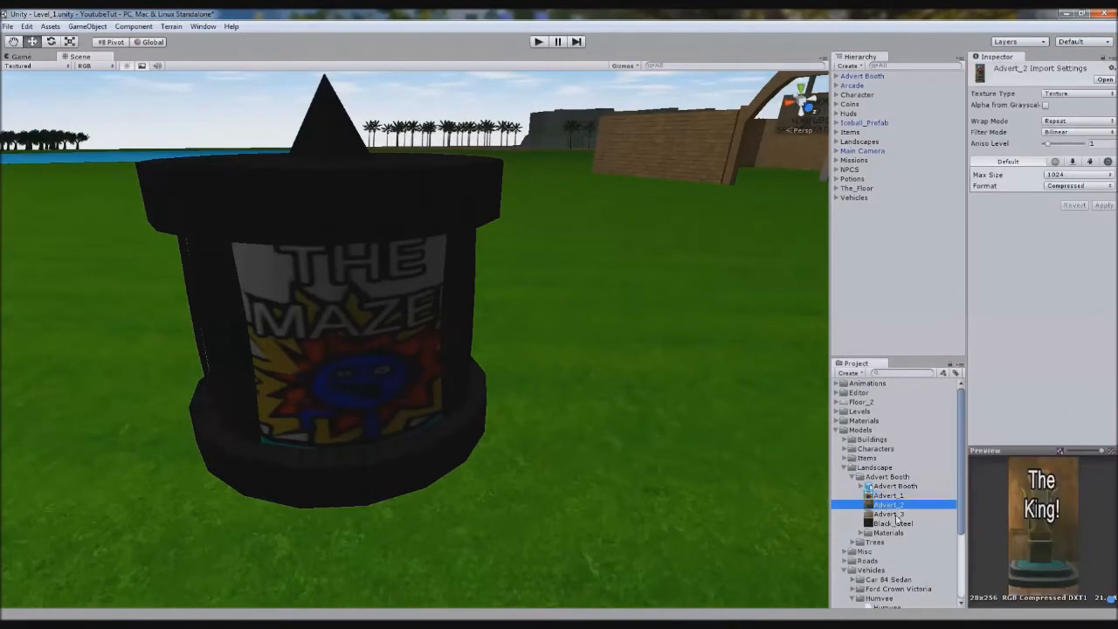
pyautogui.click(888, 513)
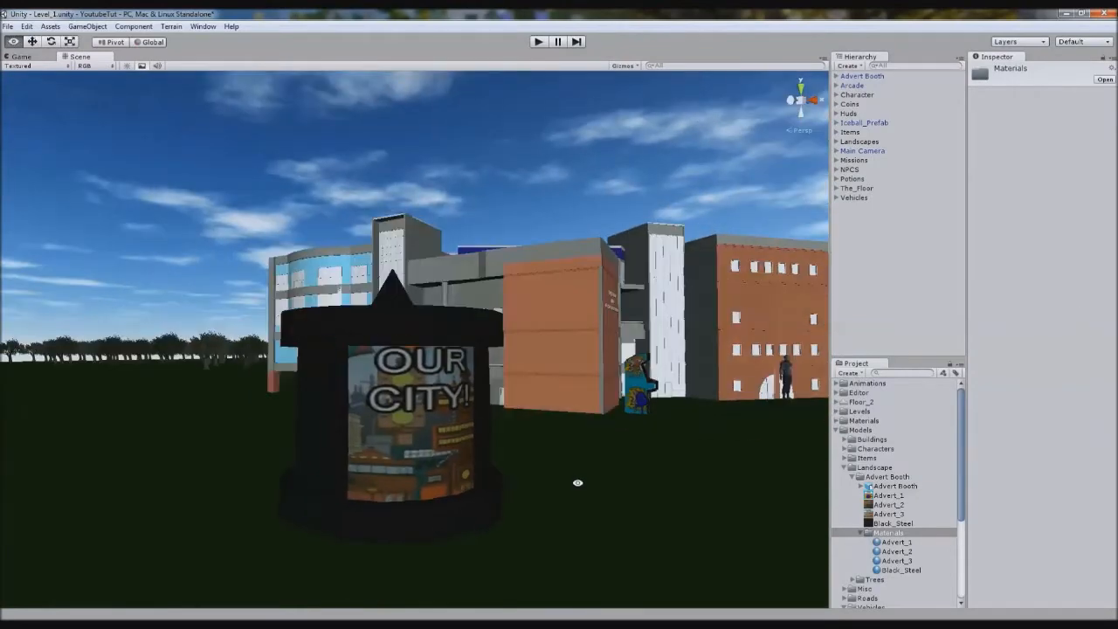
pyautogui.moveTo(576, 482); pyautogui.dragTo(405, 378)
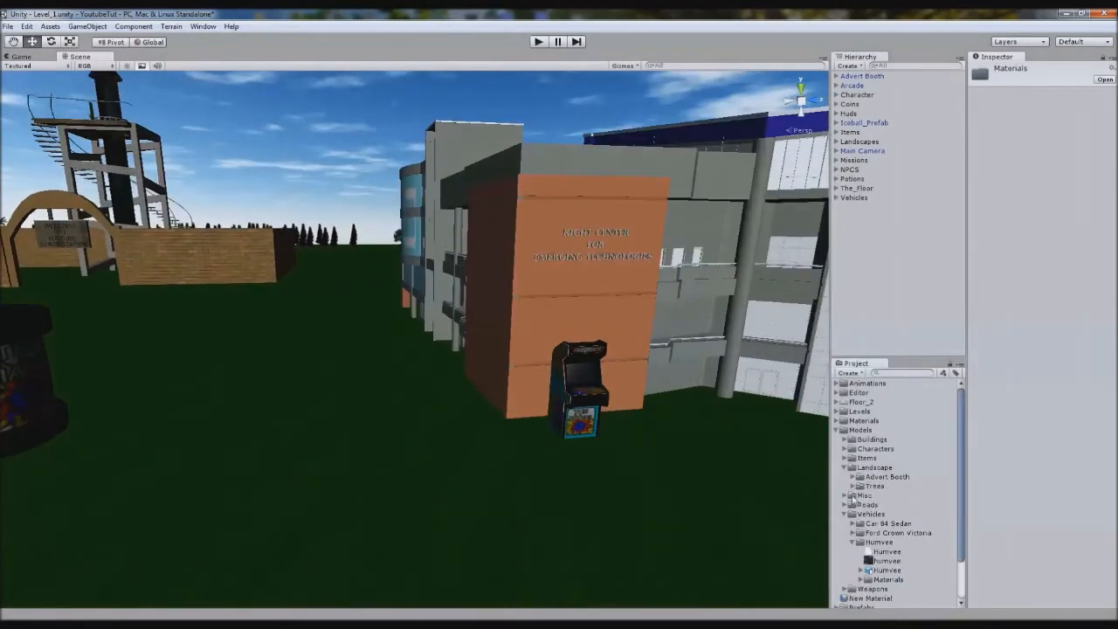
# Reveal the Advert Booth clips under Sounds and select The Maze Game clip
pyautogui.click(849, 468)
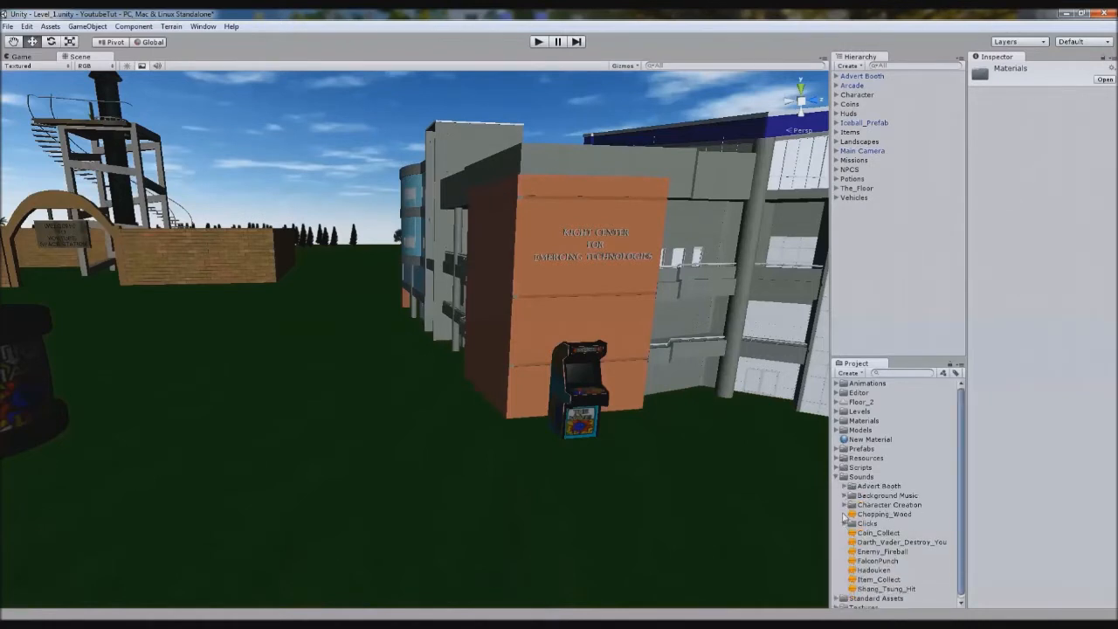
pyautogui.click(847, 486)
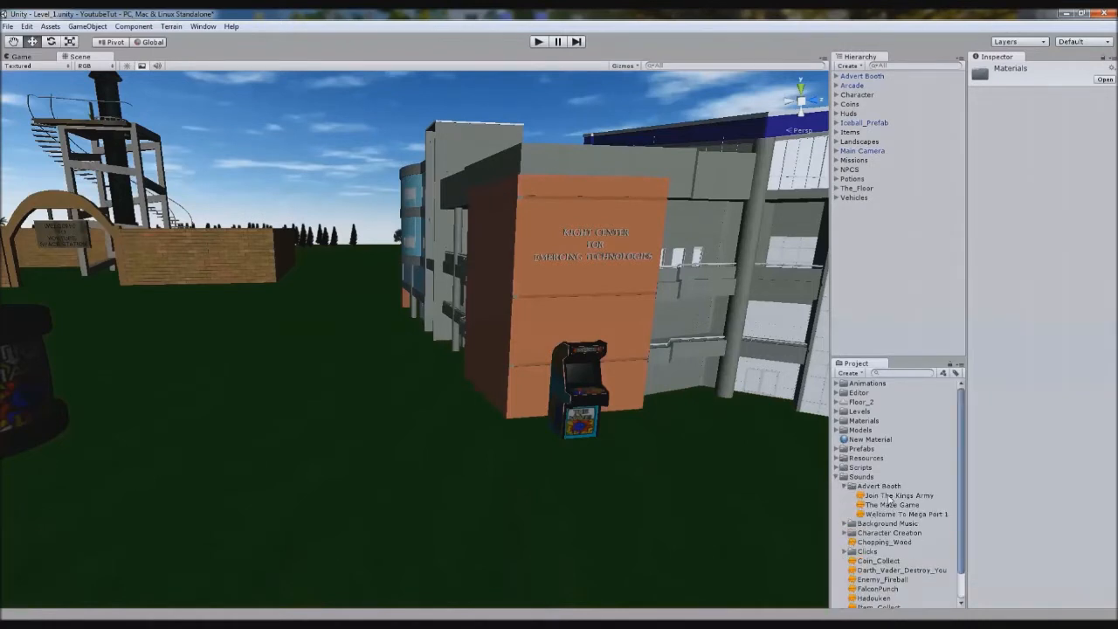
pyautogui.click(886, 505)
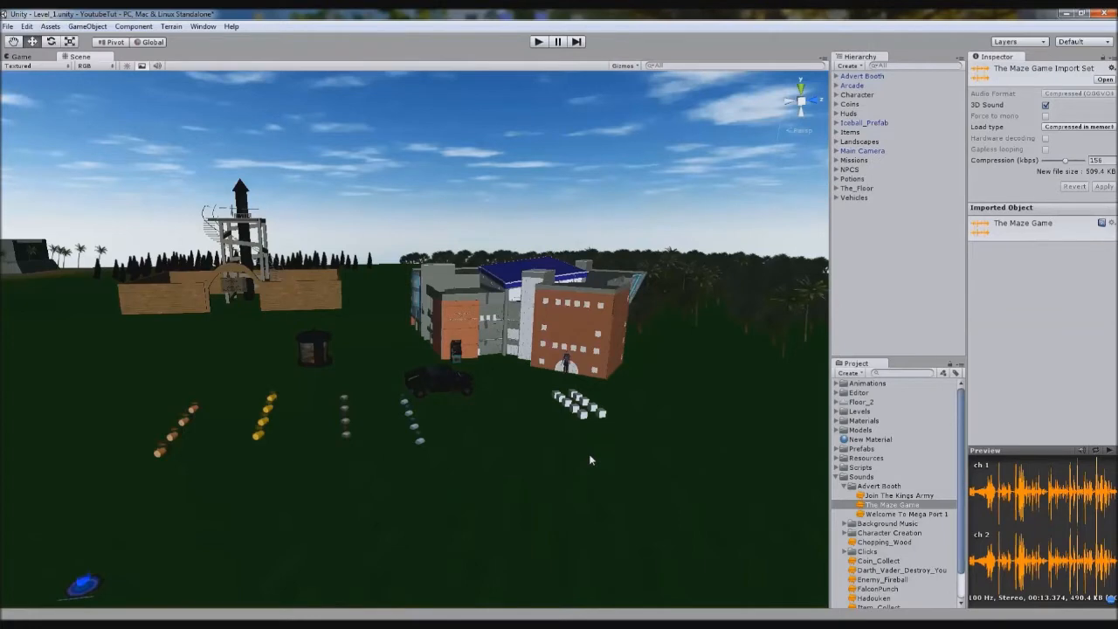
pyautogui.moveTo(882, 503)
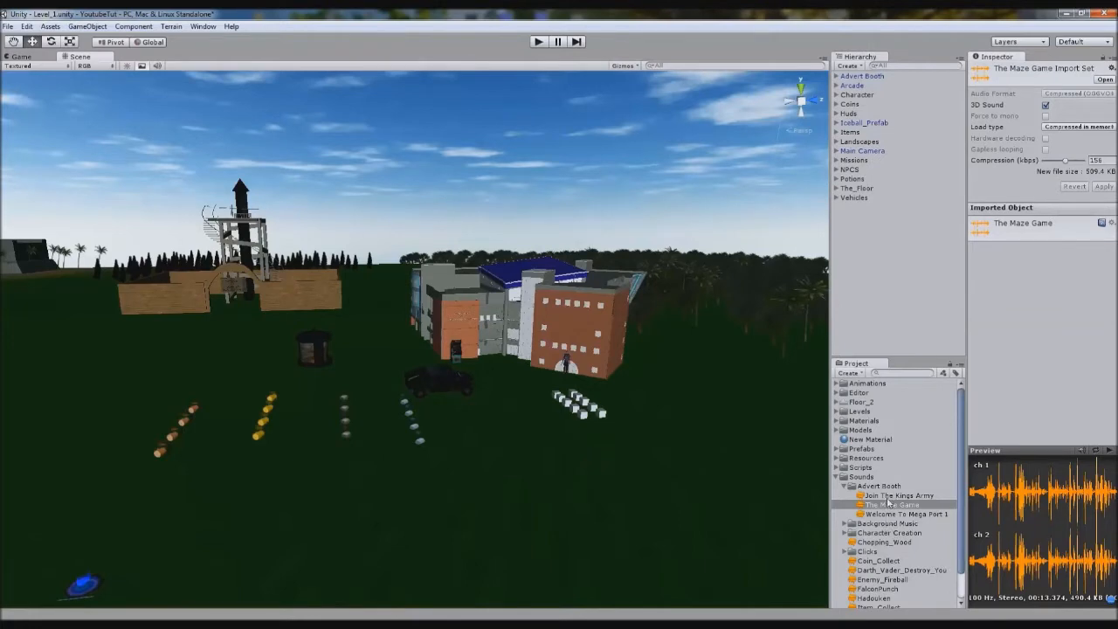
# Preview the Welcome To Mega Port and Join The Kings Army clips, then select the booth in the level
pyautogui.click(905, 514)
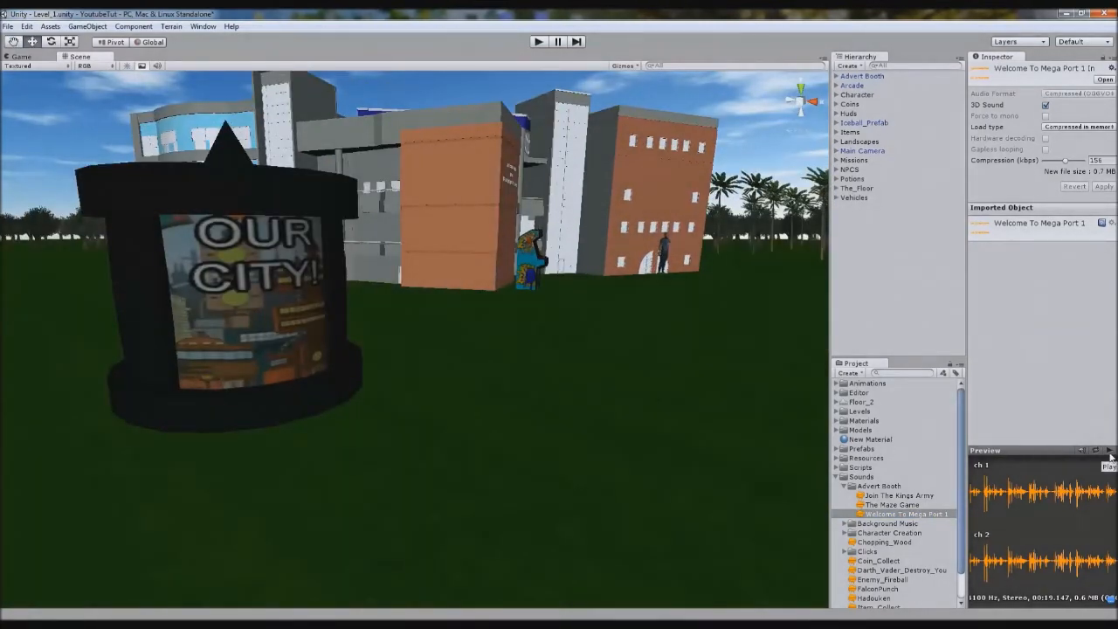
pyautogui.click(1104, 451)
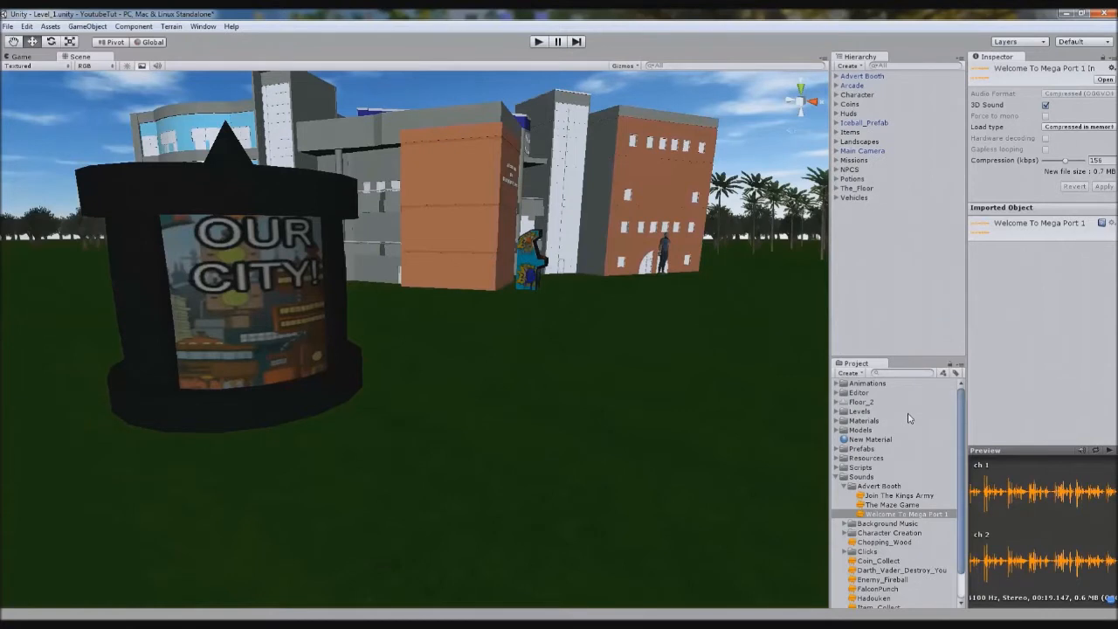
pyautogui.moveTo(898, 343)
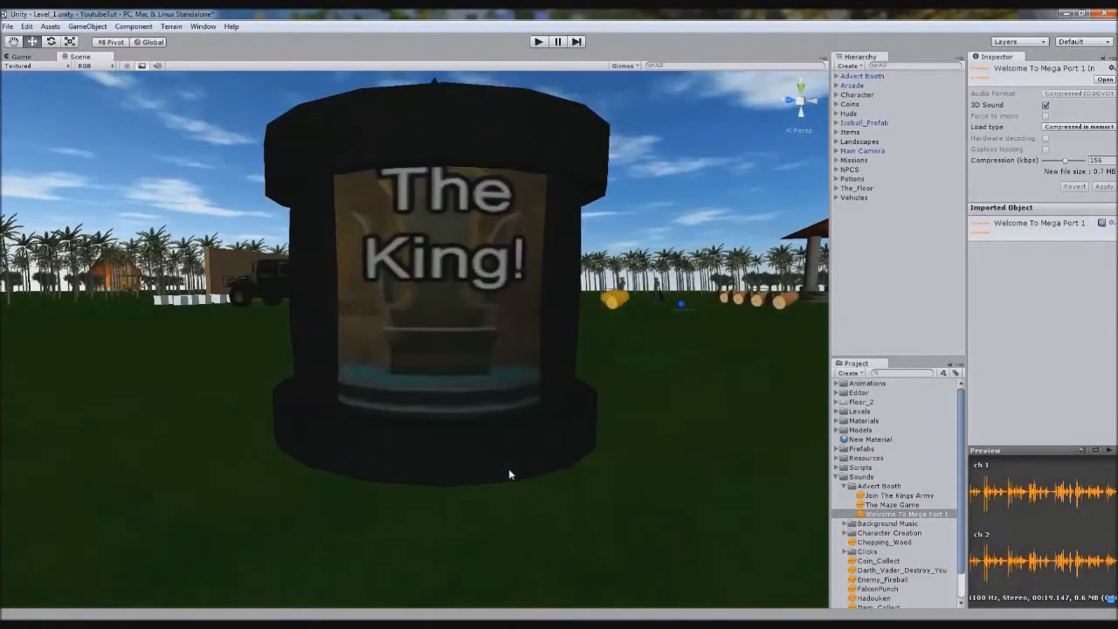
pyautogui.click(894, 495)
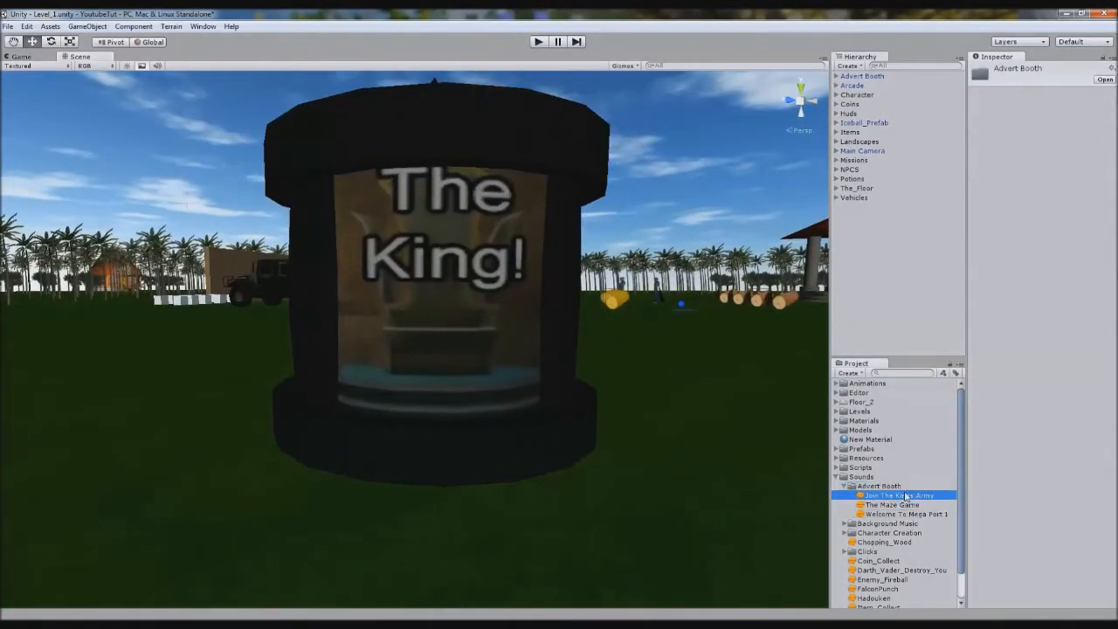
pyautogui.click(900, 495)
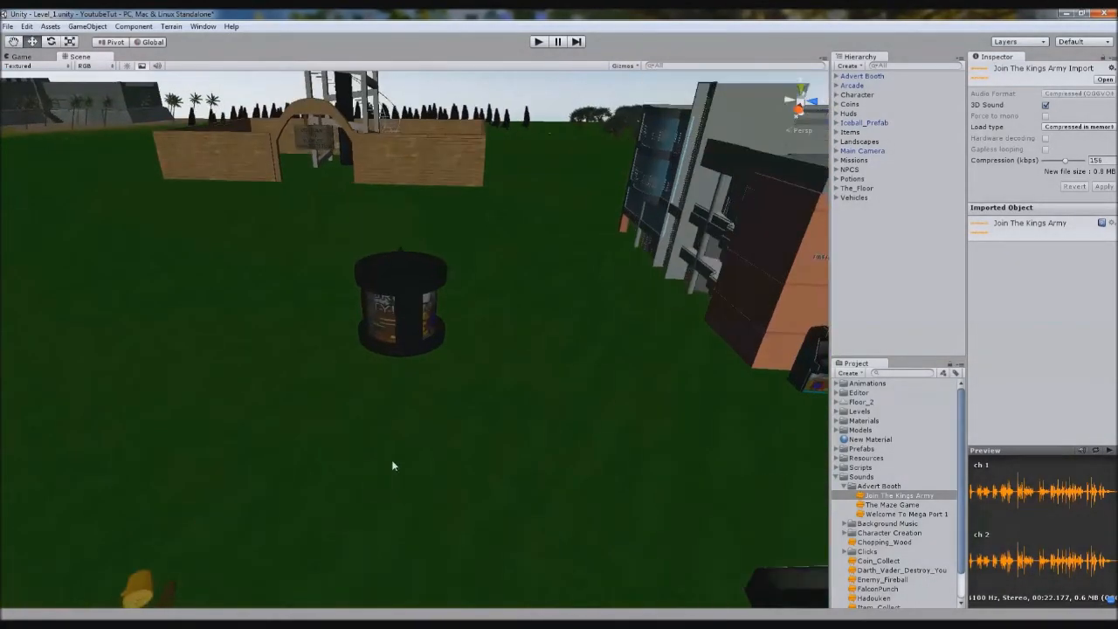
pyautogui.click(862, 77)
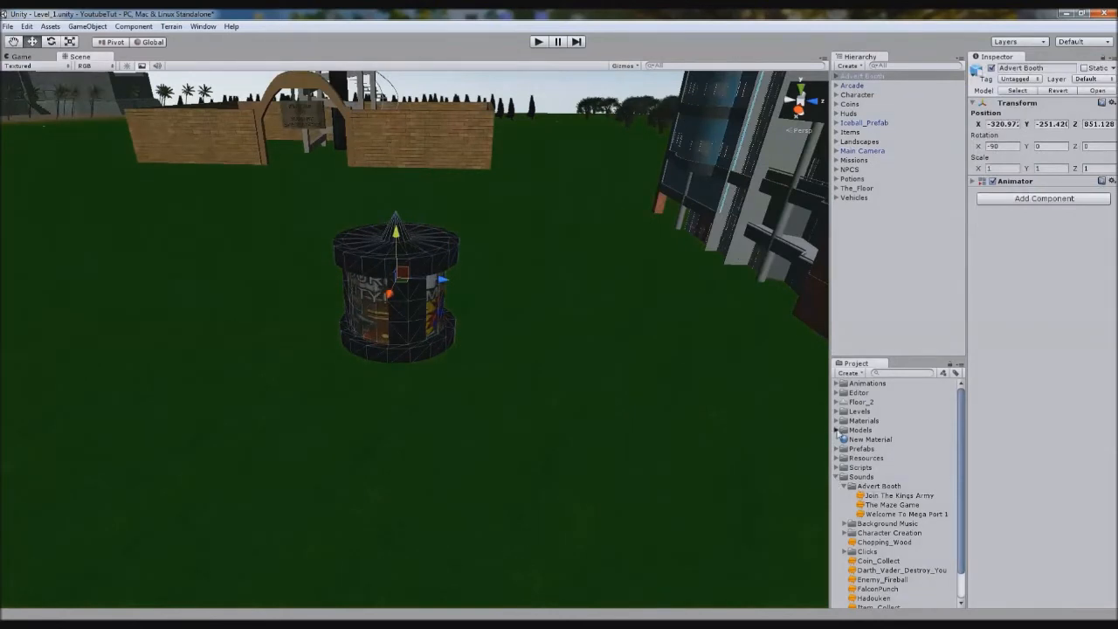
# Locate the booth model asset and expand the scene booth into Advert_1–3 and Advert_Box
pyautogui.click(839, 430)
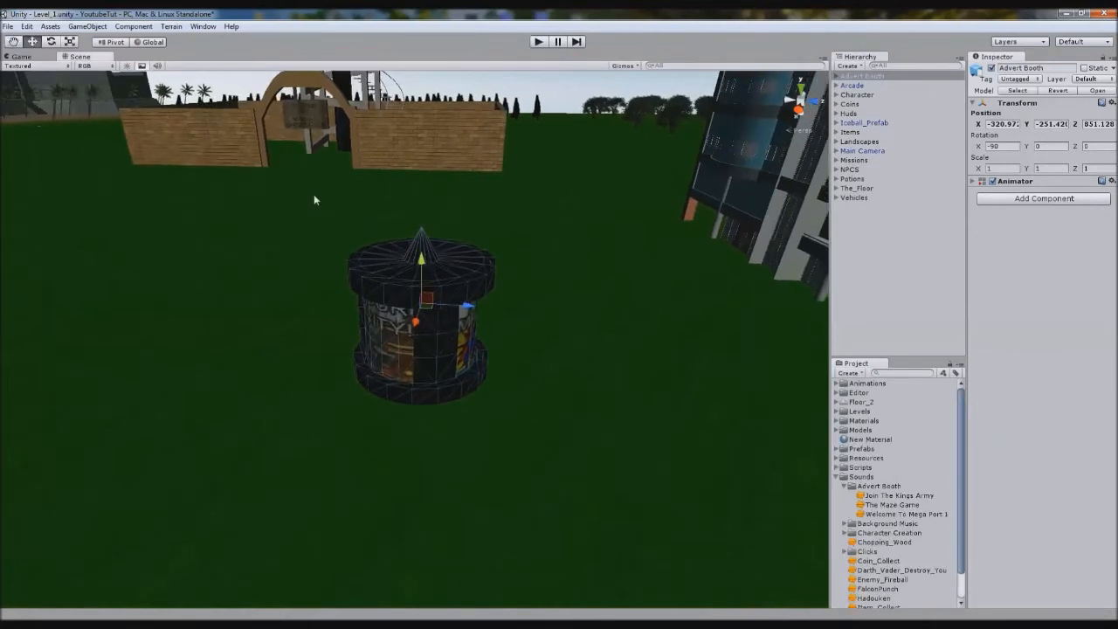
pyautogui.click(98, 26)
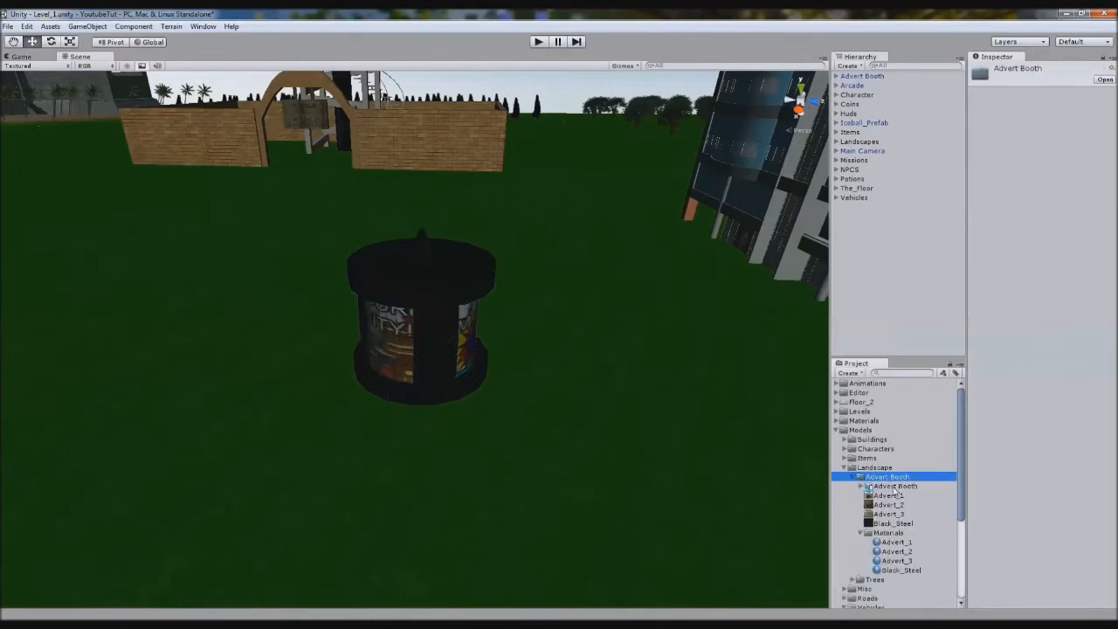
pyautogui.click(882, 475)
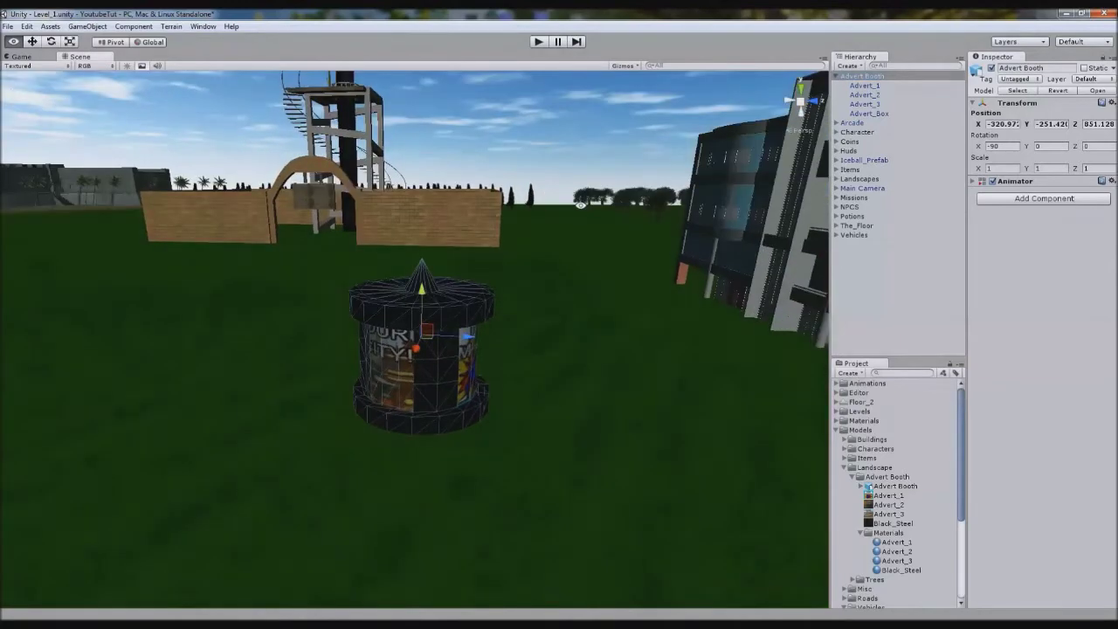
pyautogui.click(866, 111)
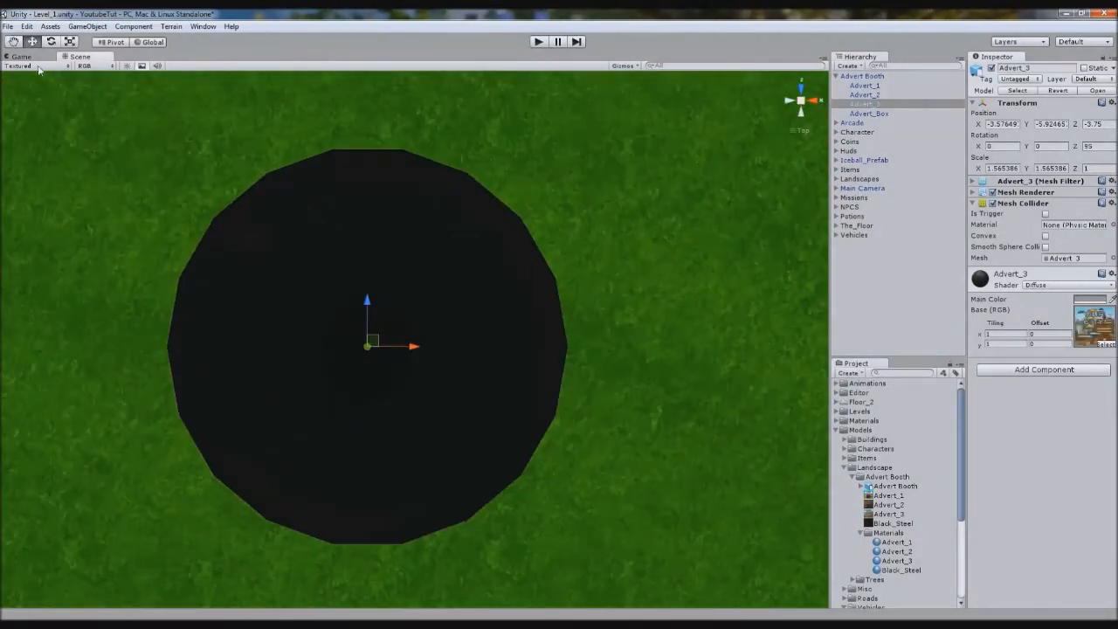
# Remove Advert_3's Mesh Collider, try a Box Collider from Component > Physics, then remove it too
pyautogui.click(26, 66)
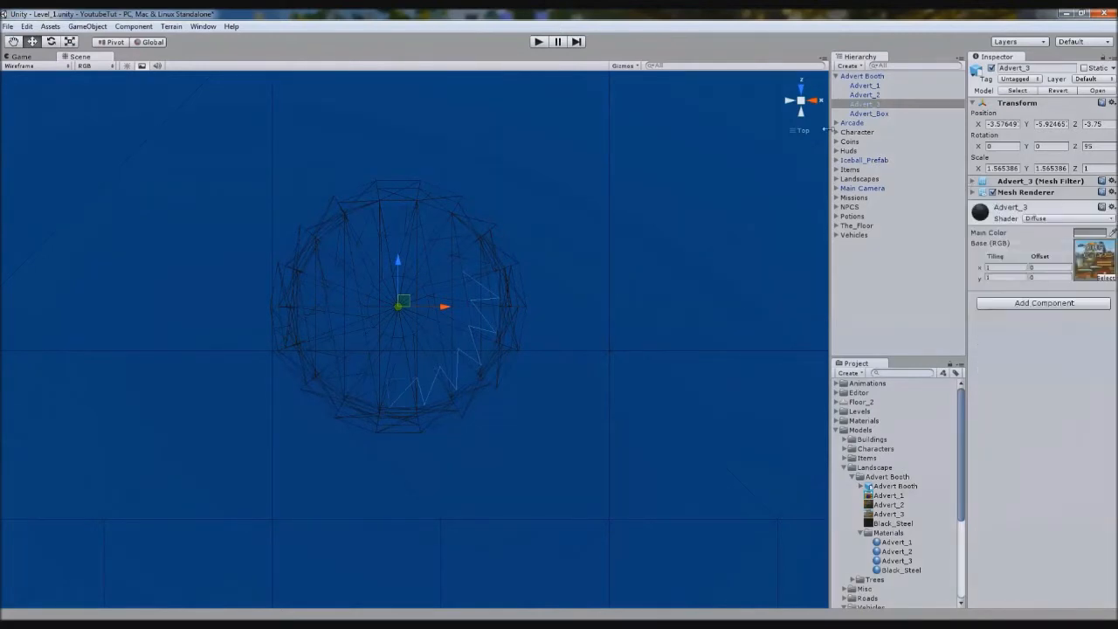
pyautogui.click(131, 26)
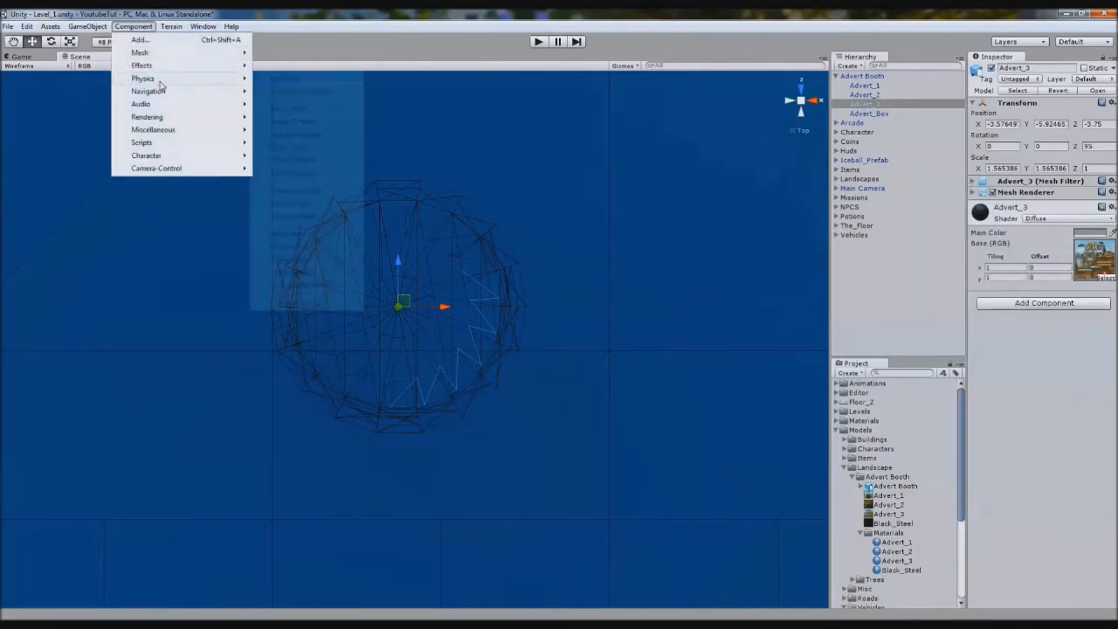
pyautogui.click(145, 76)
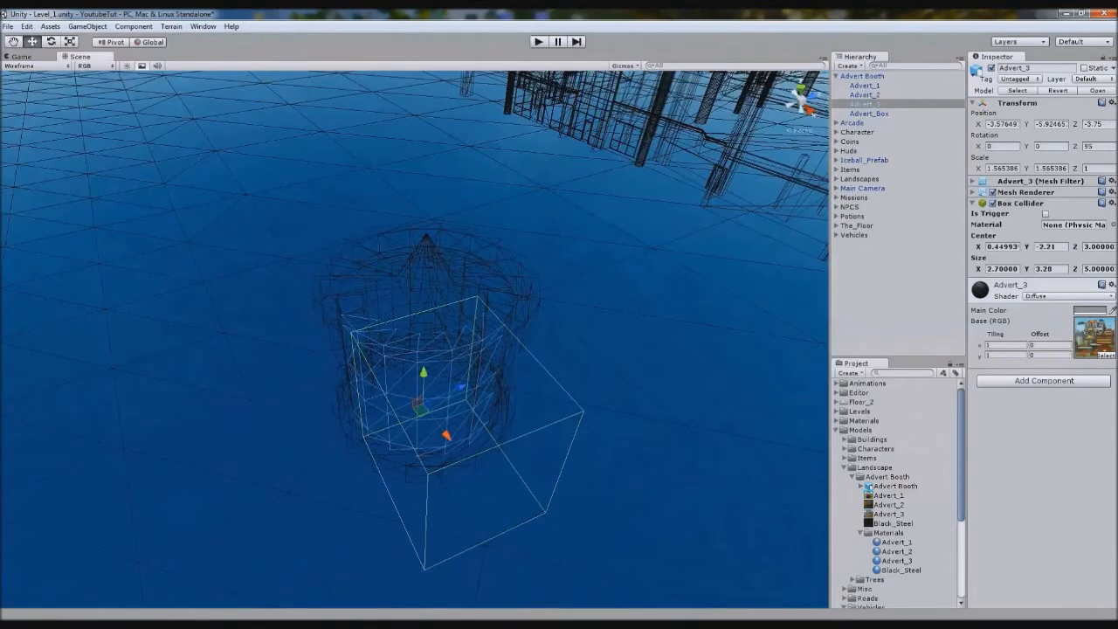
pyautogui.click(22, 66)
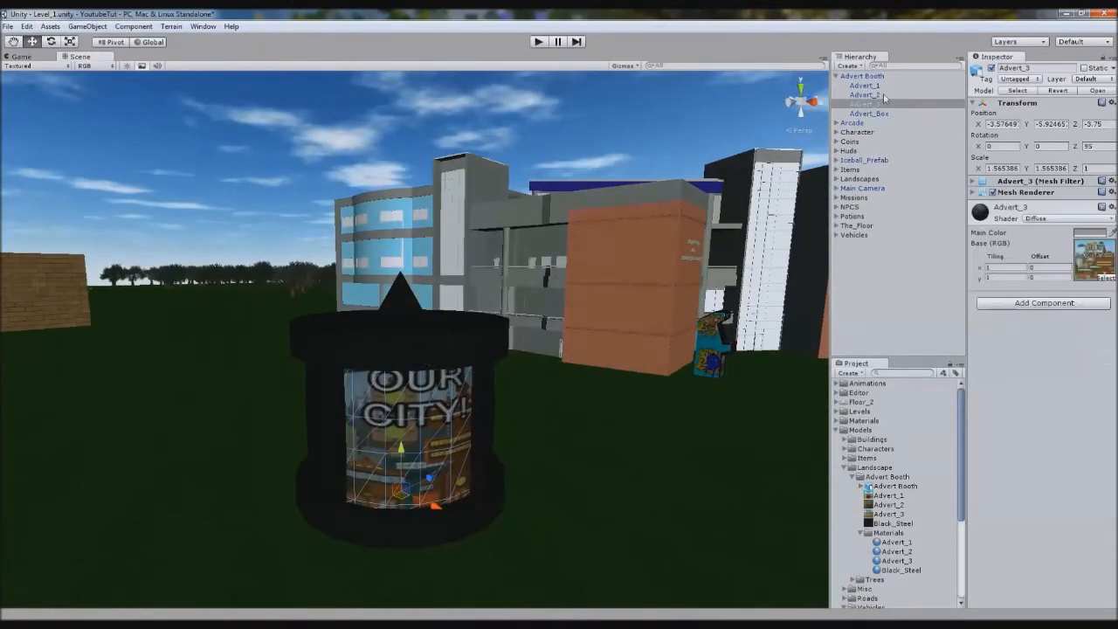
# Remove the Mesh Collider from the next advert panel via Remove Component
pyautogui.rightClick(1022, 202)
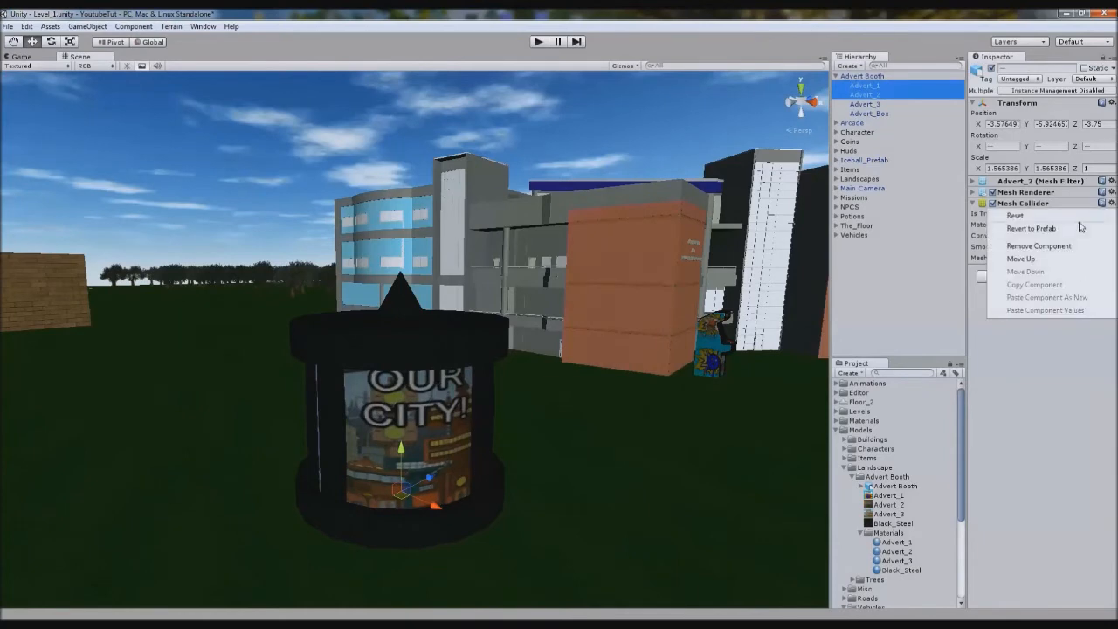
pyautogui.click(1037, 245)
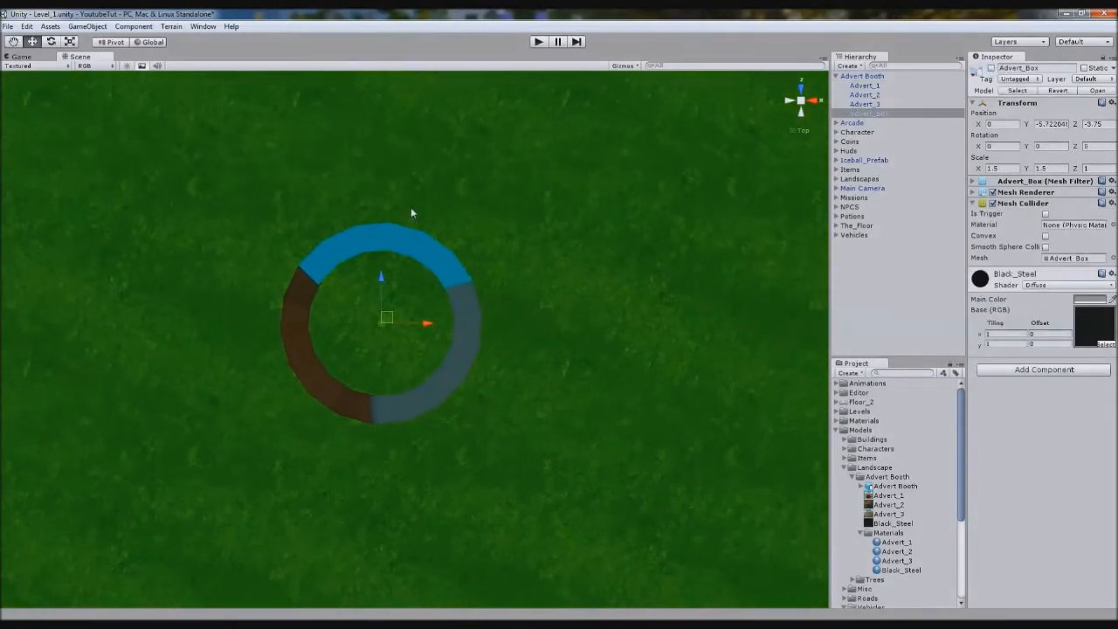
# Create a new cube and position it inside the booth as the Advert_1 trigger box
pyautogui.click(102, 26)
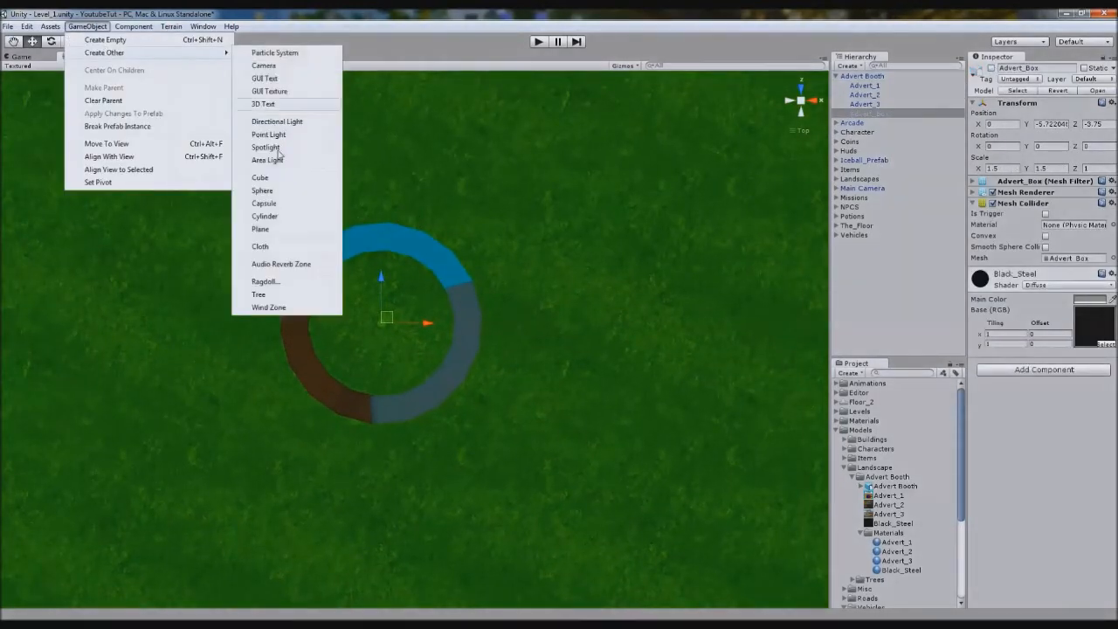
pyautogui.click(258, 178)
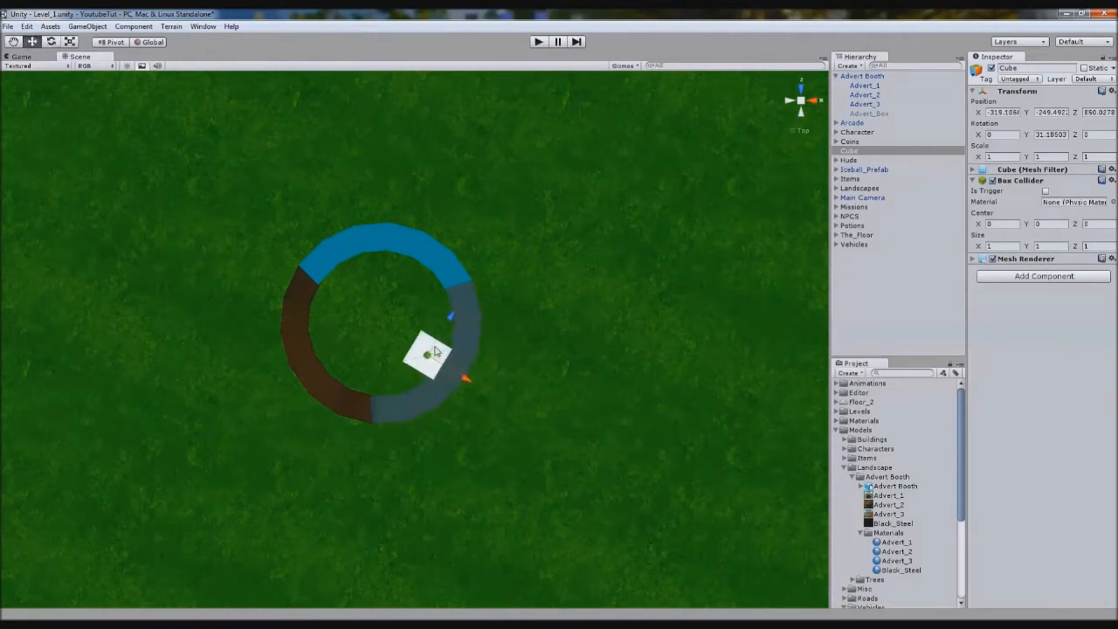
pyautogui.moveTo(428, 350); pyautogui.dragTo(445, 367)
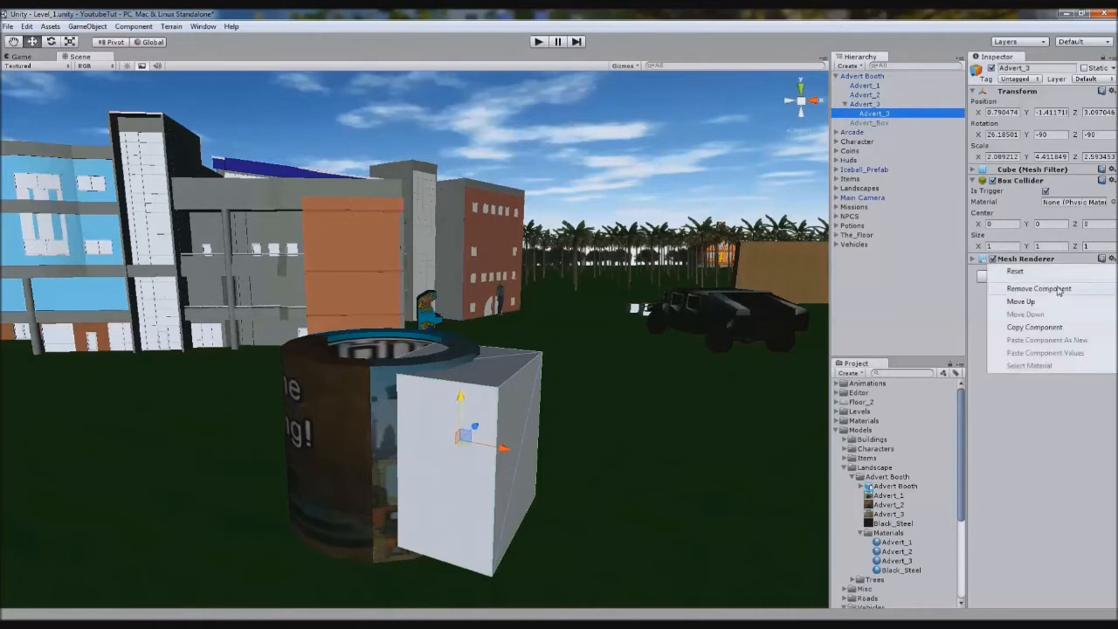
# Strip the trigger cube's Mesh Renderer and move the cubes over the ring's coloured sections
pyautogui.click(1037, 288)
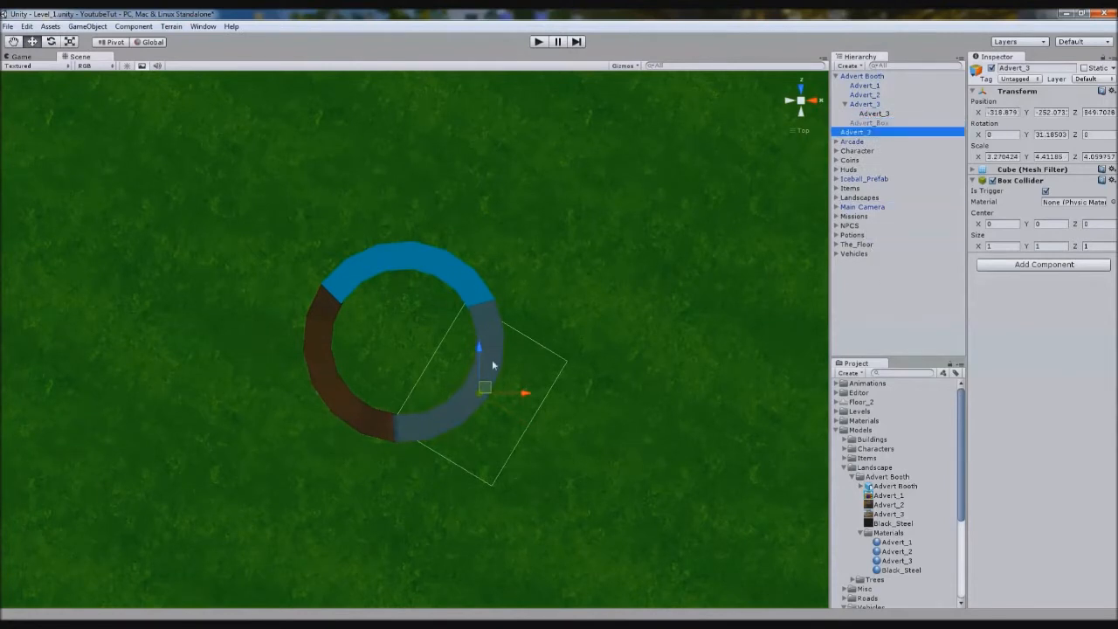
pyautogui.moveTo(482, 387); pyautogui.dragTo(321, 387)
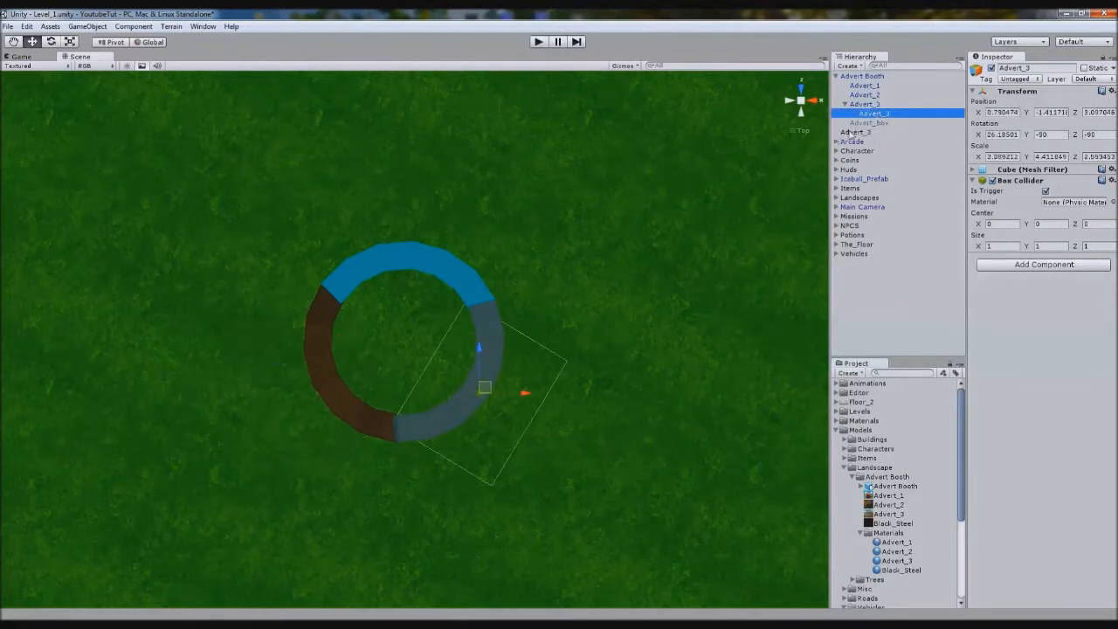
pyautogui.click(865, 133)
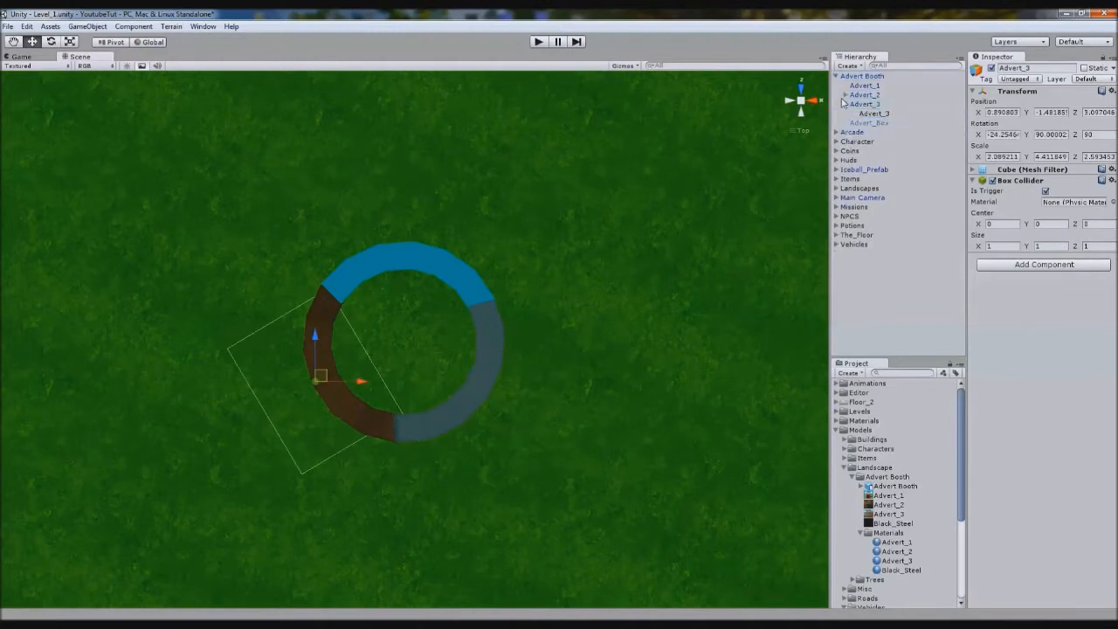
pyautogui.click(865, 104)
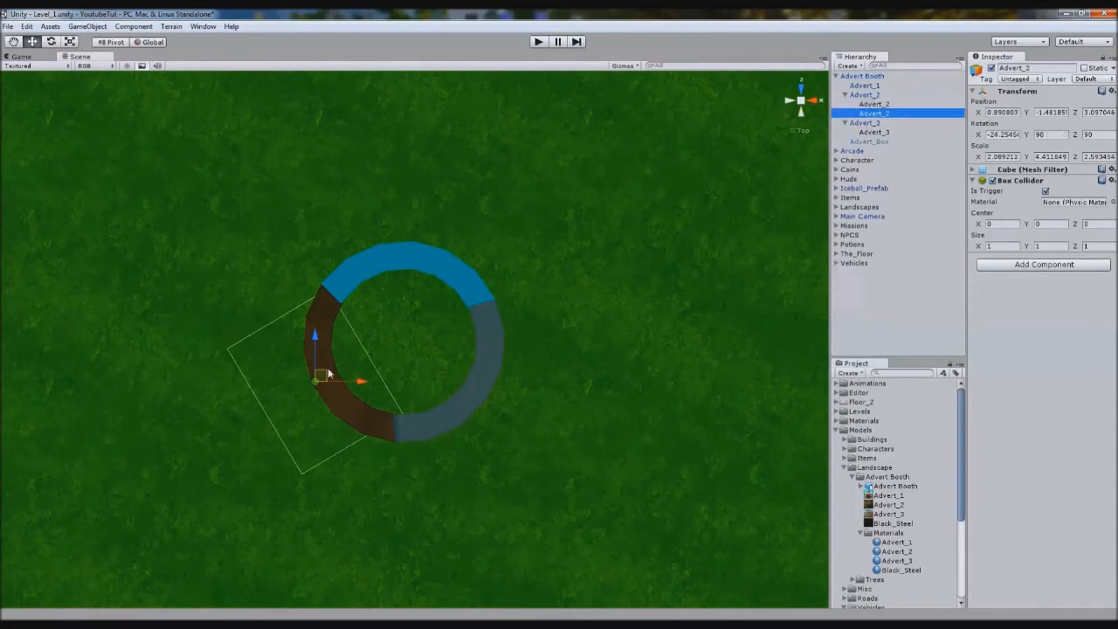
pyautogui.moveTo(328, 374); pyautogui.dragTo(418, 255)
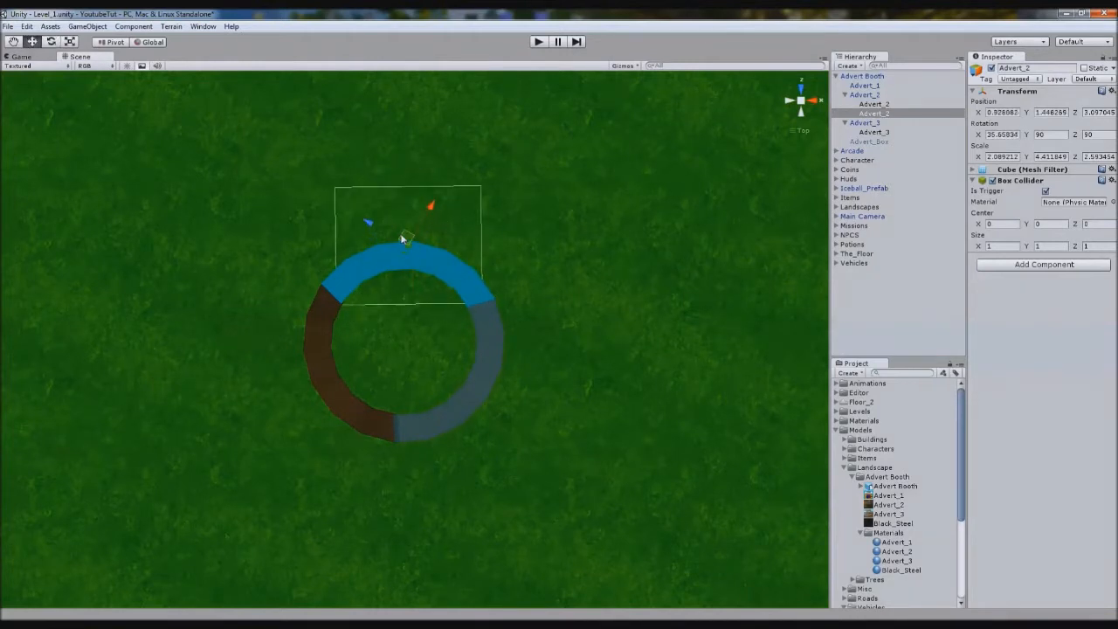
# Orbit to view the booth from the side and focus the view on the arranged trigger cubes
pyautogui.moveTo(406, 241); pyautogui.dragTo(559, 229)
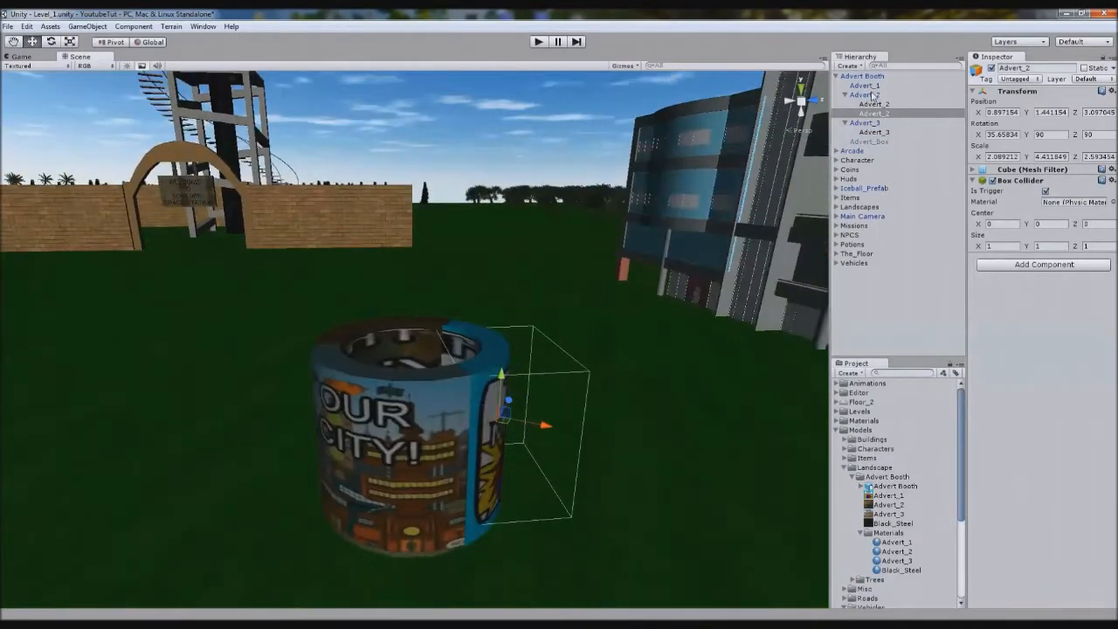
pyautogui.click(870, 142)
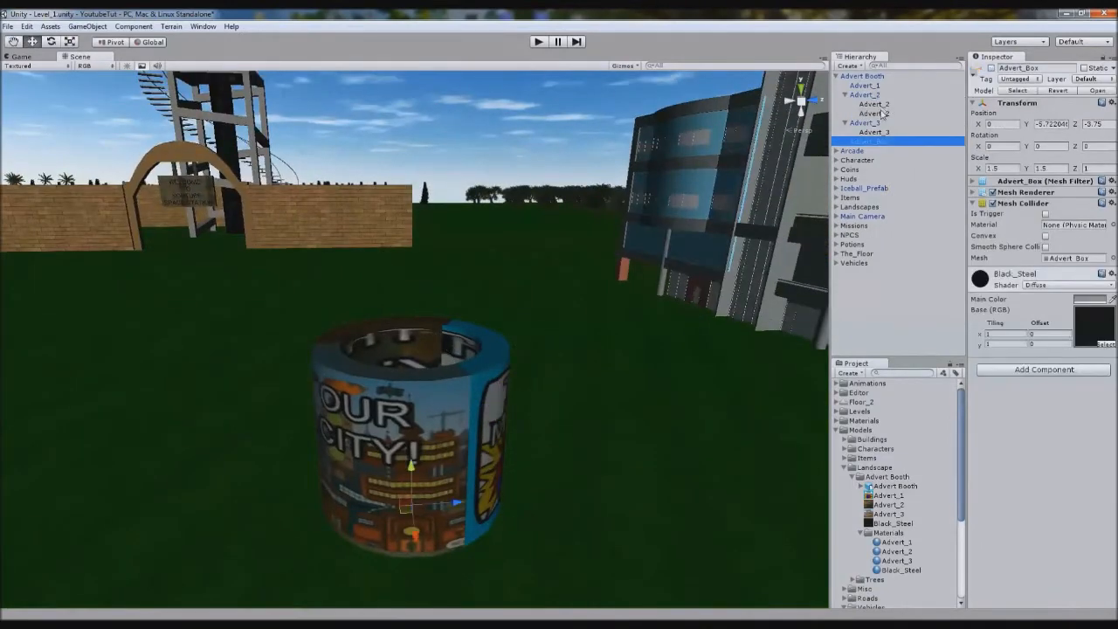
pyautogui.click(870, 94)
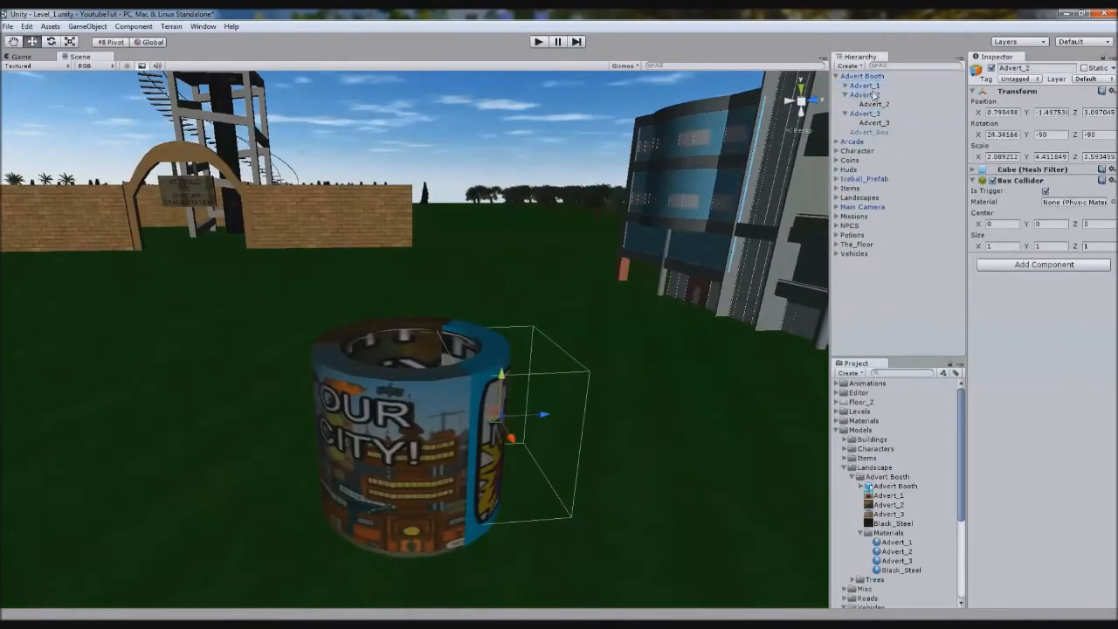
pyautogui.doubleClick(865, 84)
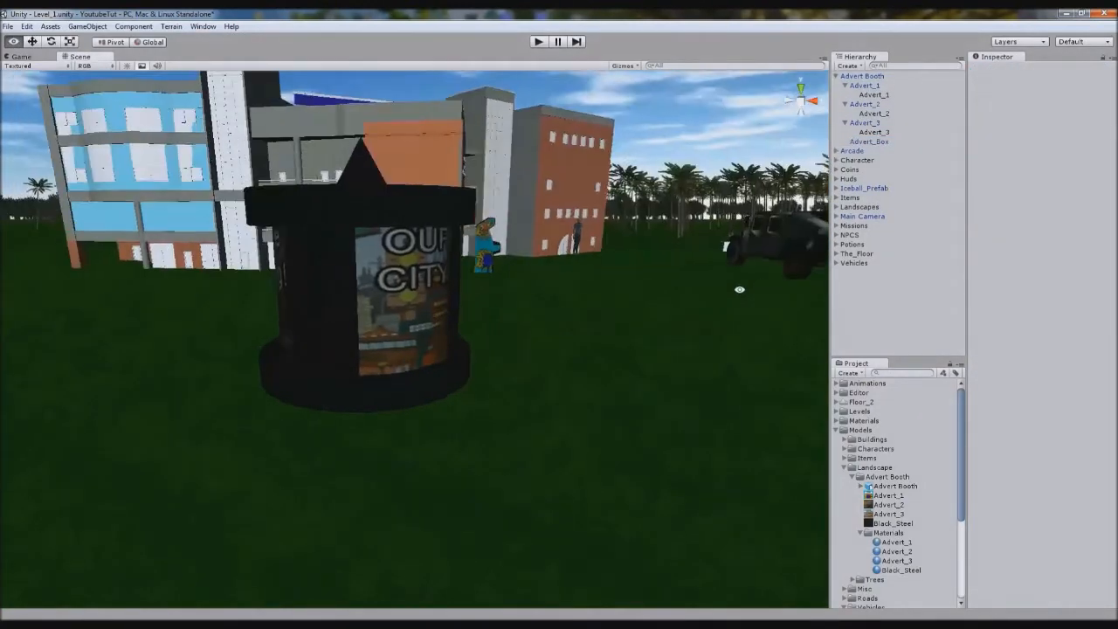
pyautogui.click(861, 84)
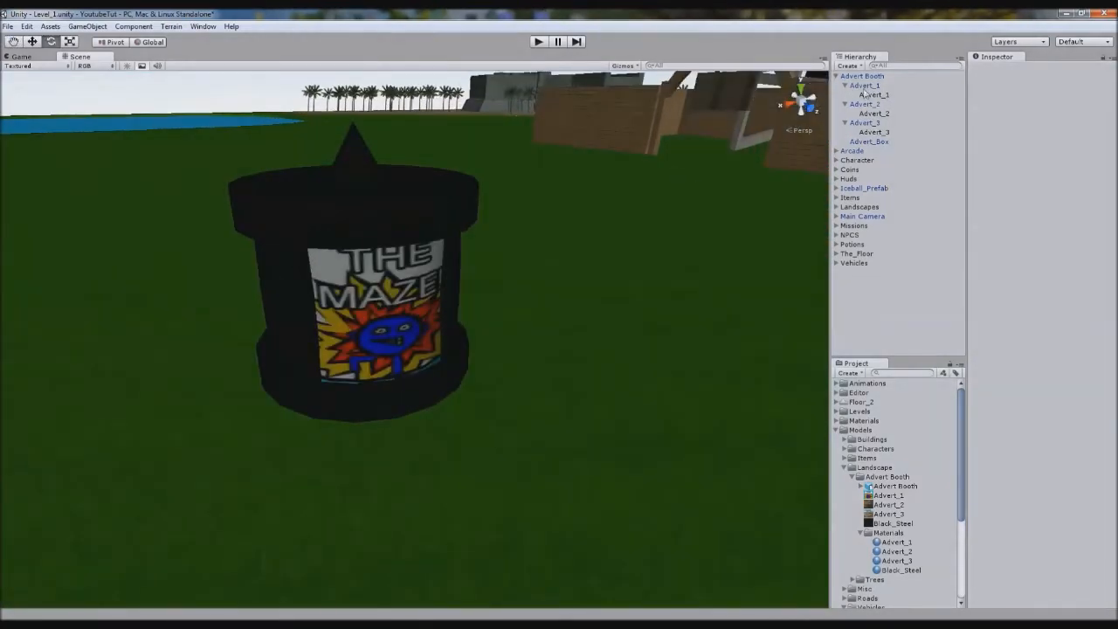
# Select the whole Advert Booth and open the Advert_Booth script from Scripts > Items
pyautogui.click(865, 76)
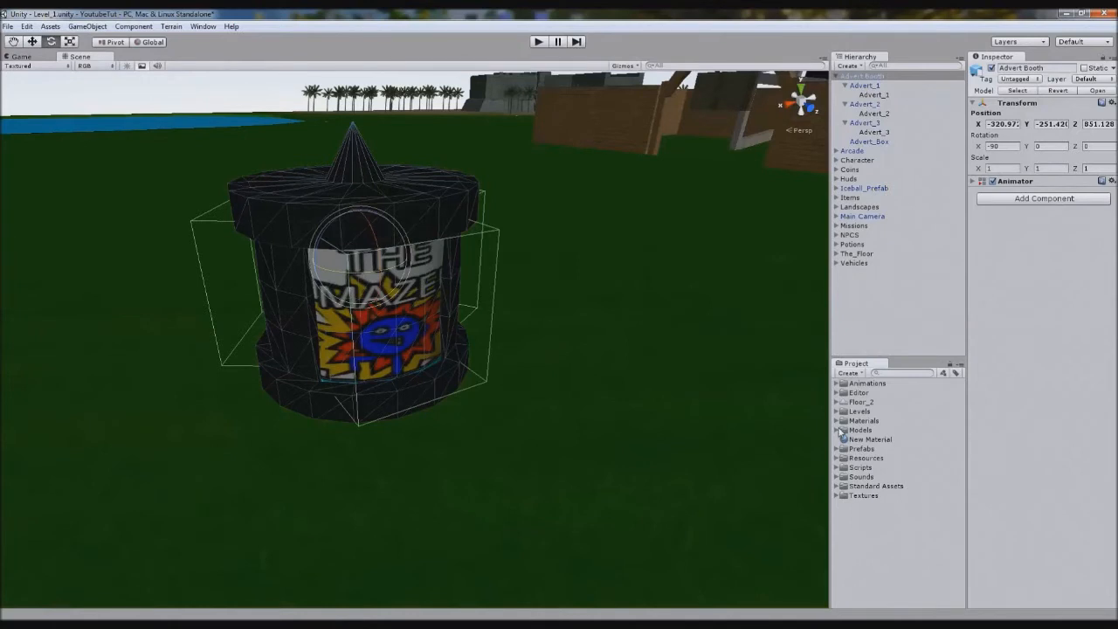
pyautogui.click(837, 468)
pyautogui.write('Advert_Booth')
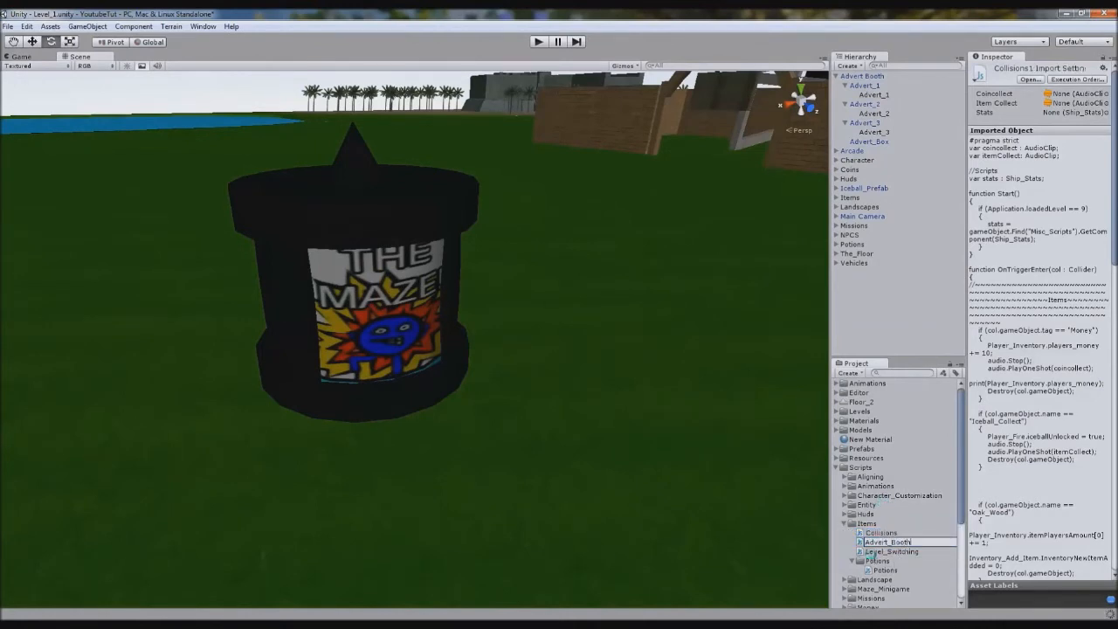
pyautogui.click(881, 531)
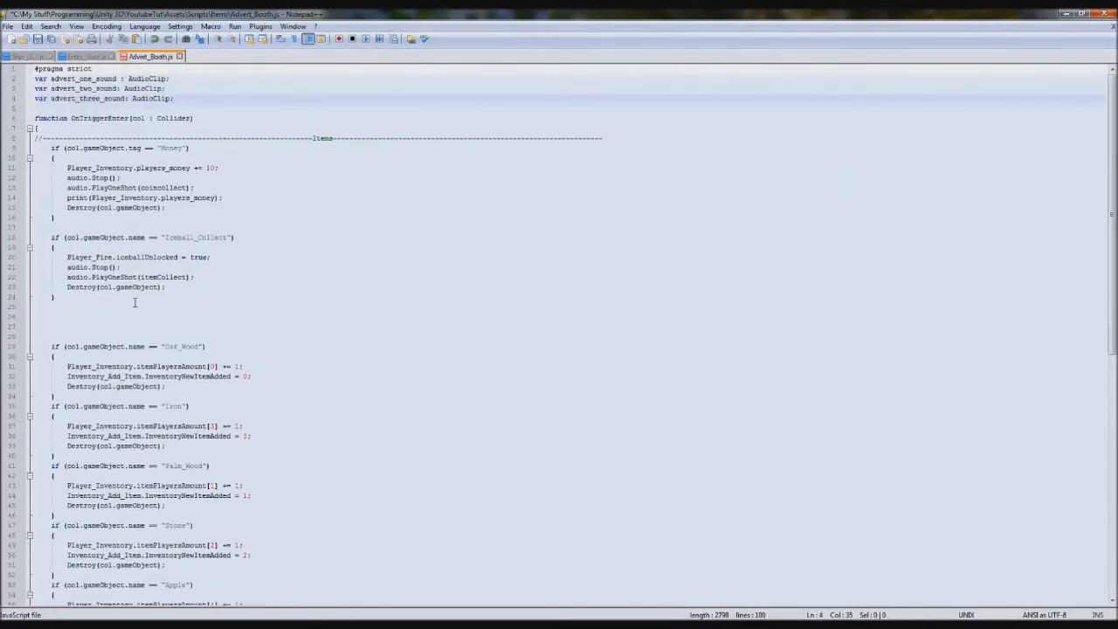
# Delete the item collection blocks, change the name check to 'Character' keeping audio.Stop(), and save
pyautogui.scroll(-3)
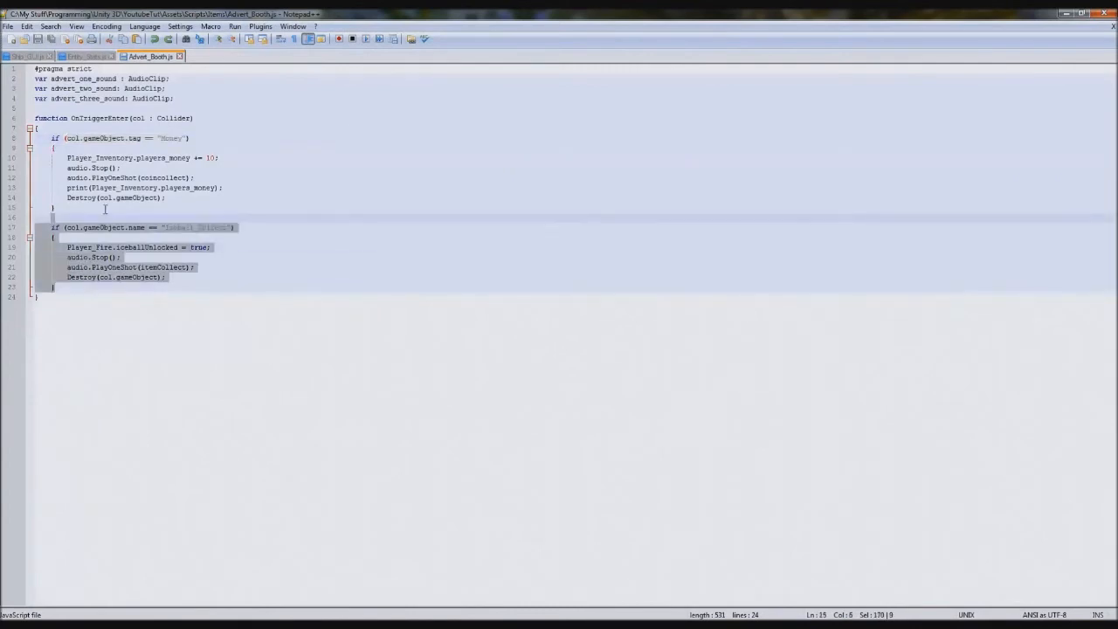
pyautogui.press('Delete')
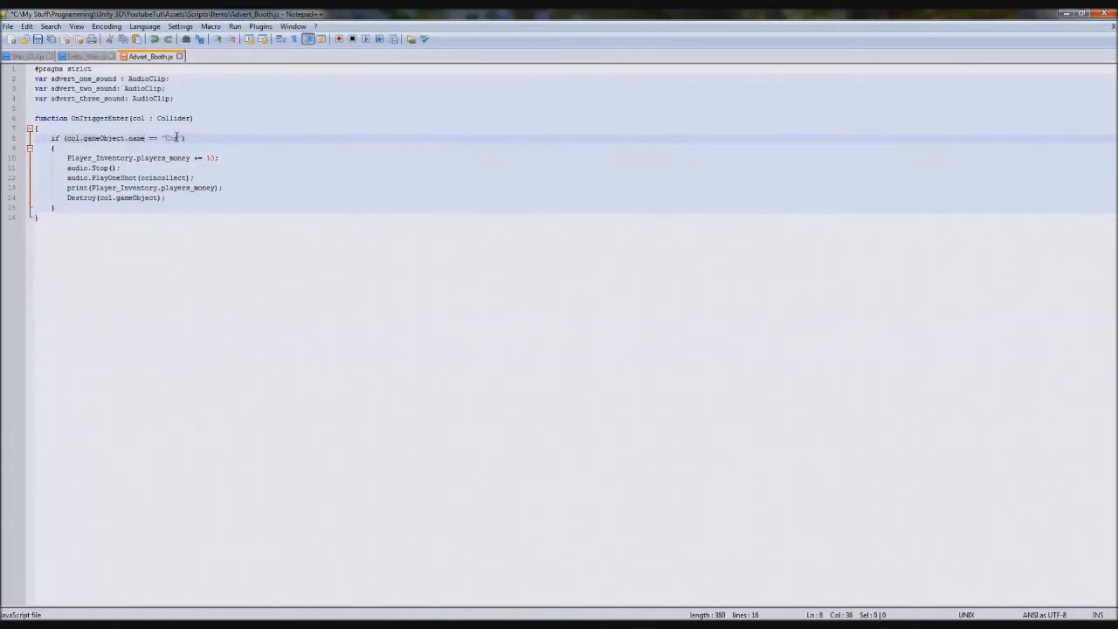
pyautogui.write('Character')
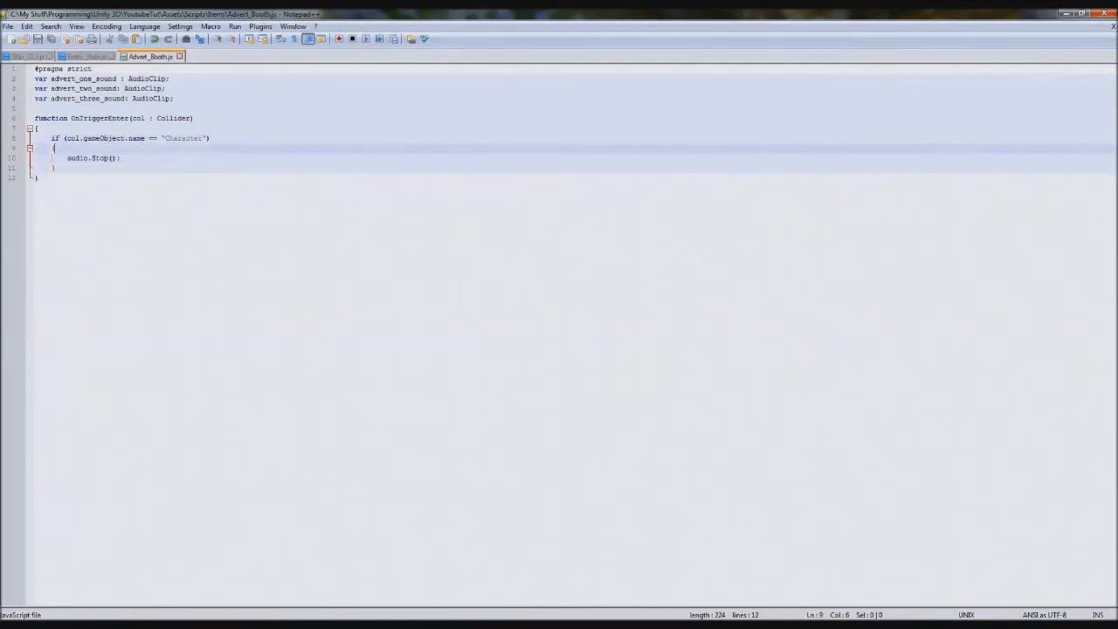
pyautogui.press('alt+tab')
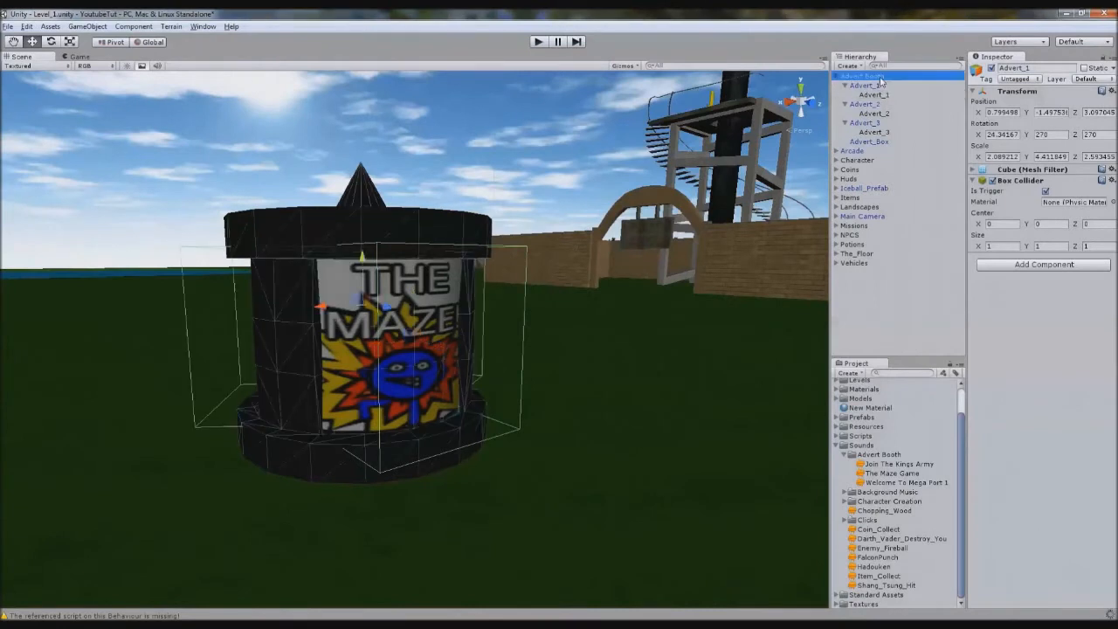
# Give the Advert Booth object an Audio Source component
pyautogui.click(863, 77)
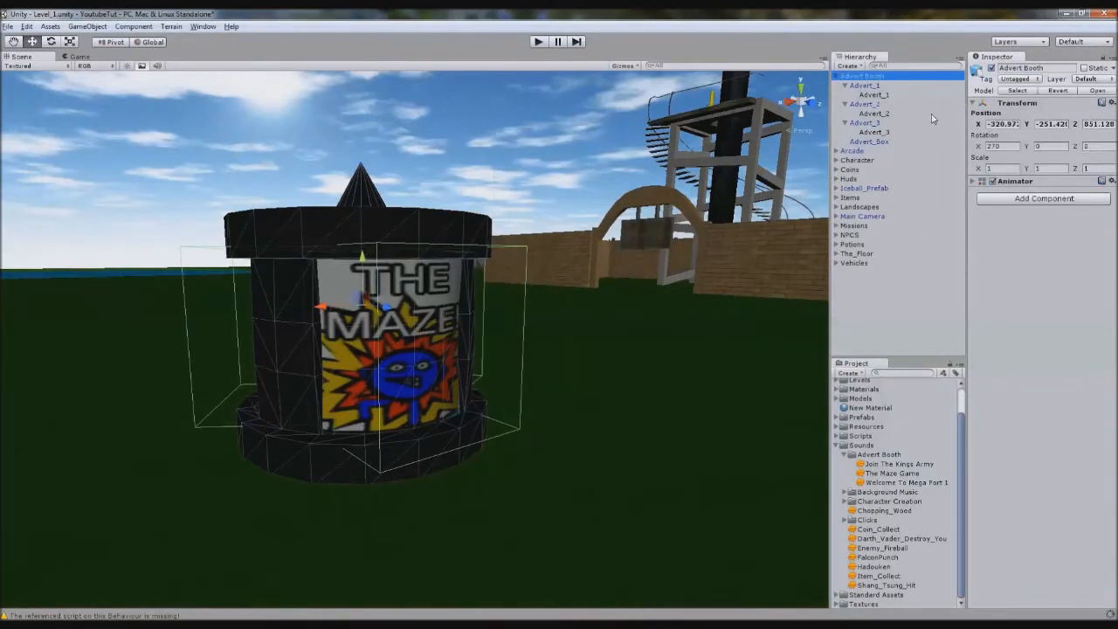
pyautogui.click(1043, 200)
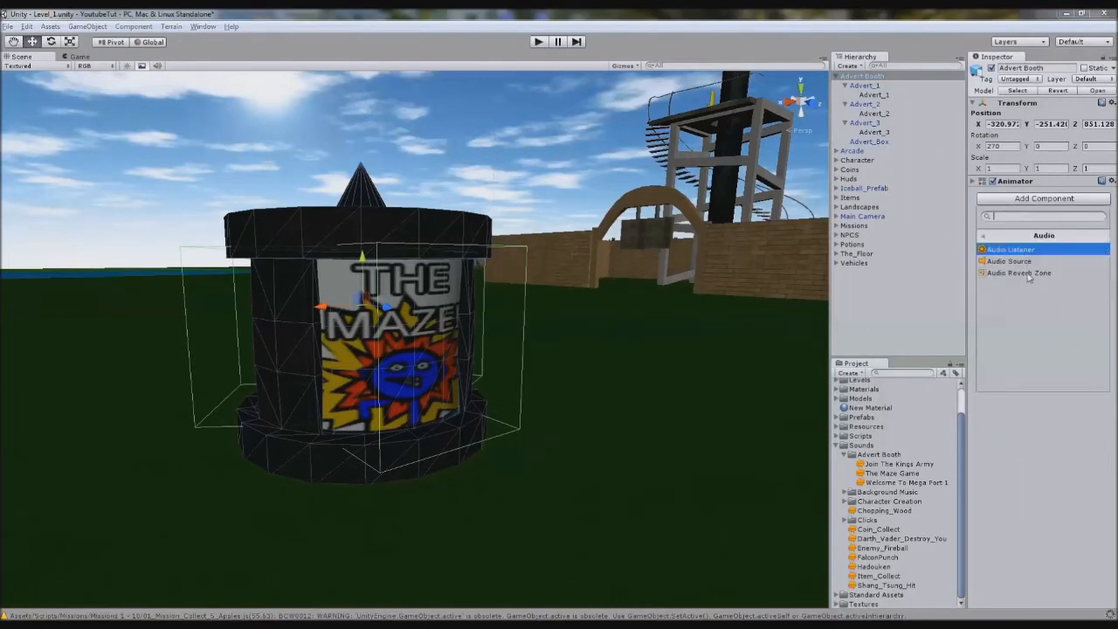
pyautogui.click(1010, 261)
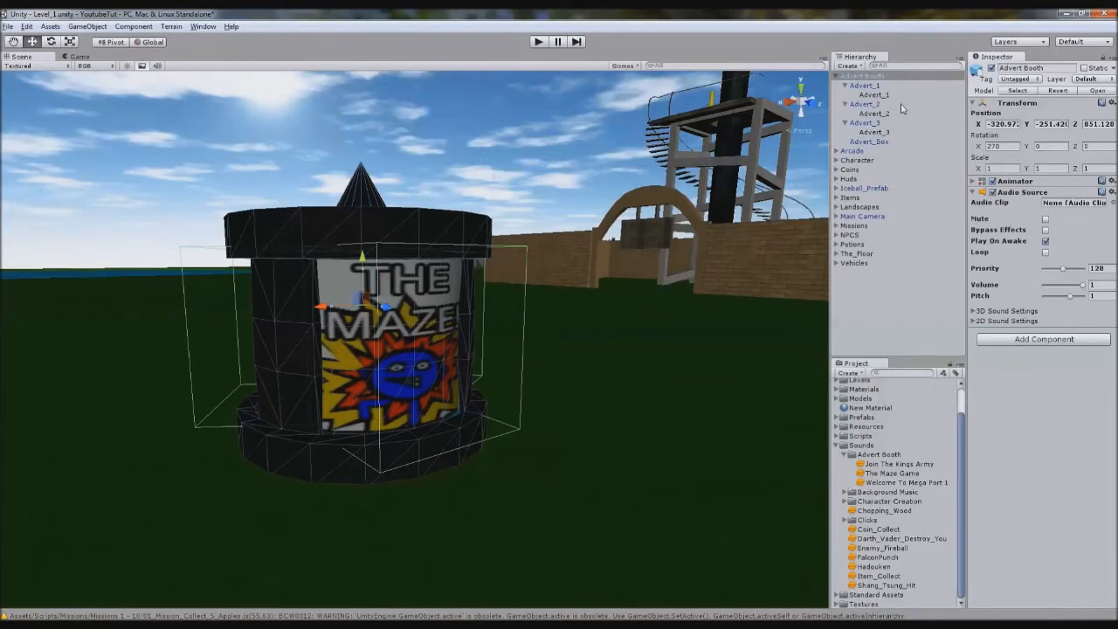
# Select Advert_1–3 together and attach the Advert_Booth script to them
pyautogui.click(877, 112)
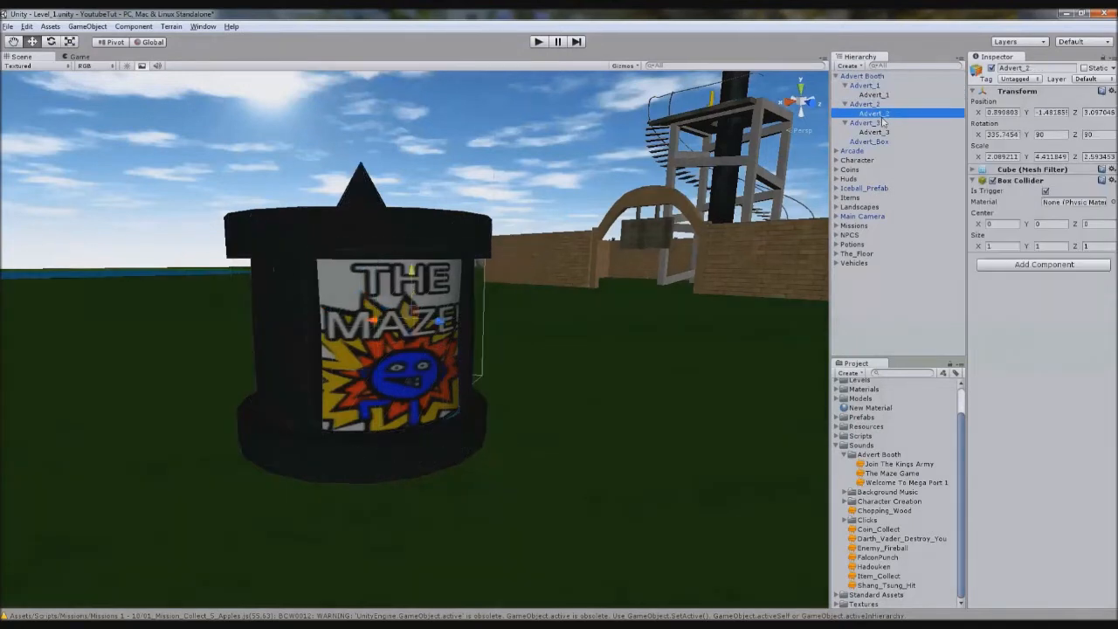
pyautogui.click(870, 133)
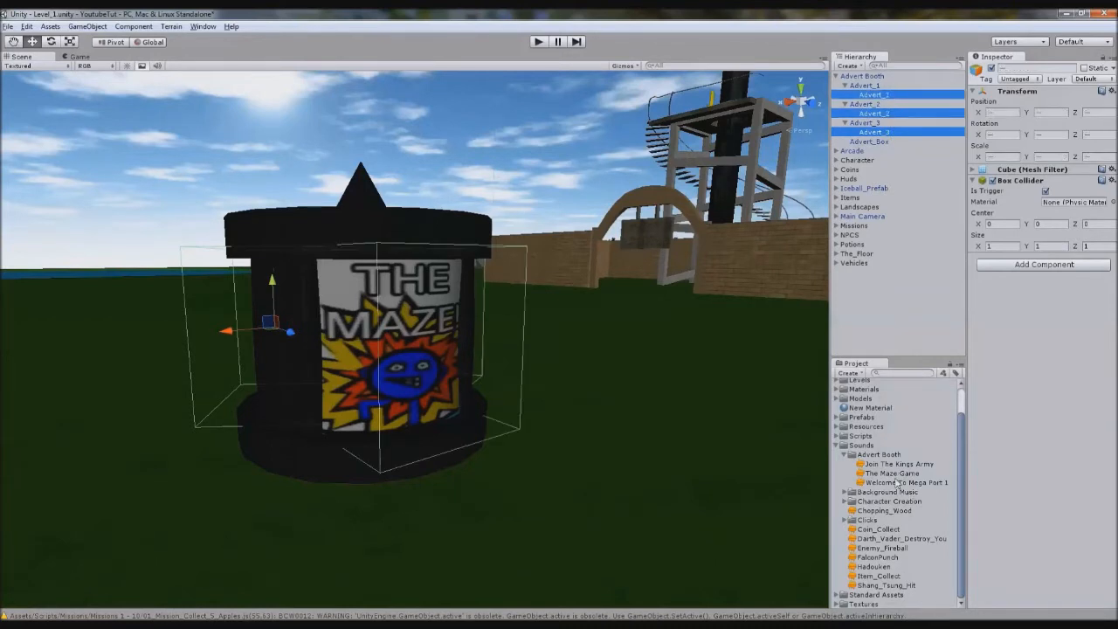
pyautogui.click(842, 468)
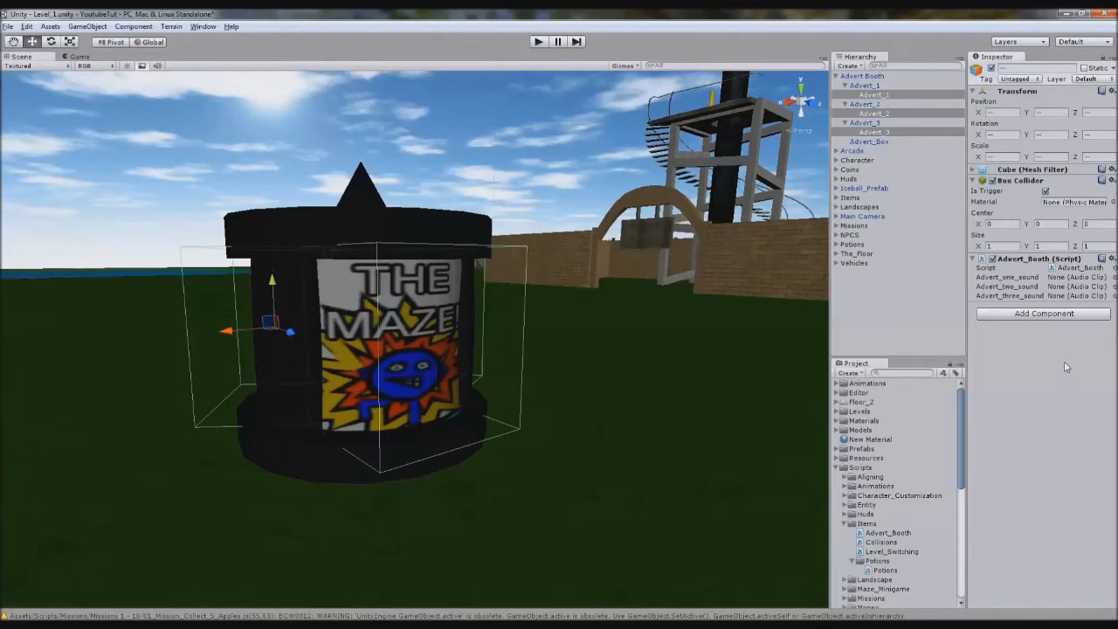
pyautogui.moveTo(480, 218)
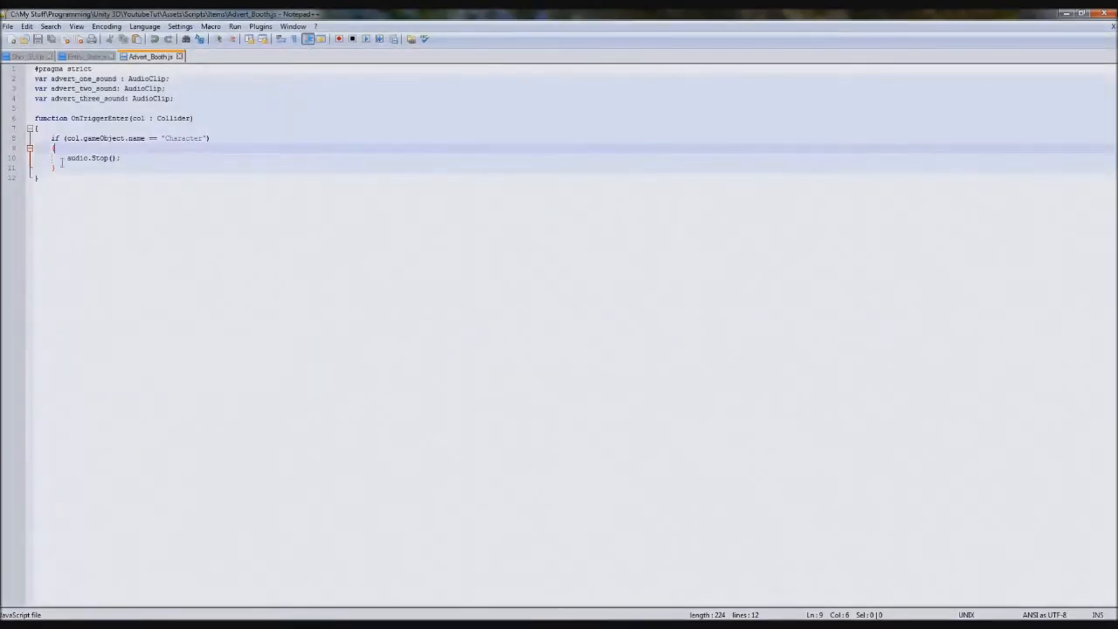
# Rewrite the stop call as this.gameObject.transform.parent.gameObject.transform.parent.audio.Stop() and save
pyautogui.press('Enter')
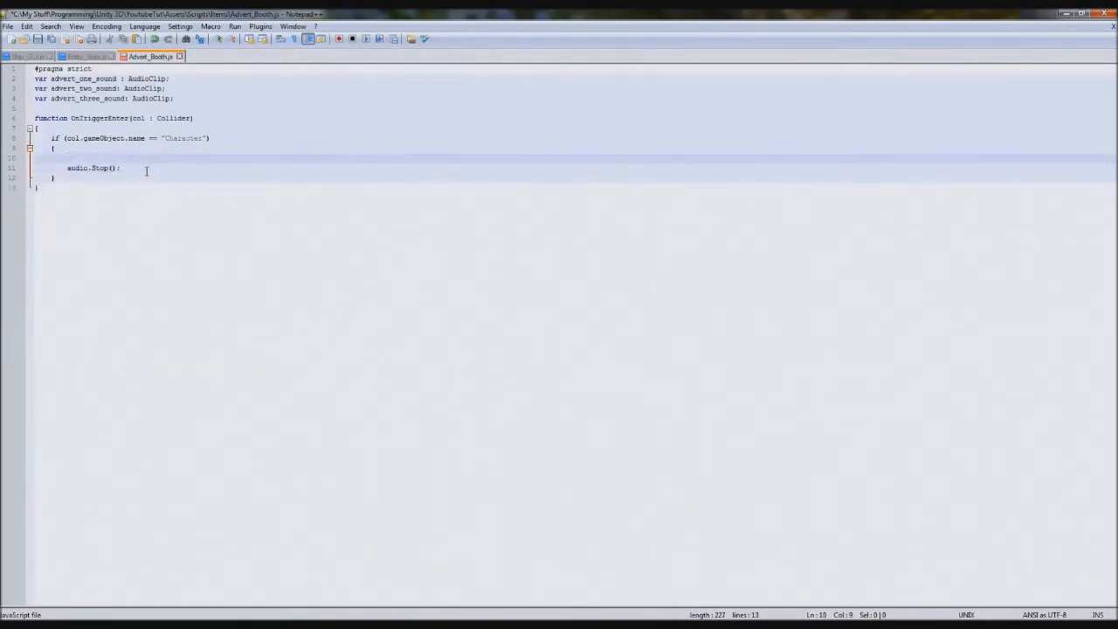
pyautogui.write('this.gameObject.t')
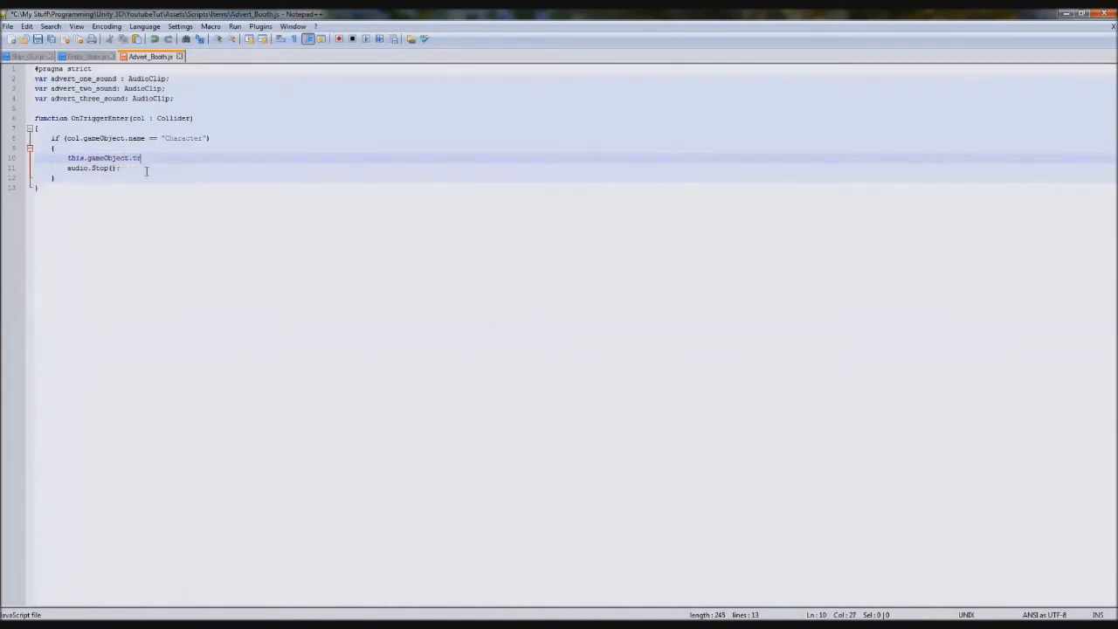
pyautogui.write('ransform.parent')
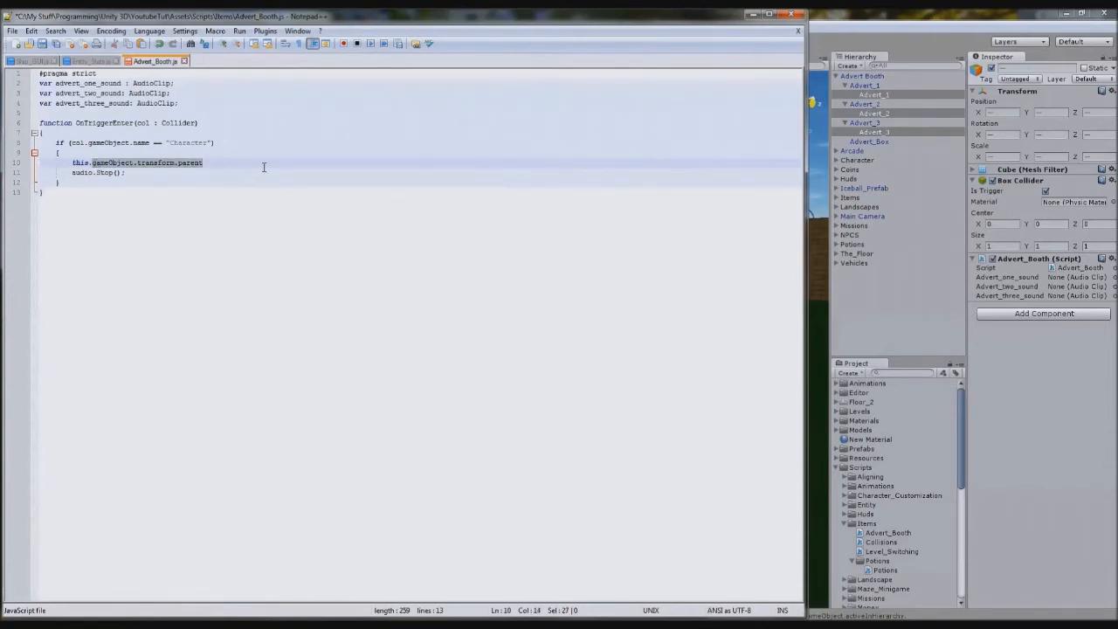
pyautogui.write('.')
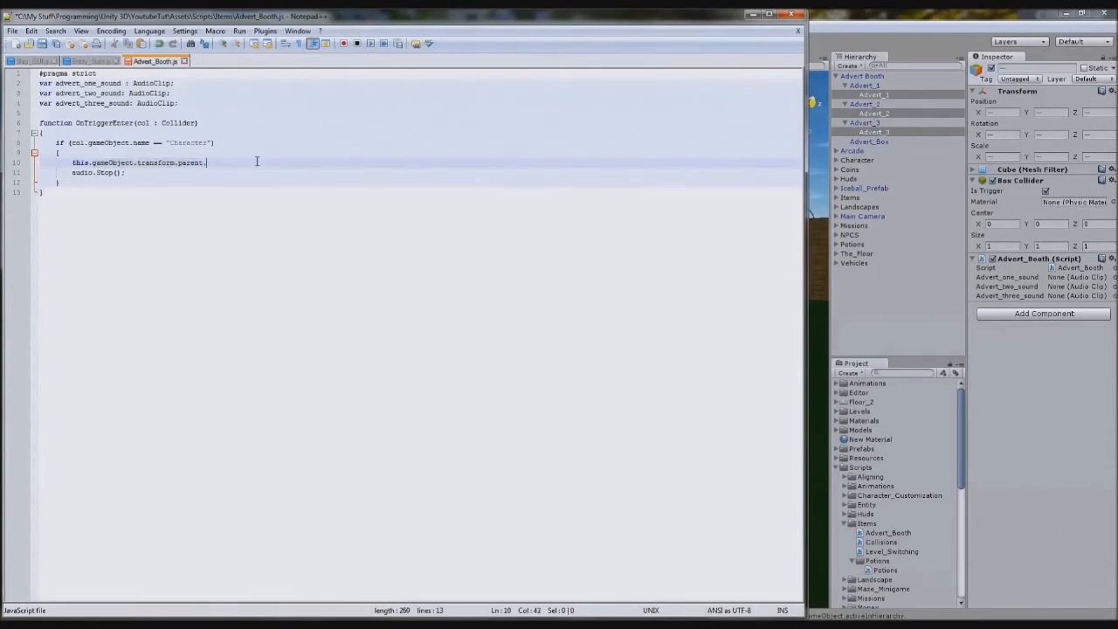
pyautogui.write('gameObject.transform.parent')
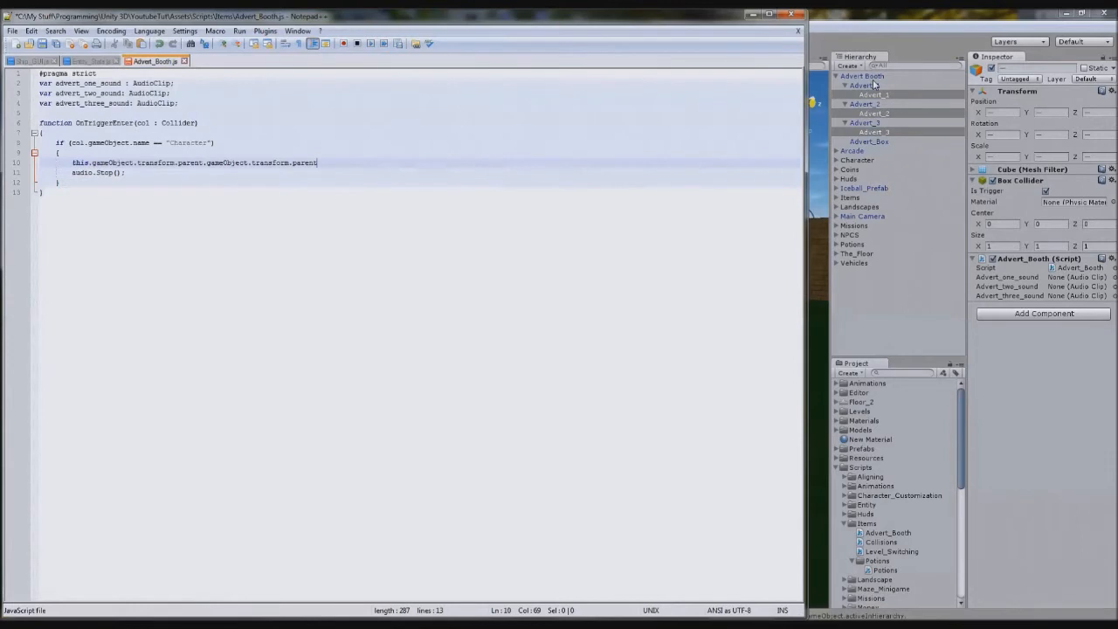
pyautogui.write('.')
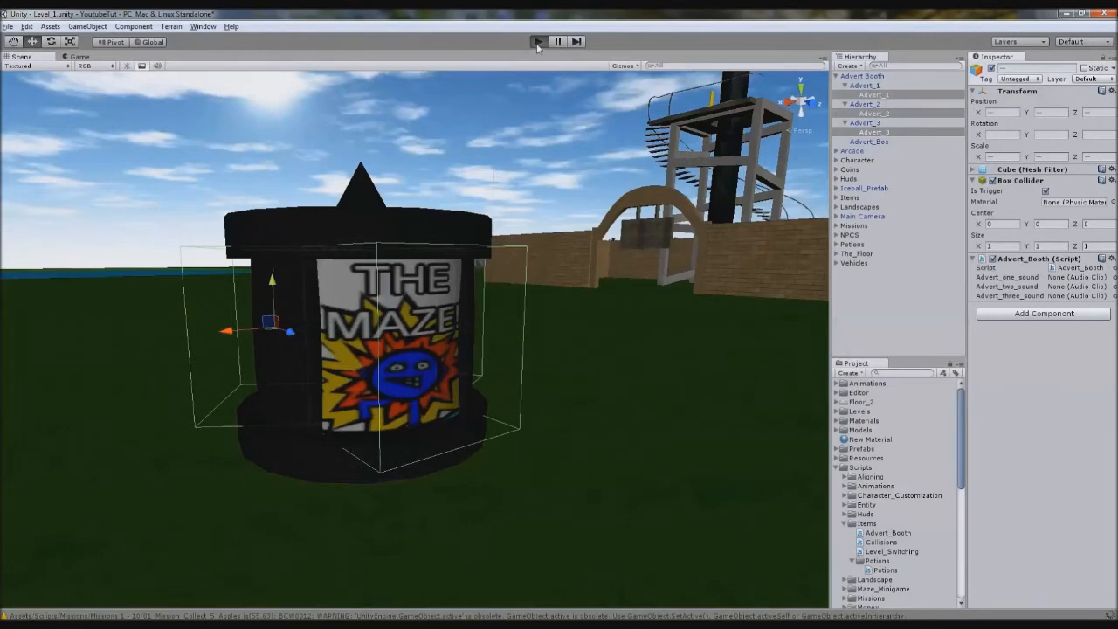
# Run and stop the level, then select the first advert booths to give them sound
pyautogui.click(536, 42)
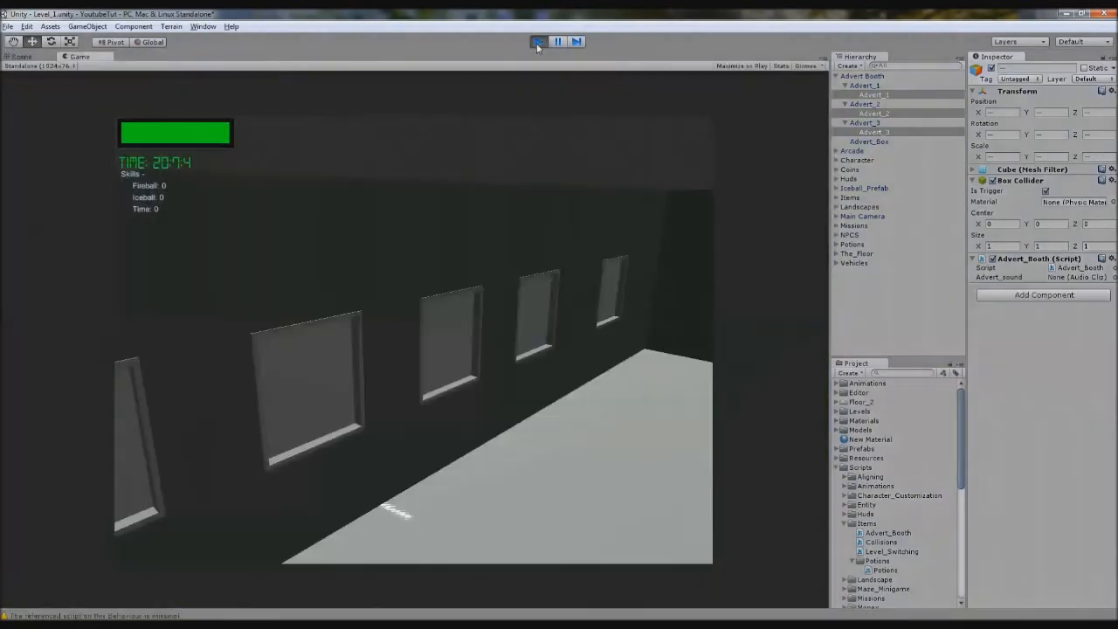
pyautogui.click(535, 42)
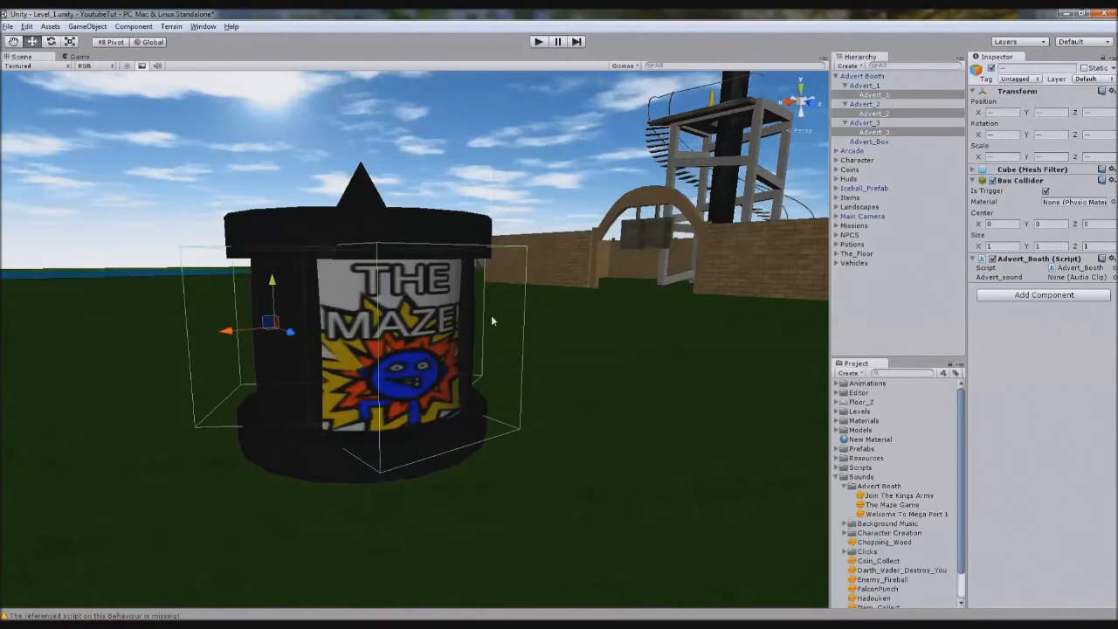
pyautogui.click(863, 94)
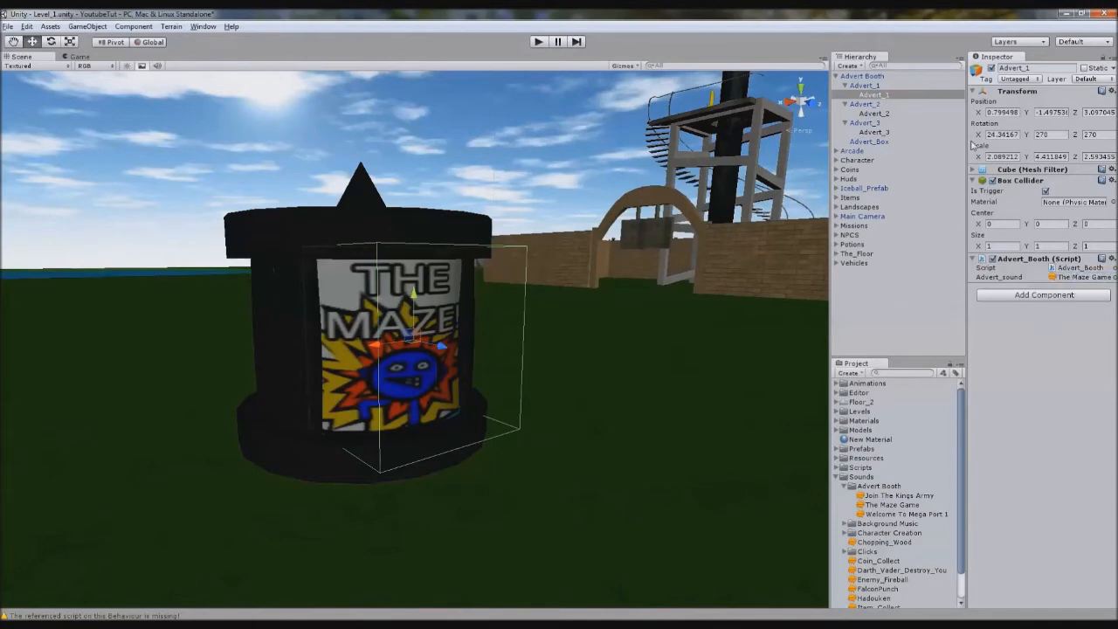
pyautogui.click(877, 112)
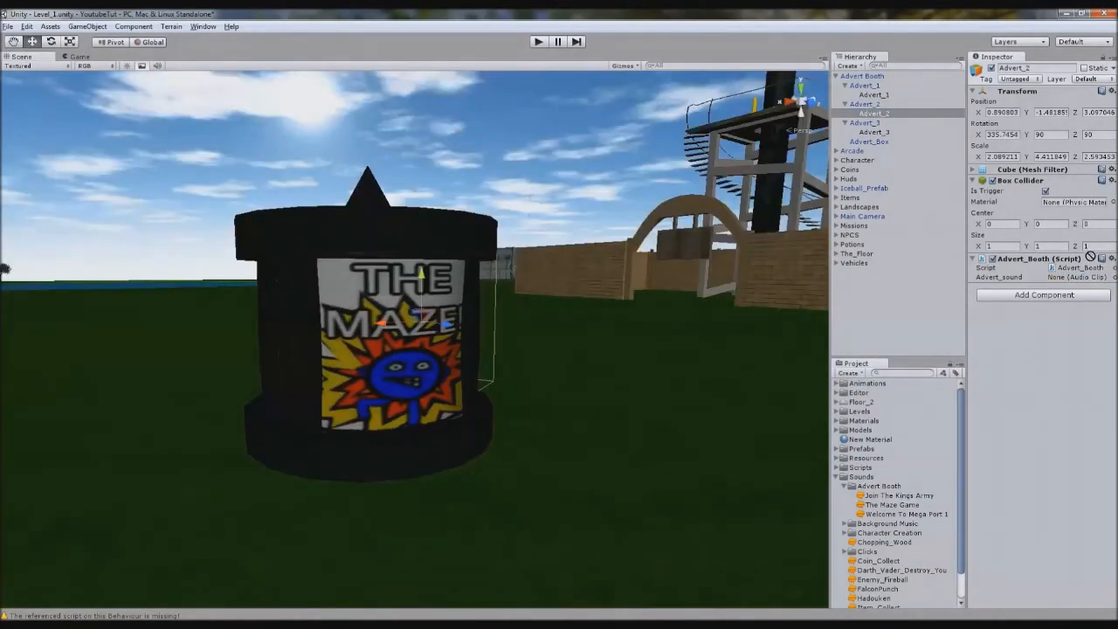
# Assign advert clips such as The Maze Game to the booths' Advert_sound fields
pyautogui.click(869, 133)
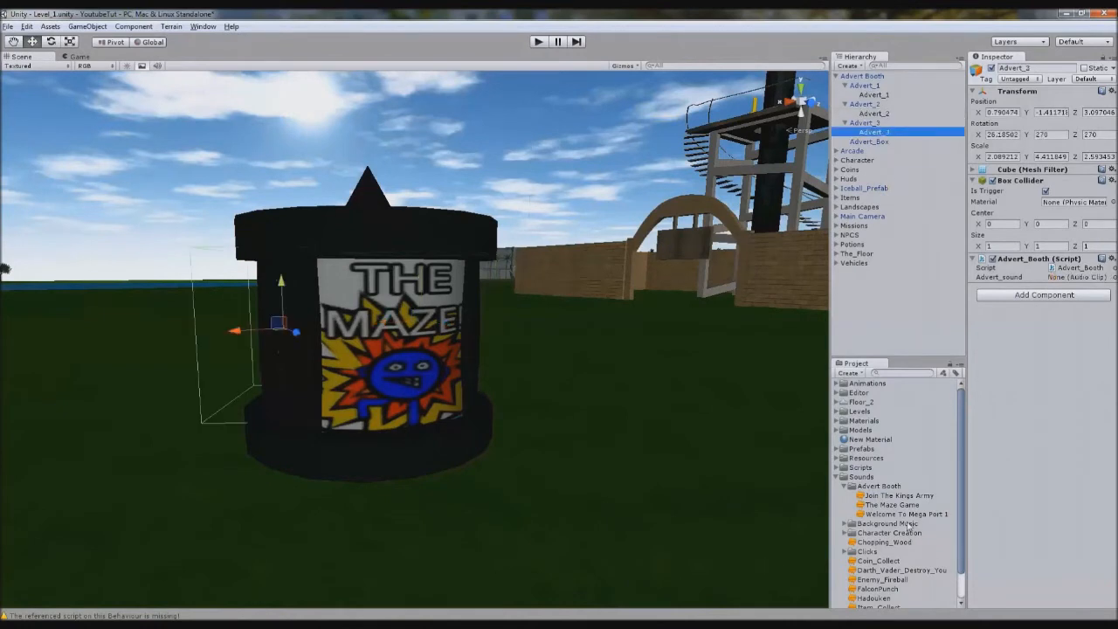
pyautogui.click(1079, 276)
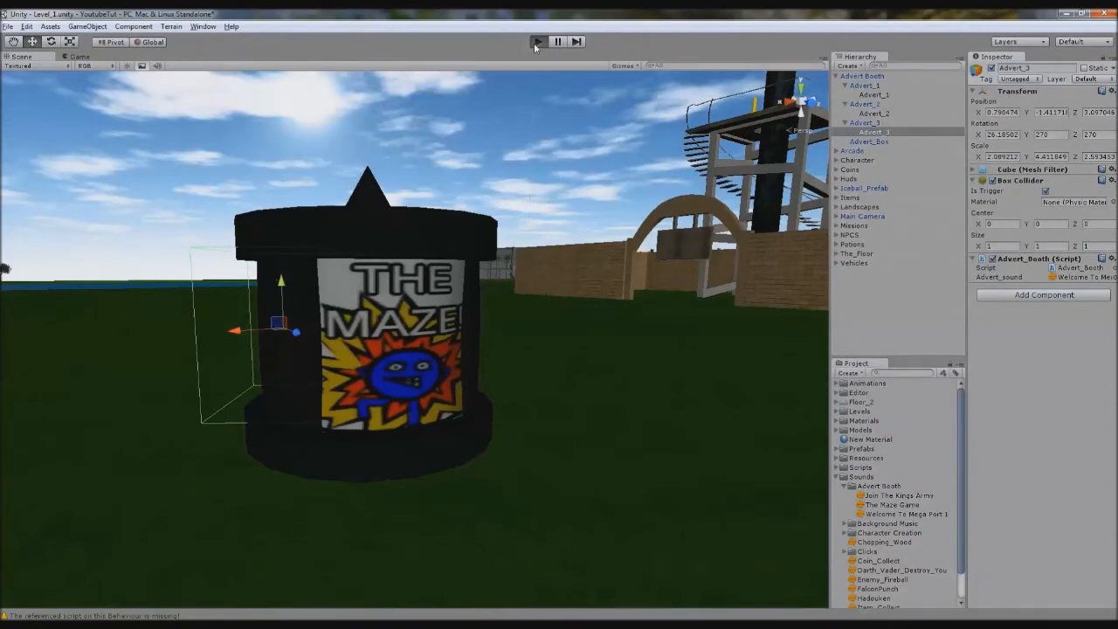
pyautogui.click(535, 44)
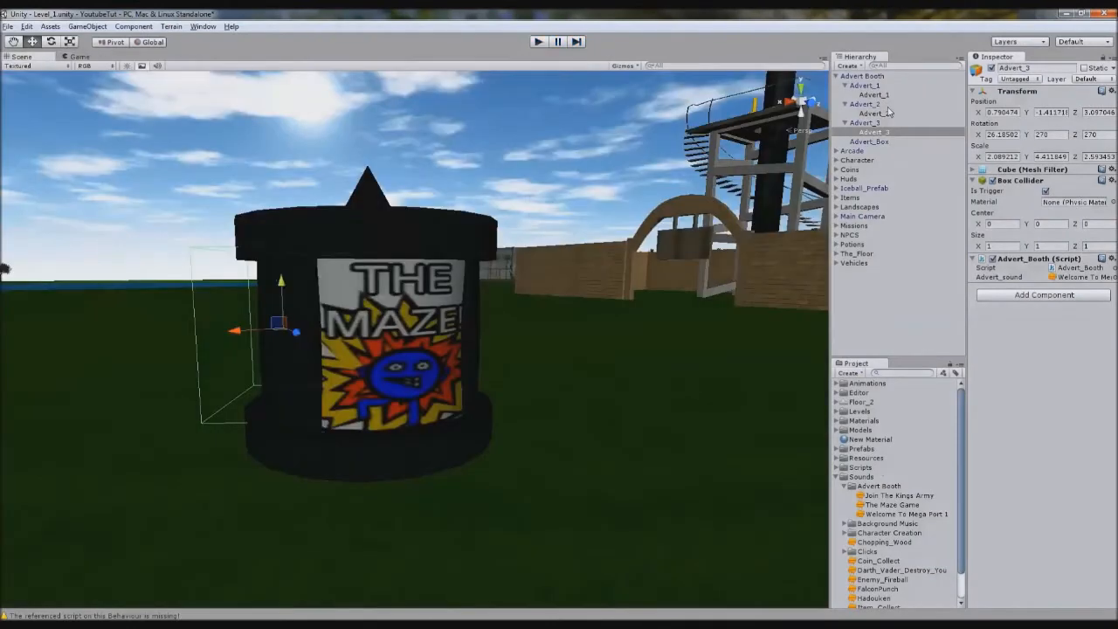
pyautogui.click(861, 77)
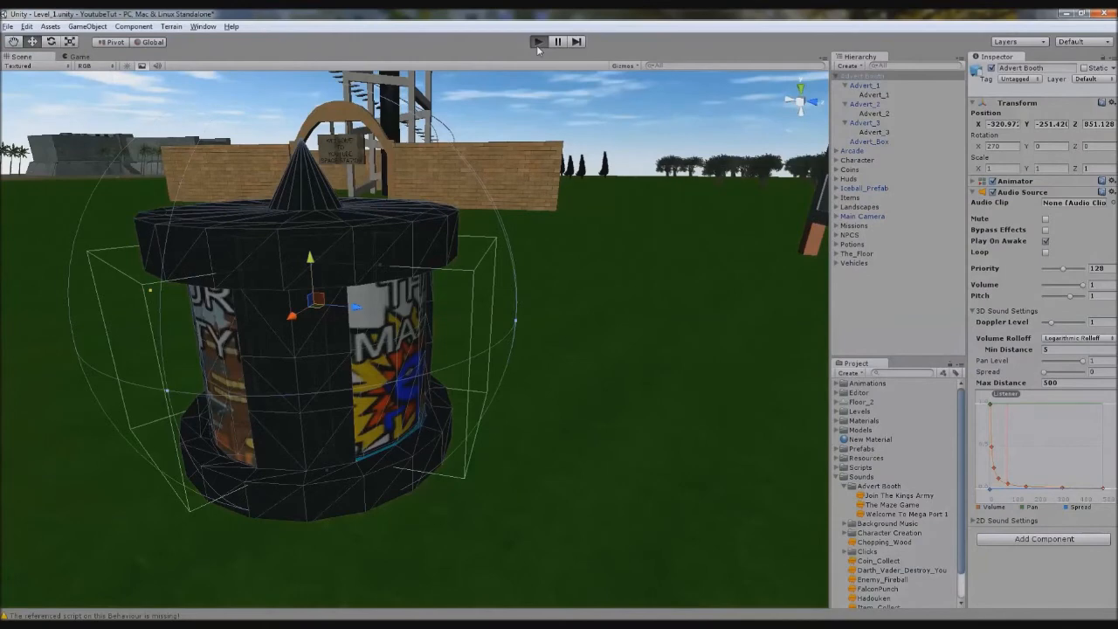
# Select the Advent Booth parent and review its Audio Source 3D distance settings
pyautogui.click(537, 42)
pyautogui.write('15')
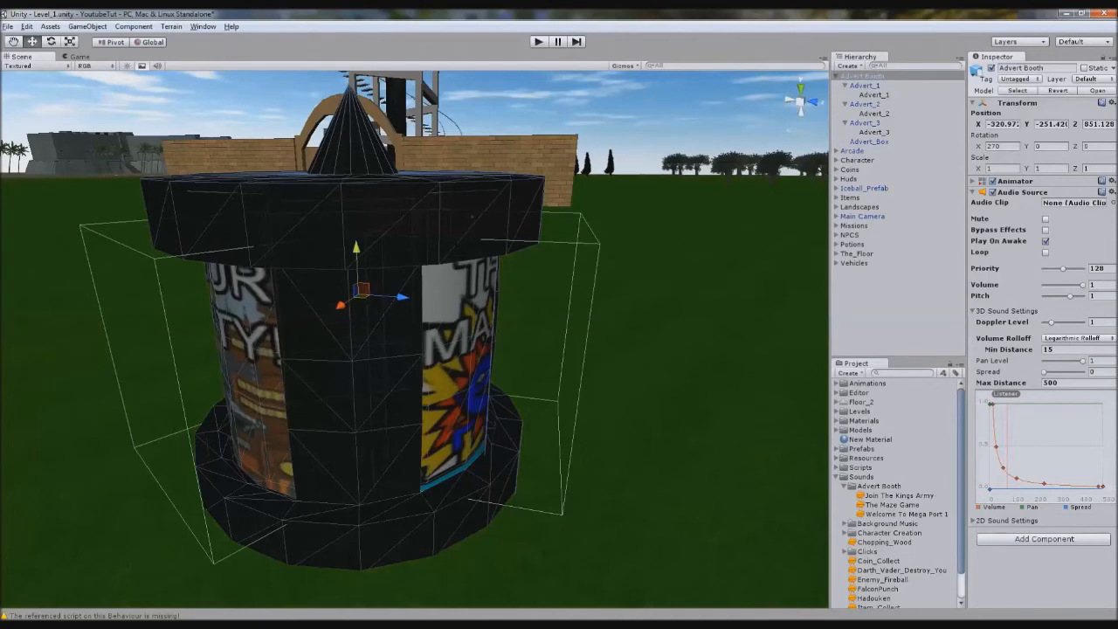
# Declare private var play_audio : boolean = false, then rename it to show_info
pyautogui.write('pr')
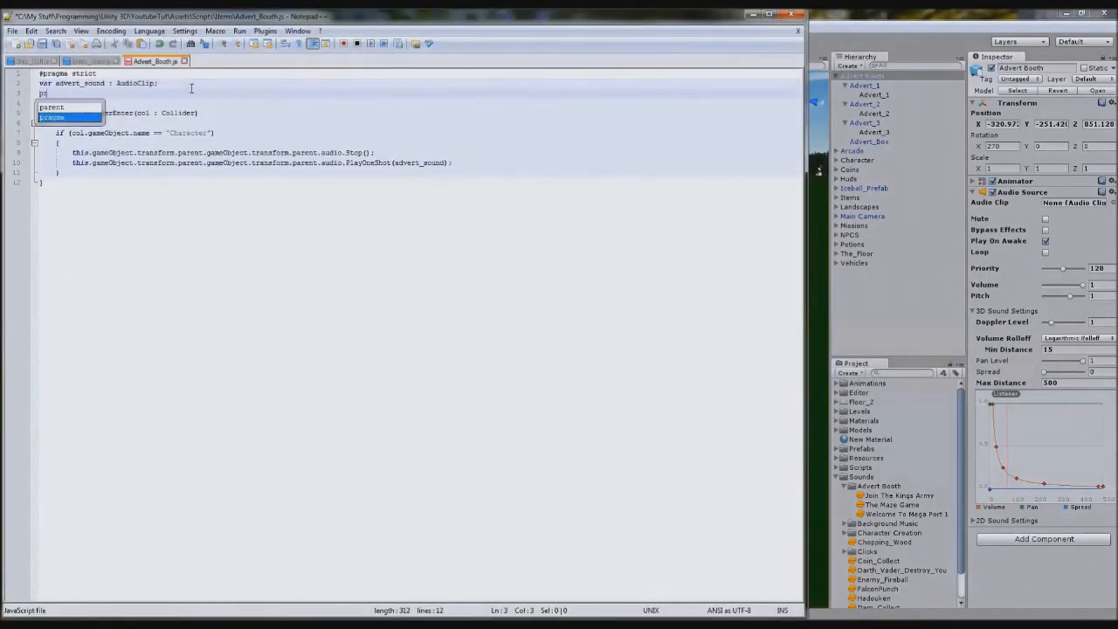
pyautogui.write('rivate bo')
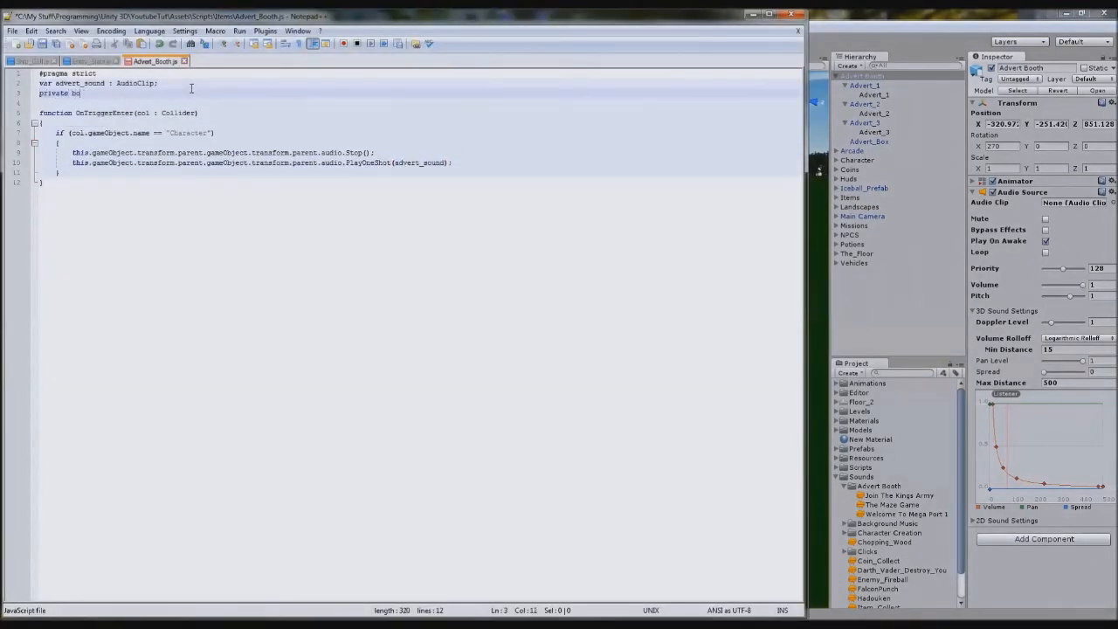
pyautogui.write('var')
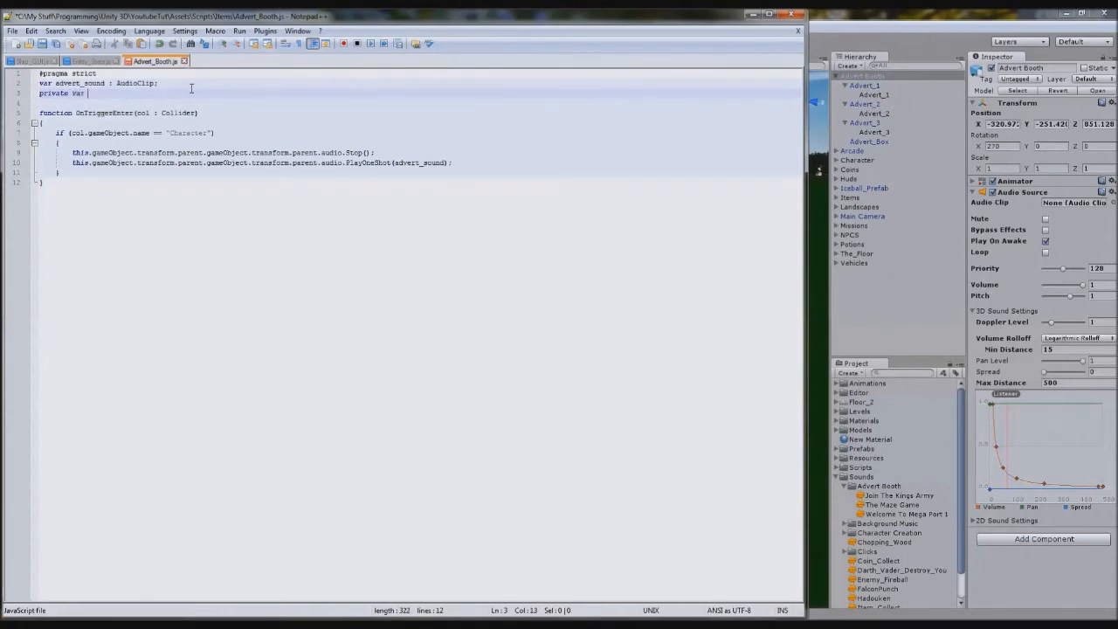
pyautogui.write('play')
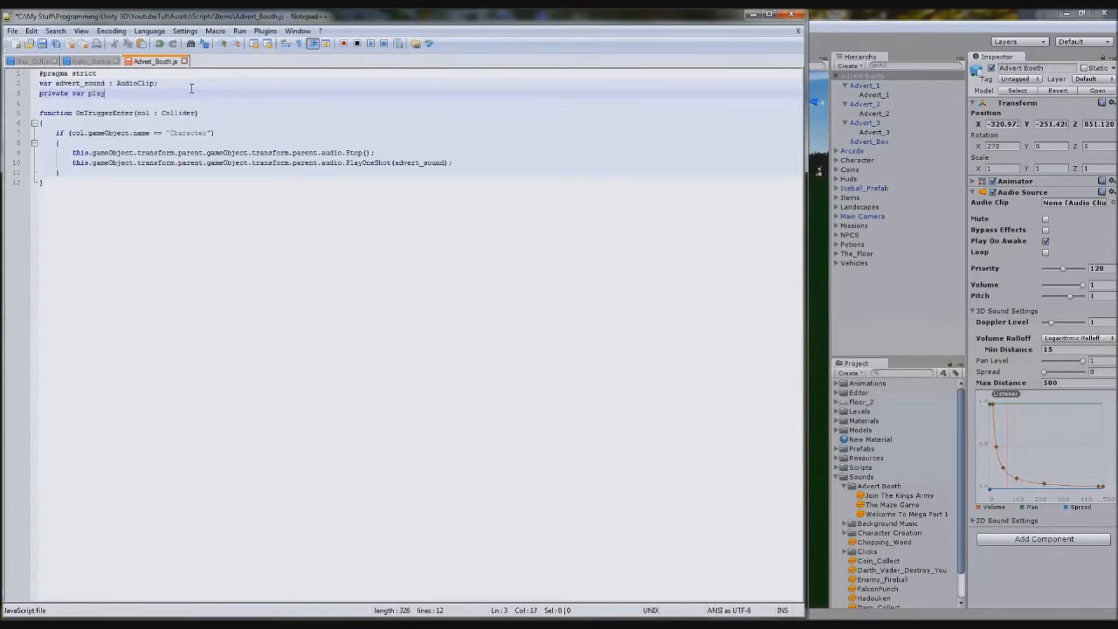
pyautogui.write('_audio')
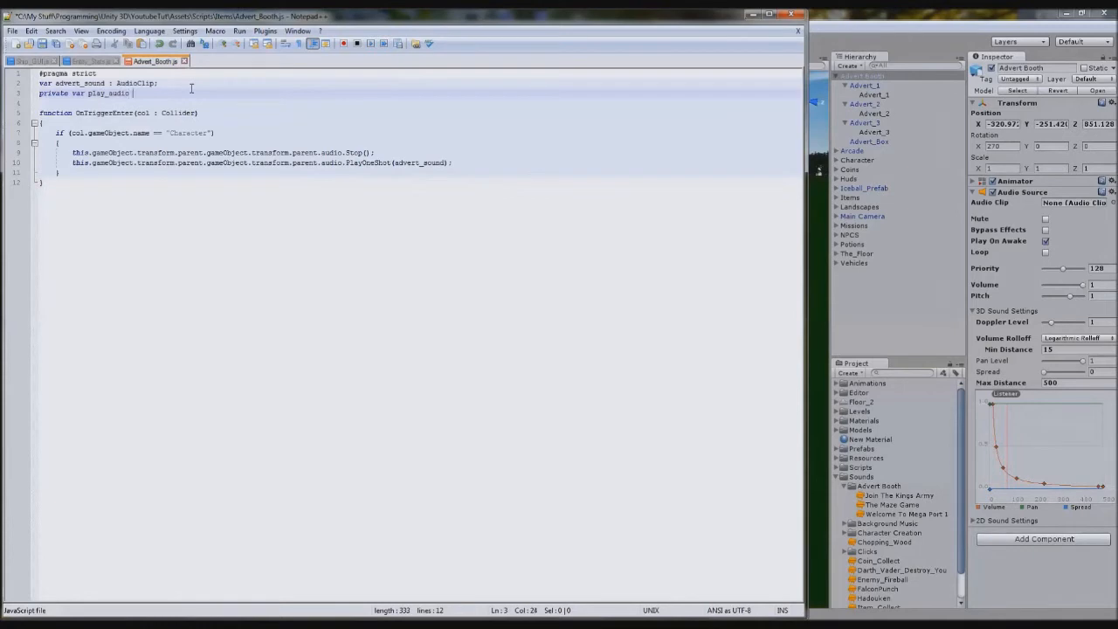
pyautogui.write(': boolean = false;')
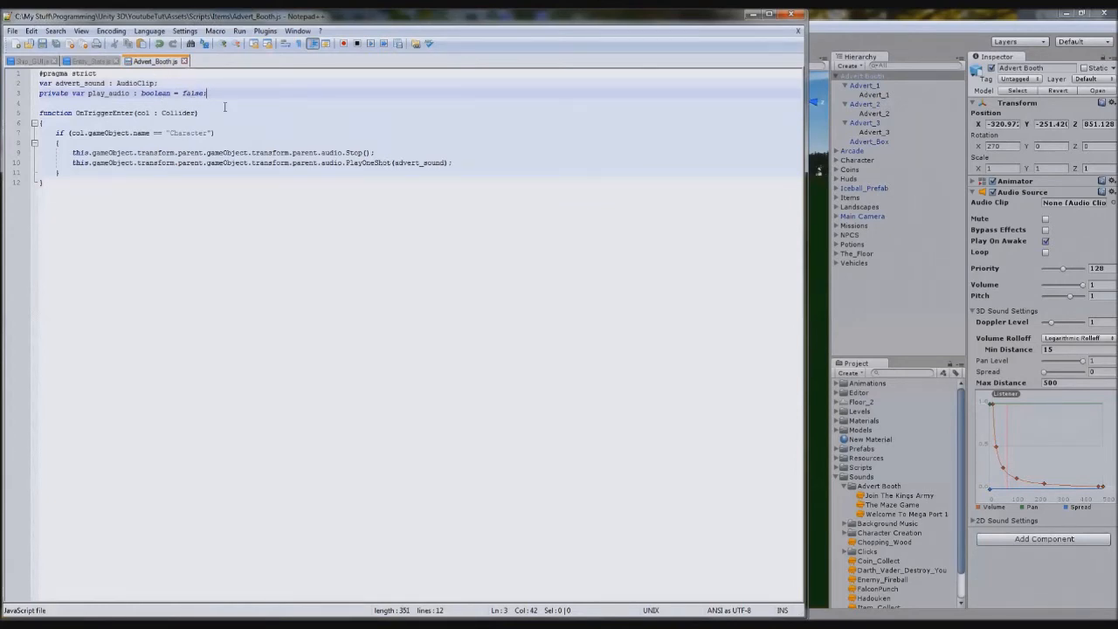
pyautogui.doubleClick(92, 93)
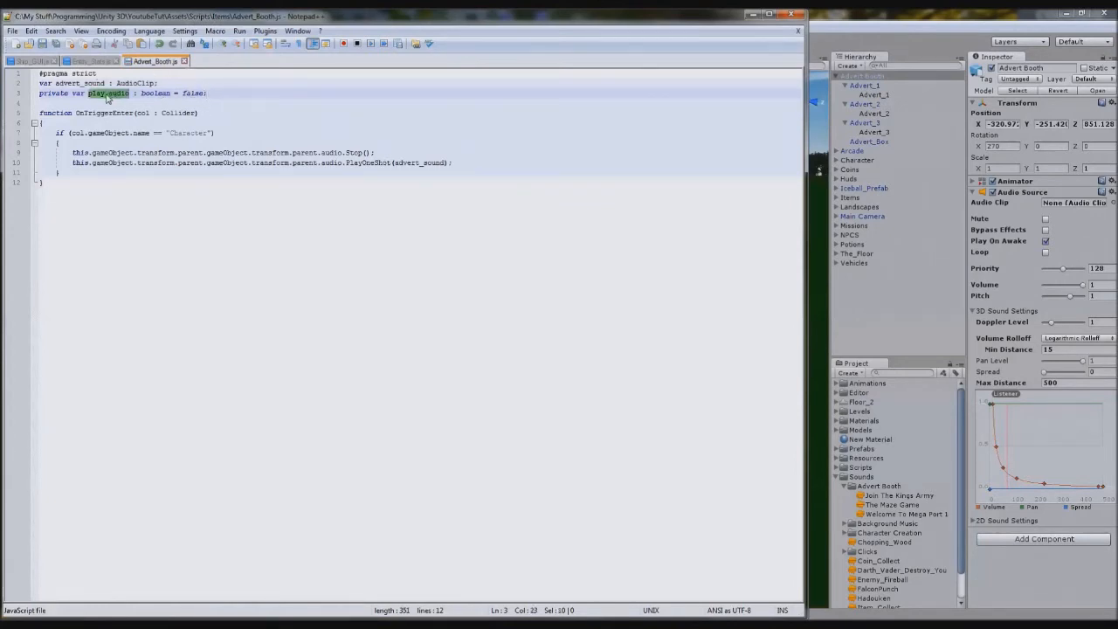
pyautogui.write('show_info')
pyautogui.write('function')
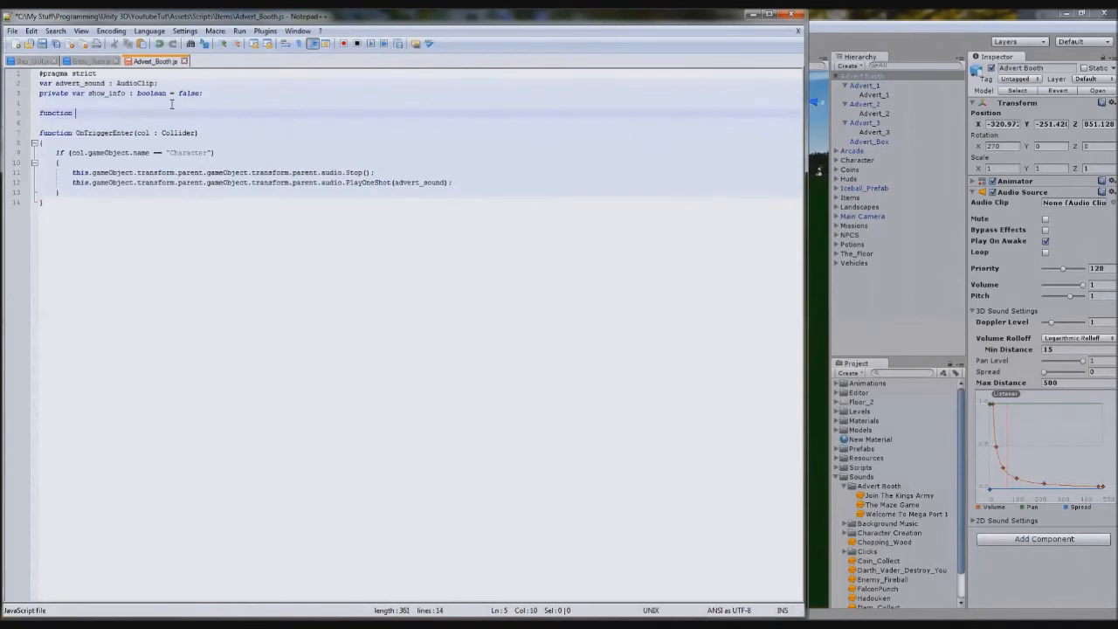
# Add function Update() containing an empty if (show_info == true) check
pyautogui.write('Update()')
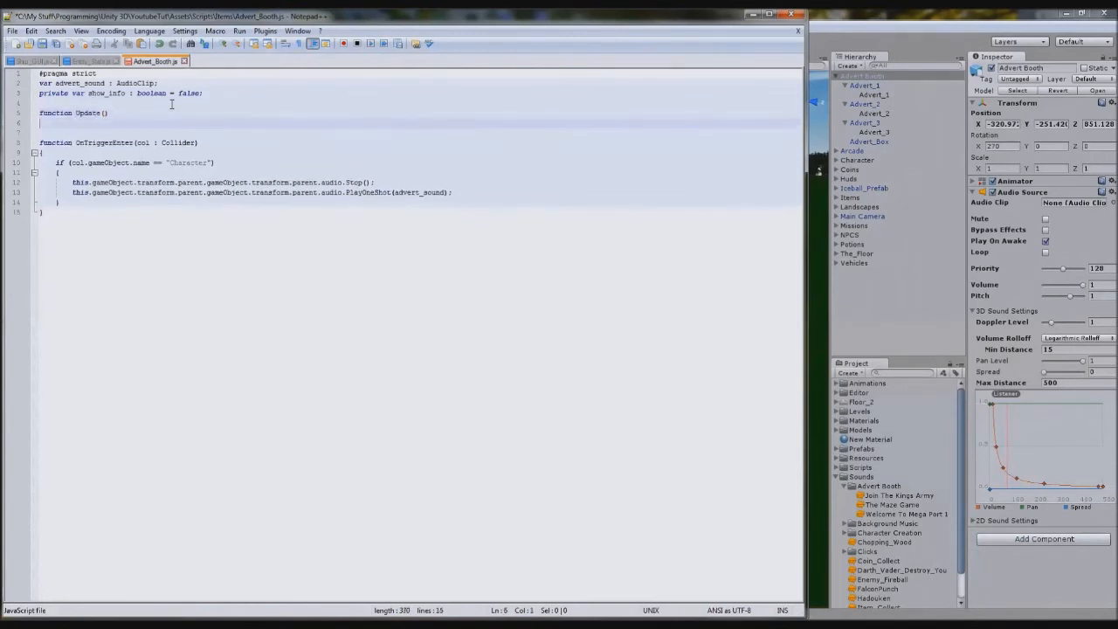
pyautogui.press('Enter')
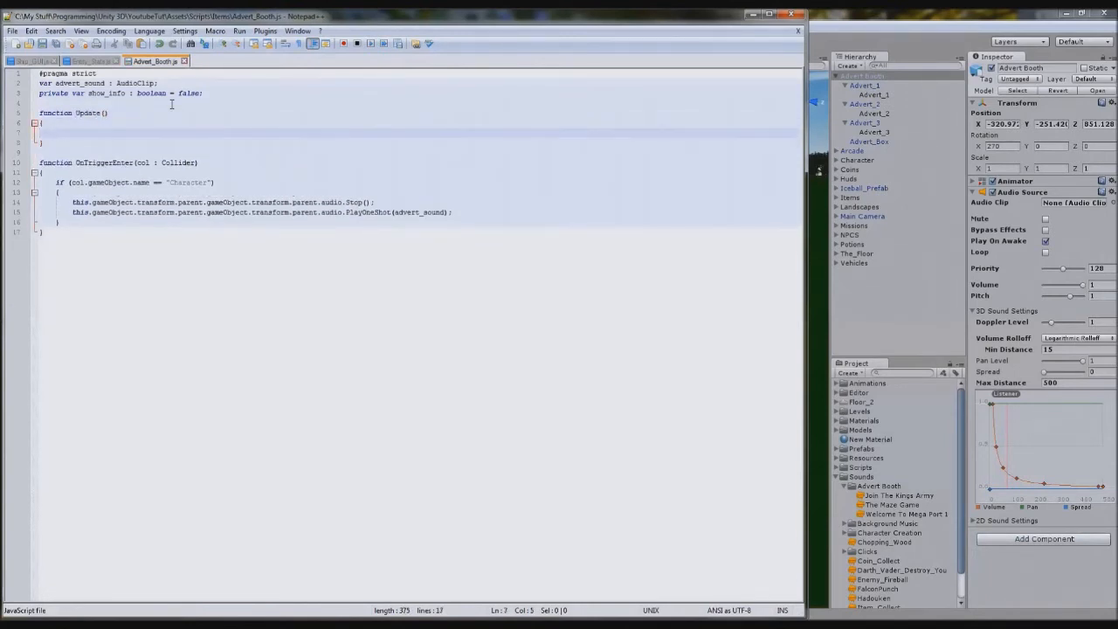
pyautogui.write('if (show_u')
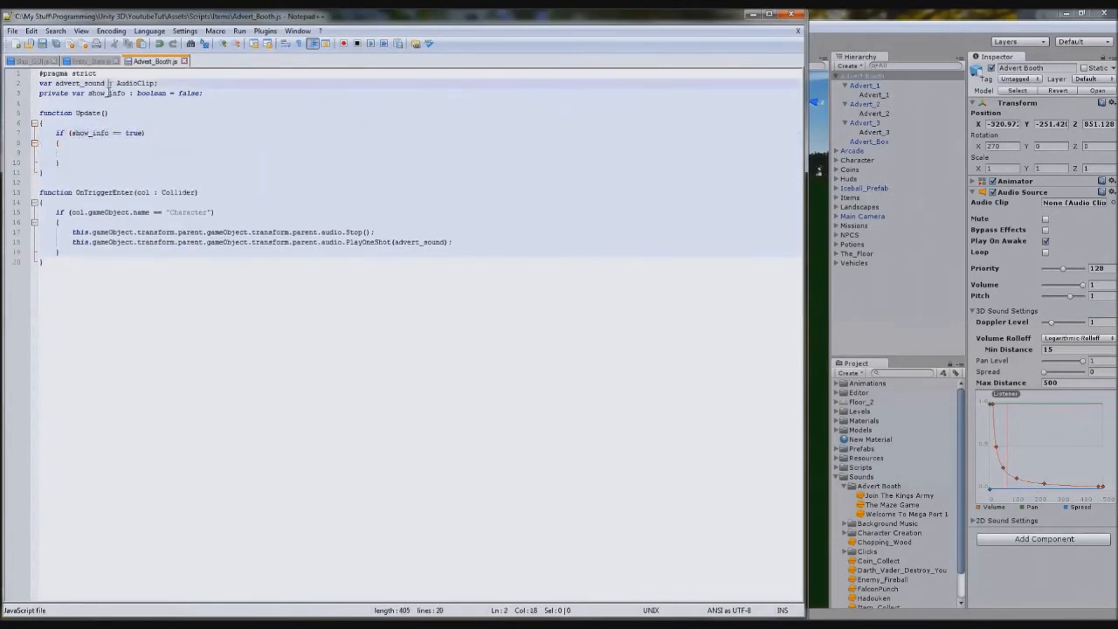
pyautogui.write('show_info')
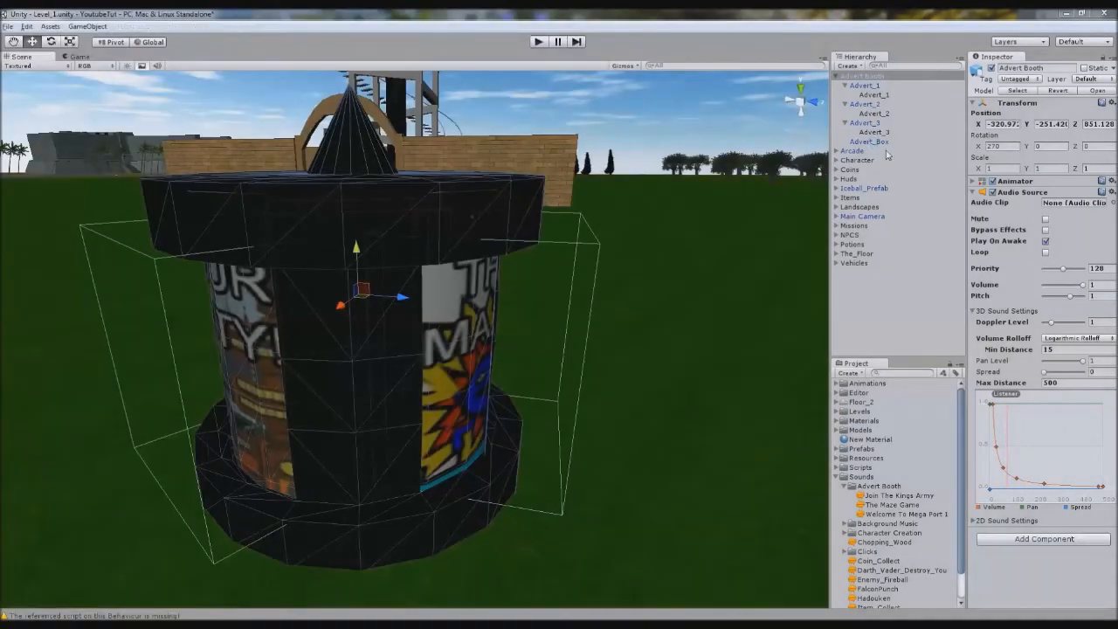
# Open TreeChop.js from the Project panel in Notepad++ beside the booth script
pyautogui.click(856, 161)
pyautogui.write('chop')
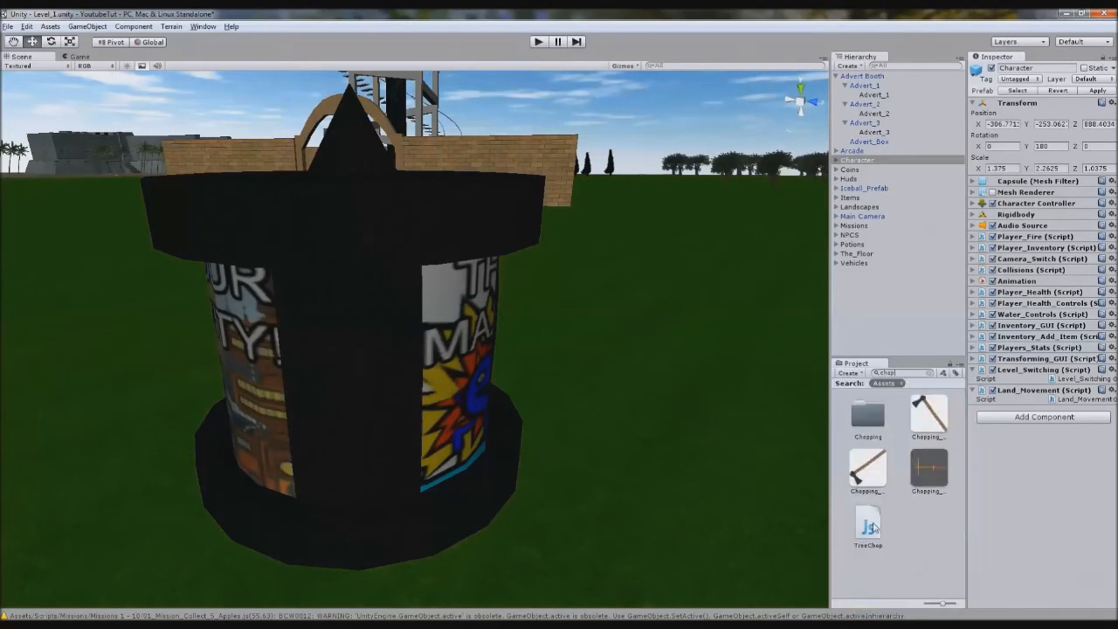
pyautogui.doubleClick(866, 524)
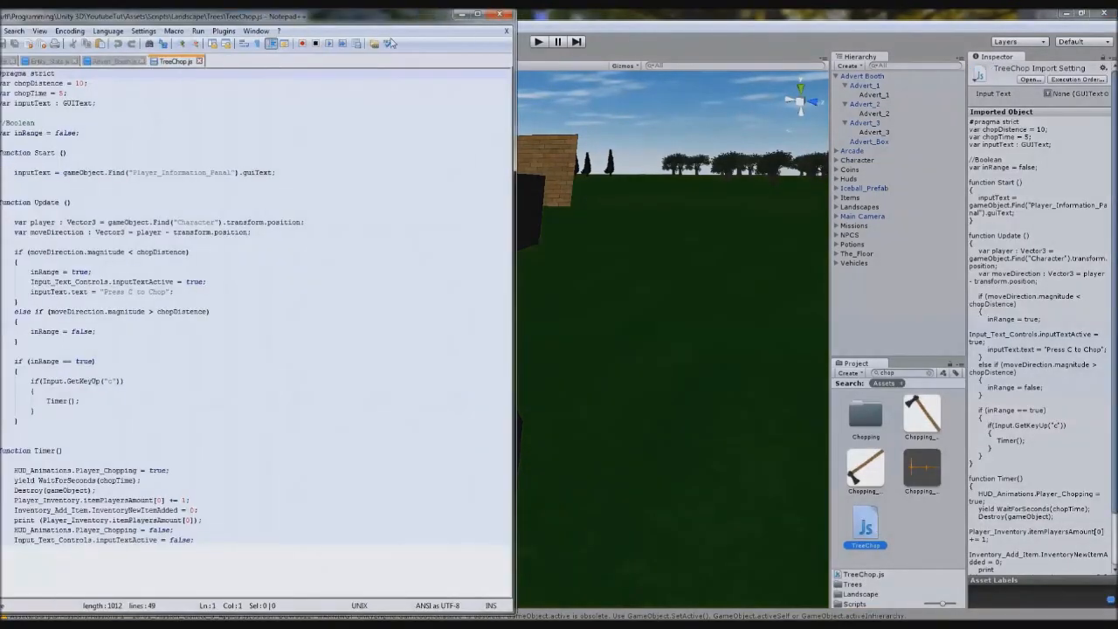
pyautogui.click(482, 14)
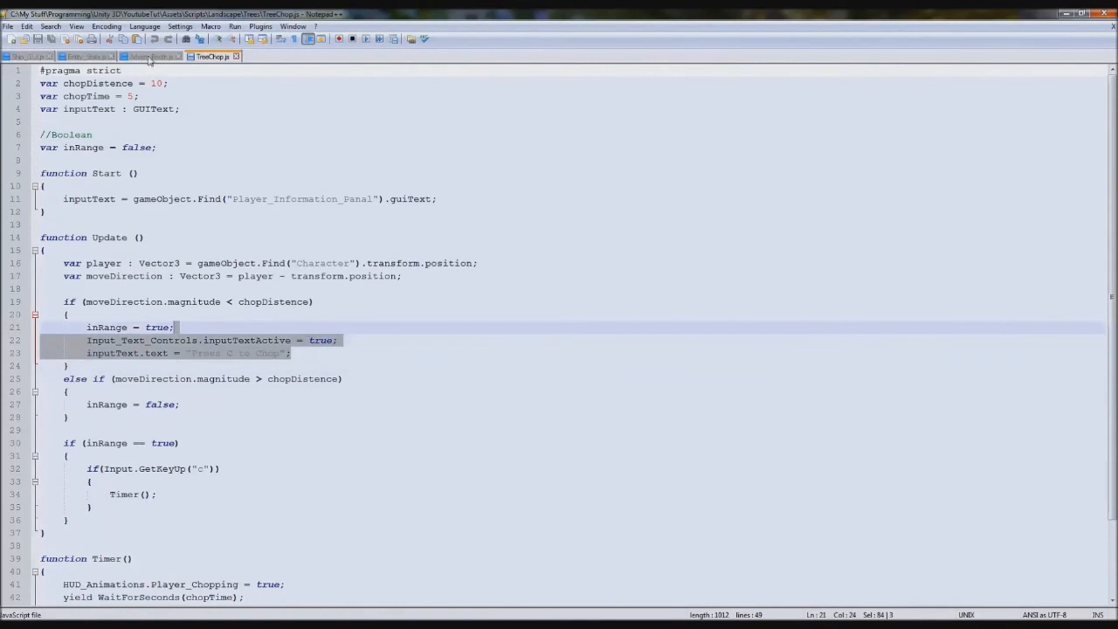
# Add a var inputText : GUIText; declaration to Advert_Booth.js
pyautogui.click(150, 56)
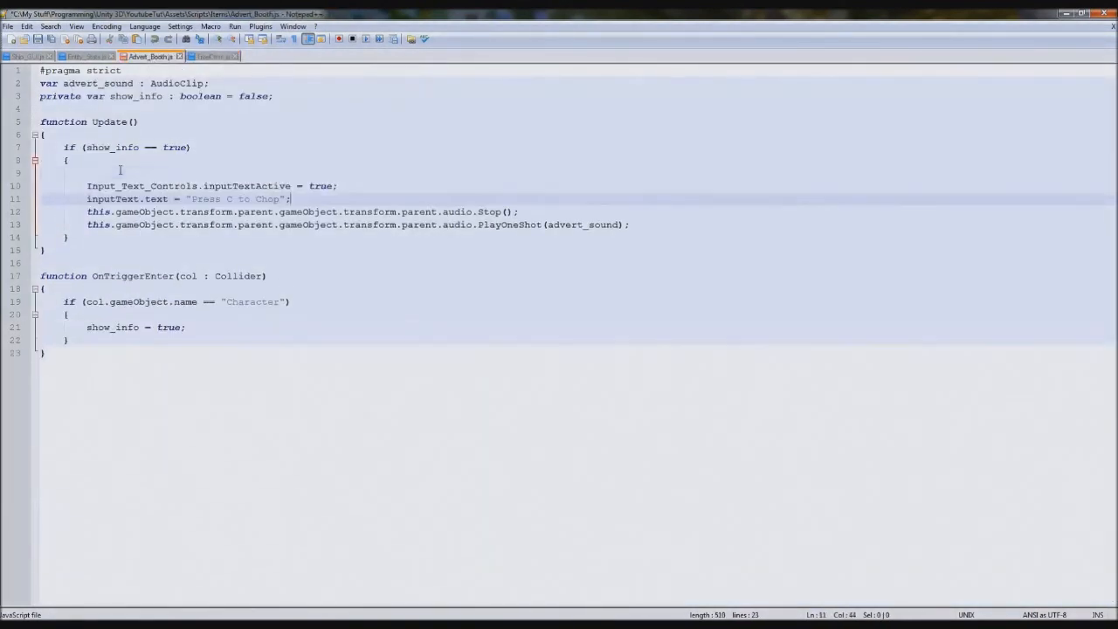
pyautogui.click(209, 56)
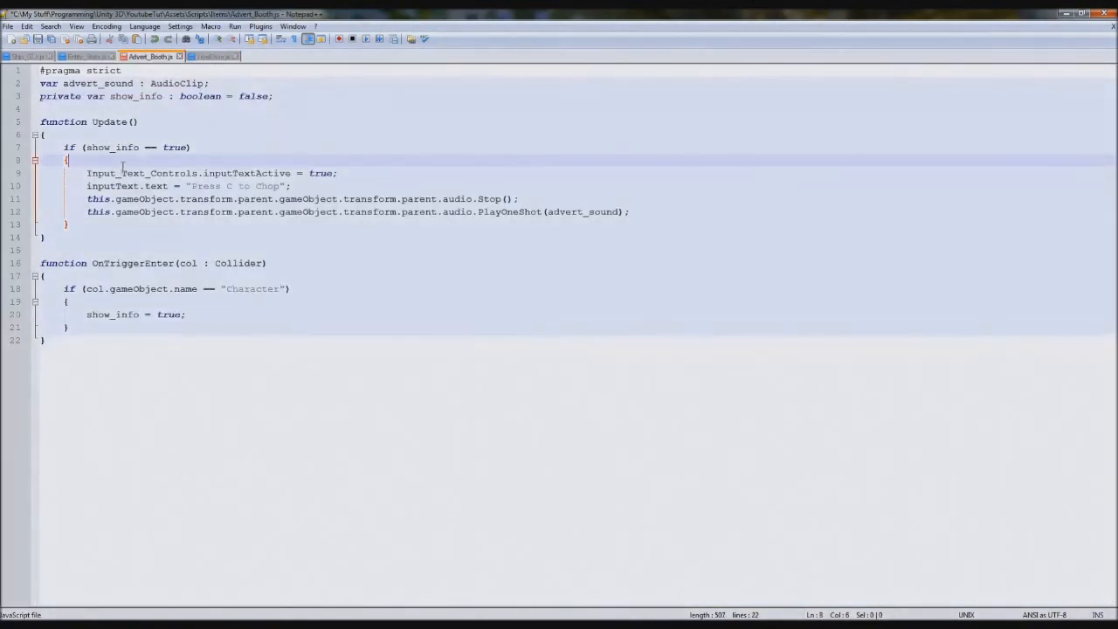
pyautogui.write('var inputText : GUIText;')
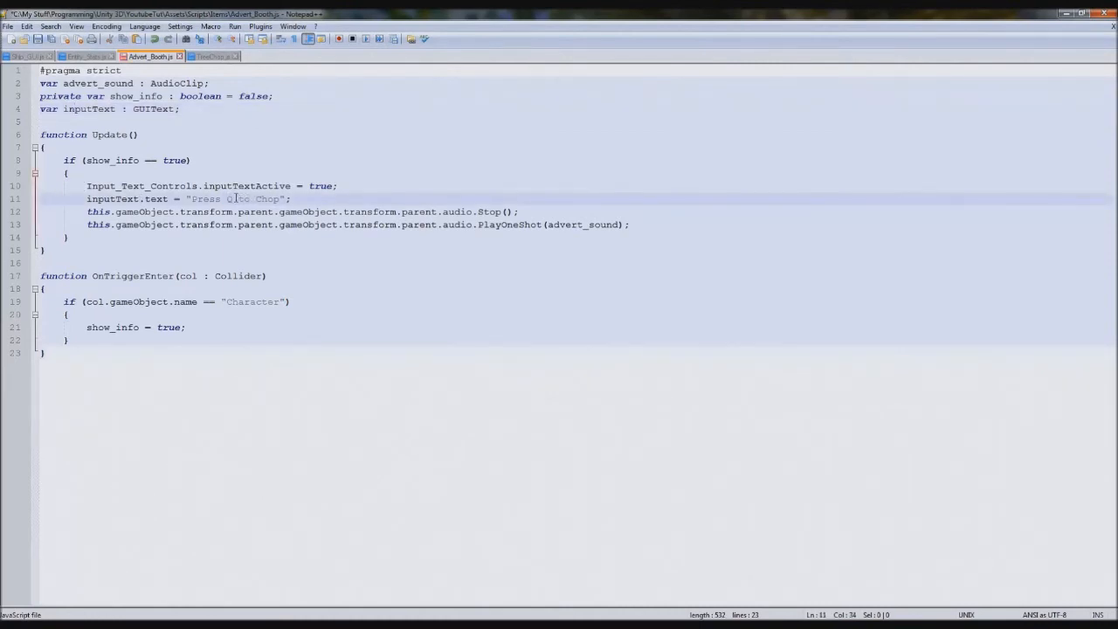
# Change the on-screen message wording to "Press Q to activate"
pyautogui.moveTo(238, 199); pyautogui.dragTo(281, 199)
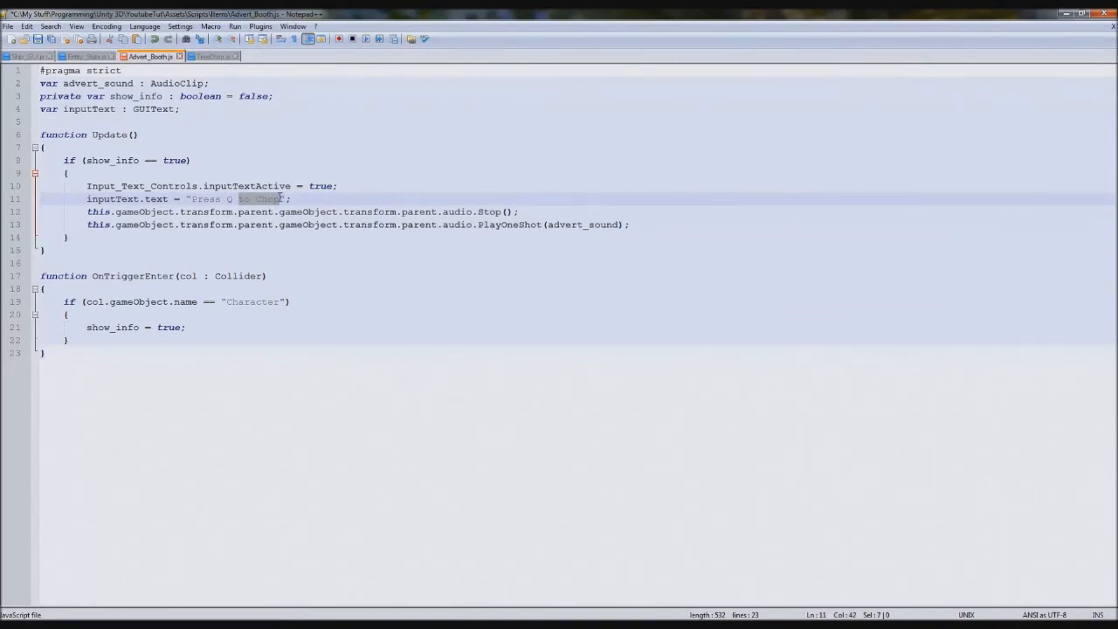
pyautogui.press('Delete')
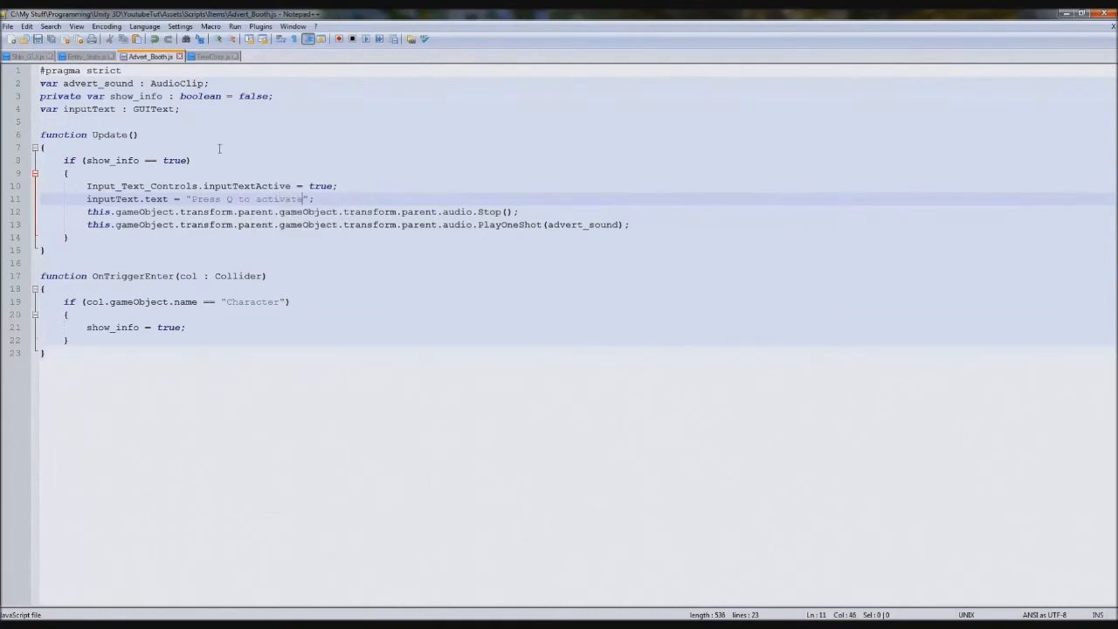
pyautogui.press('Enter')
pyautogui.write('}')
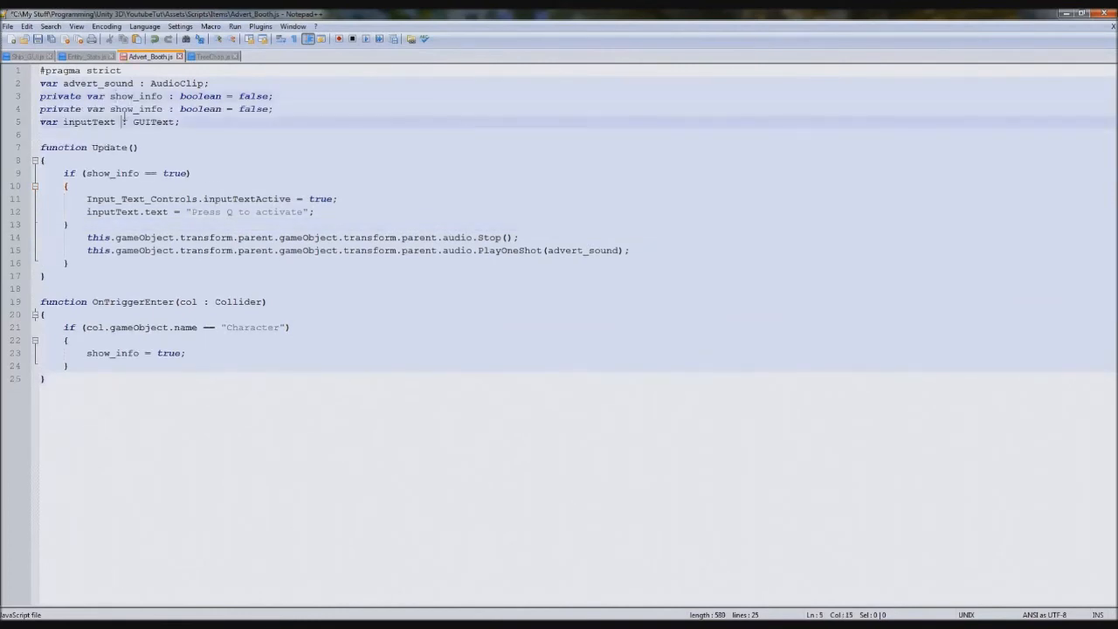
# Add private var play_audio and wrap the Stop/PlayOneShot lines in if (play_audio == true) resetting it to false
pyautogui.write('play_a')
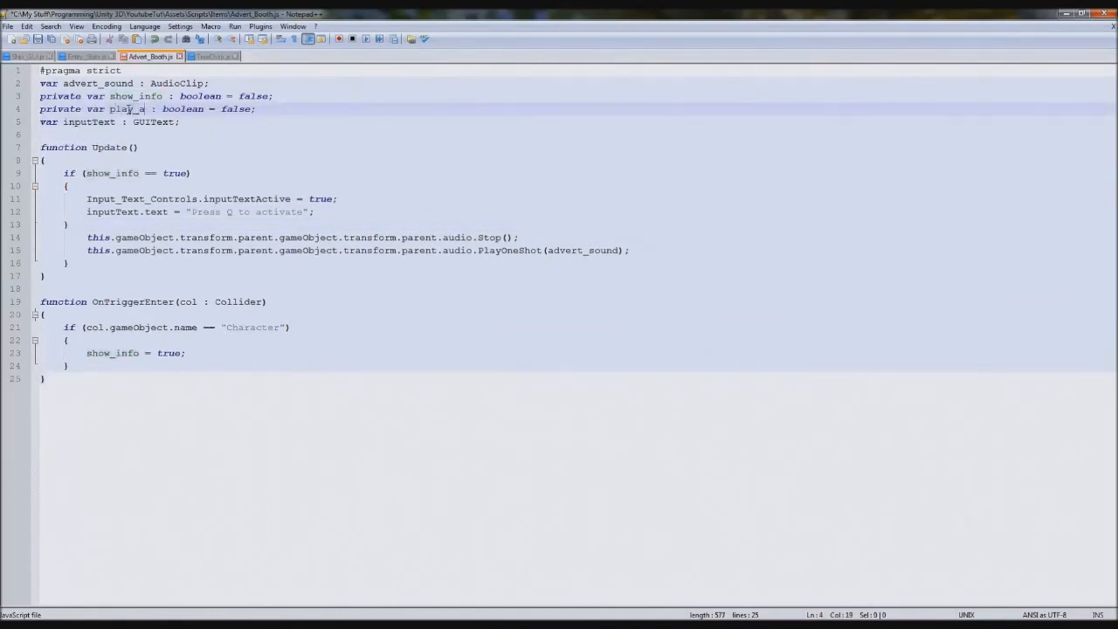
pyautogui.write('udio')
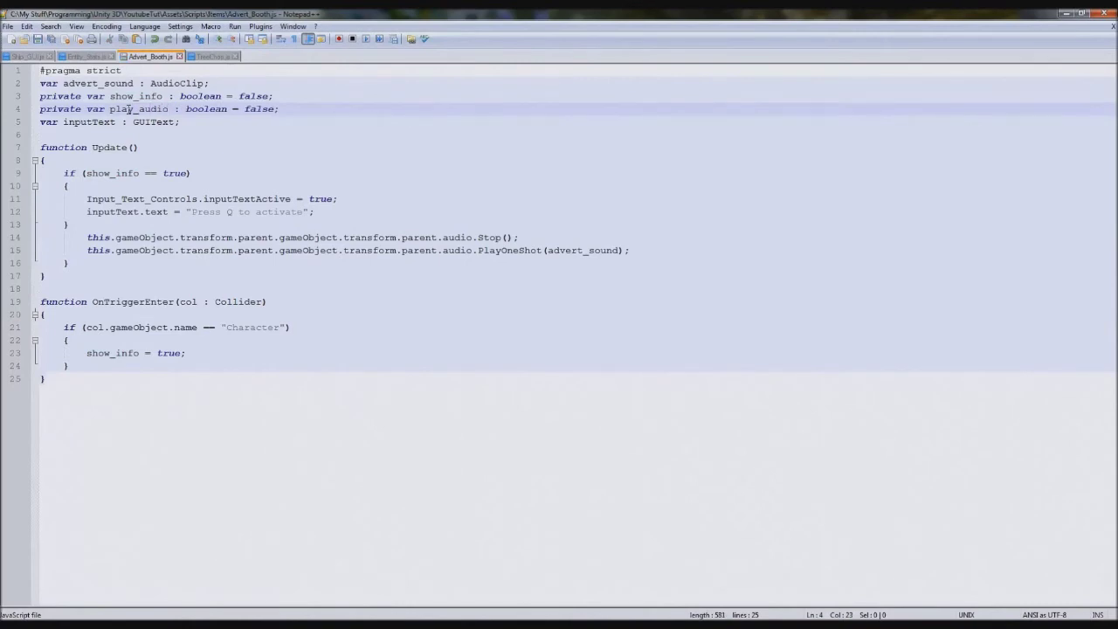
pyautogui.doubleClick(258, 108)
pyautogui.write('tru')
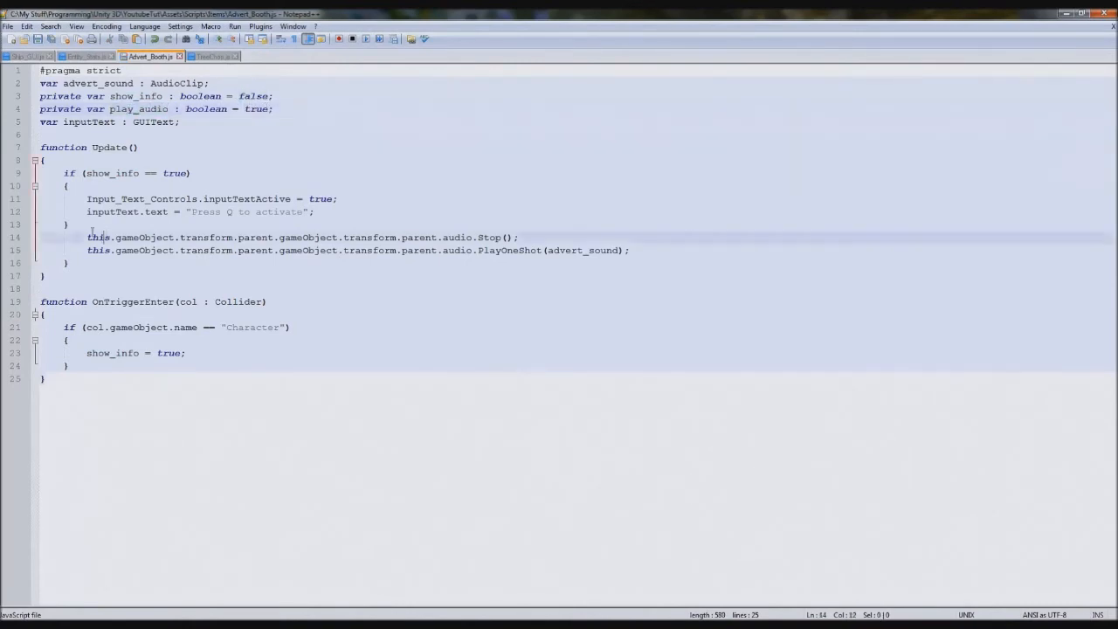
pyautogui.moveTo(88, 237); pyautogui.dragTo(629, 250)
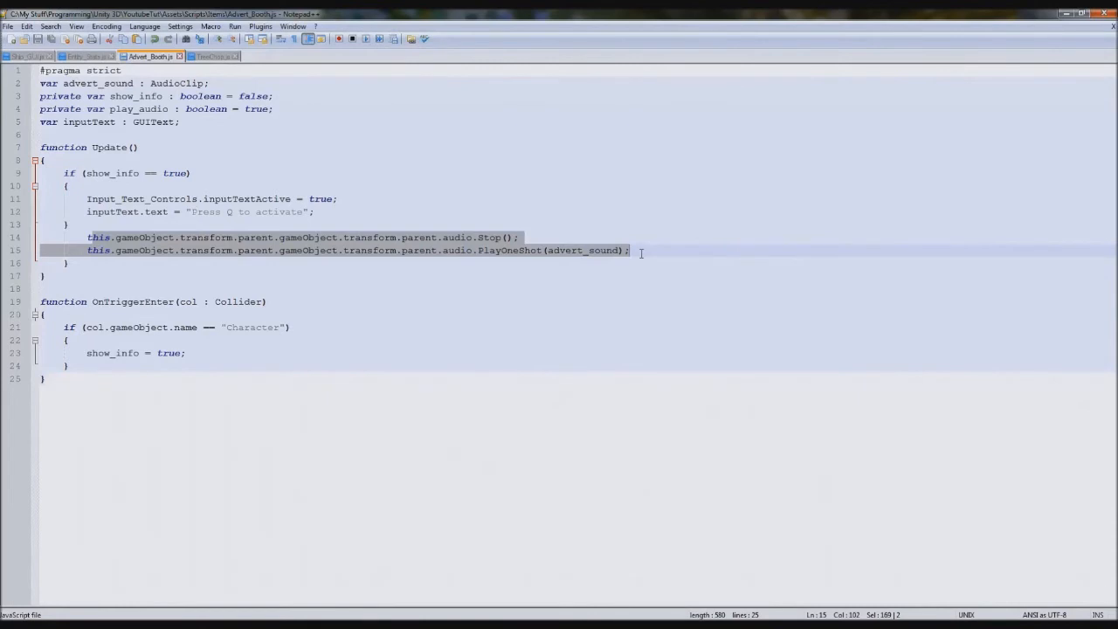
pyautogui.press('Ctrl+v')
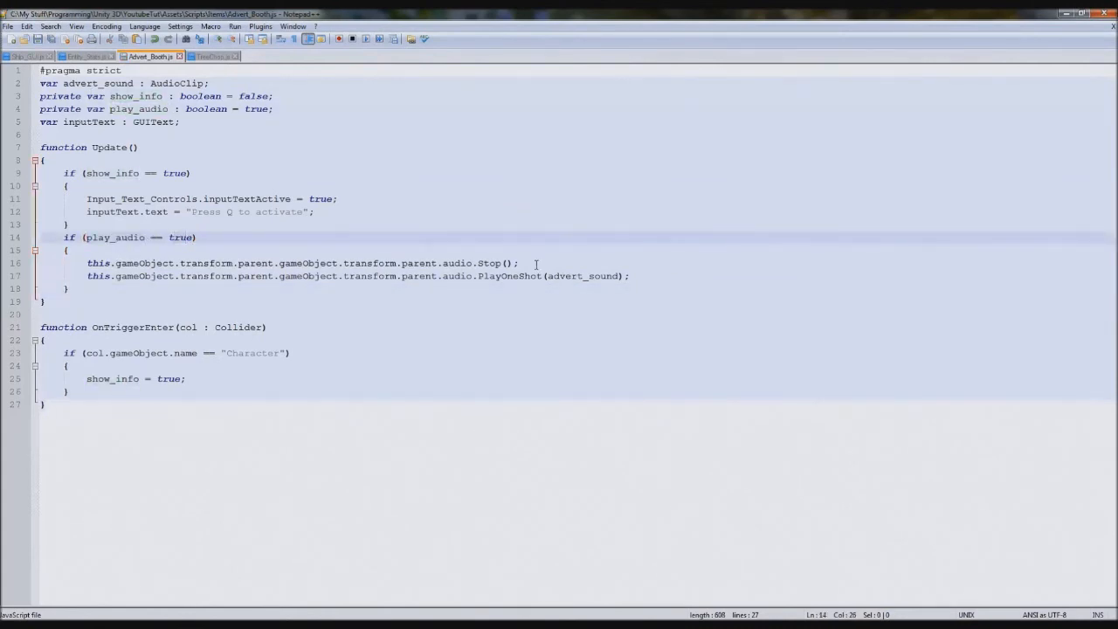
pyautogui.write('play_audio =')
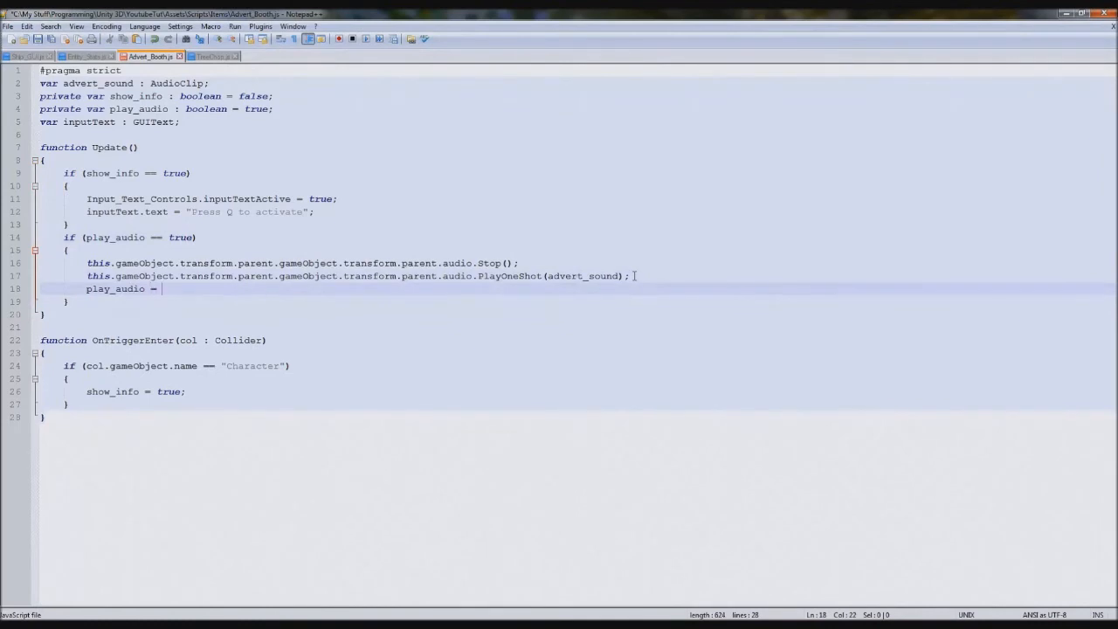
pyautogui.write('false;')
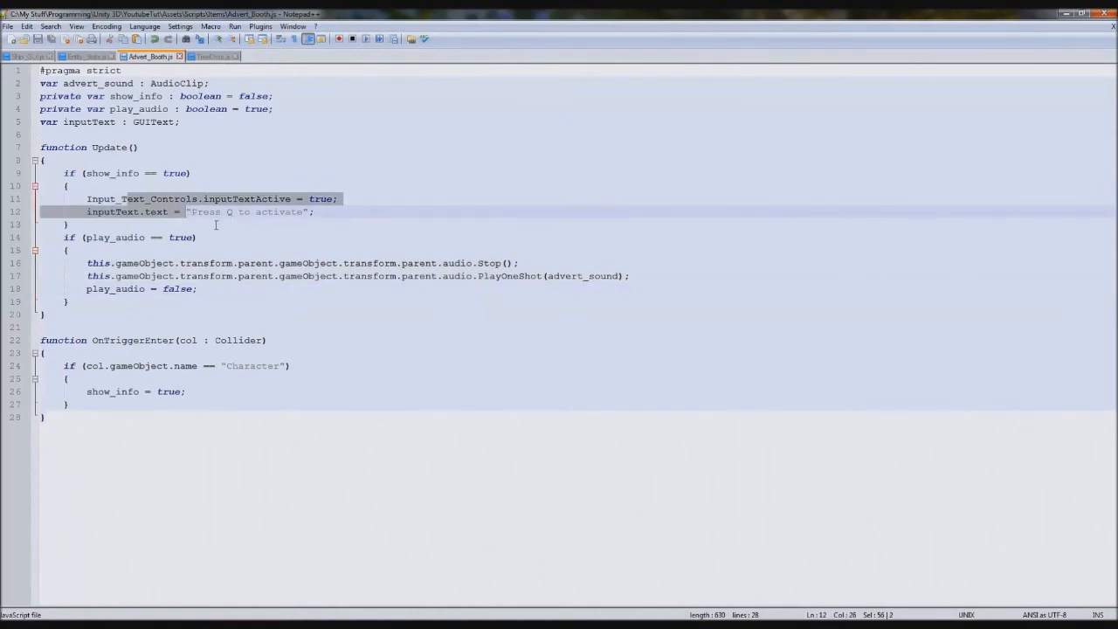
# Add an Input.GetKeyUp("q") check after the message line setting play_audio = true
pyautogui.click(126, 237)
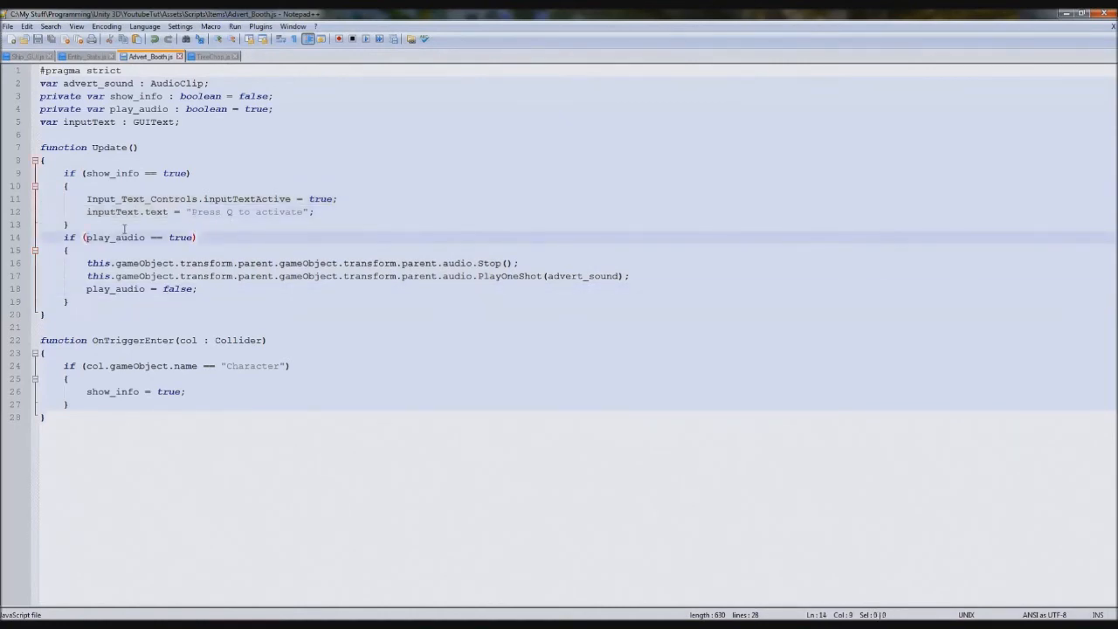
pyautogui.click(315, 211)
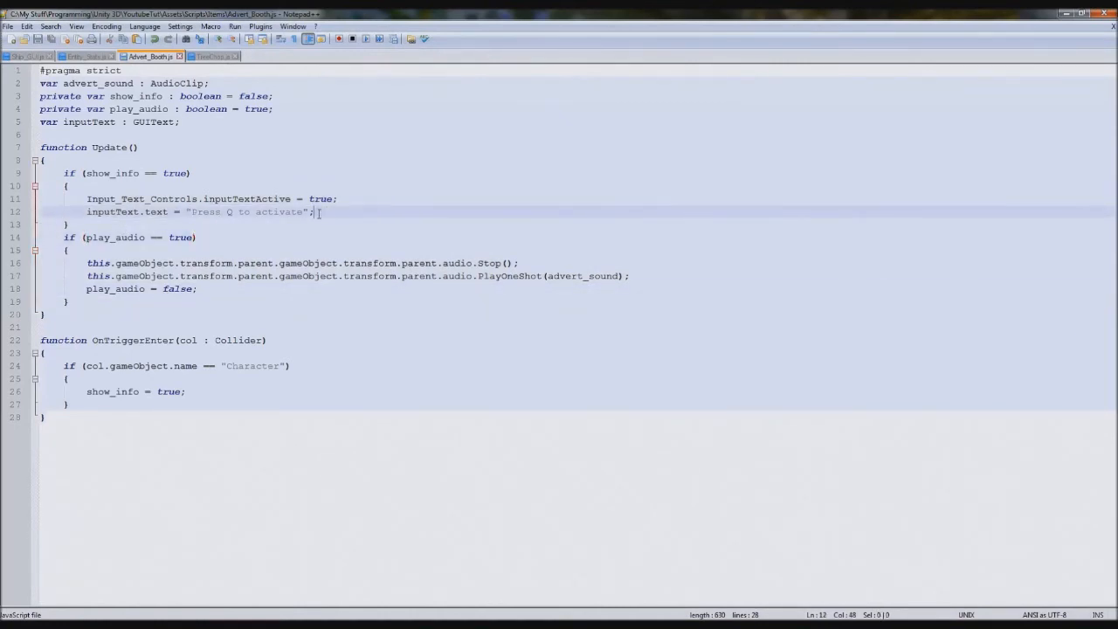
pyautogui.write('if (')
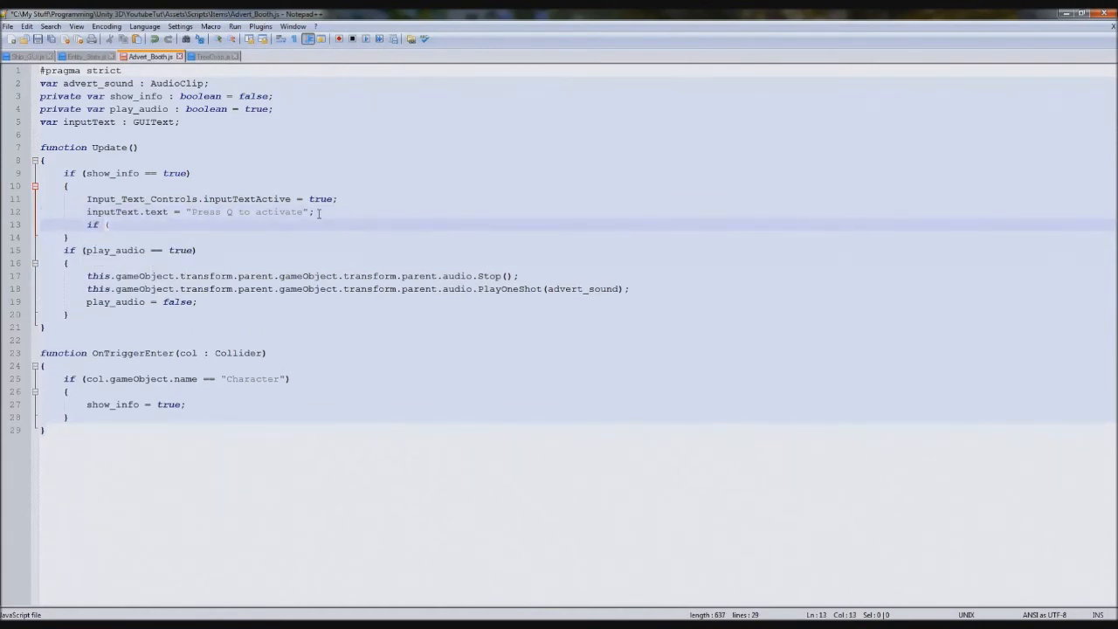
pyautogui.write('Input.')
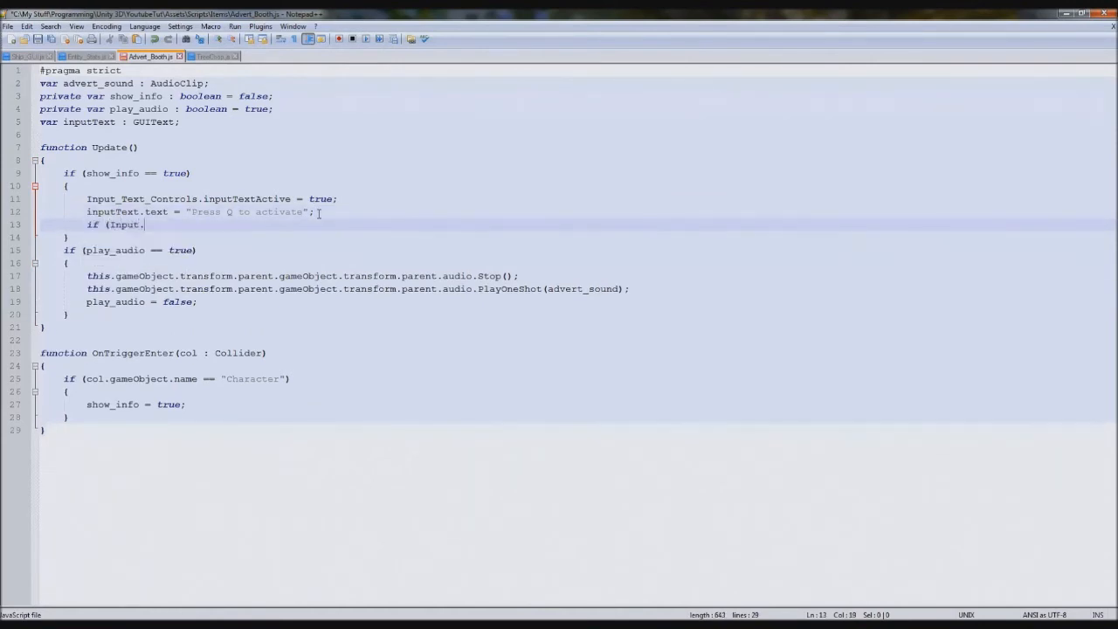
pyautogui.write('GetKeyUp("q')
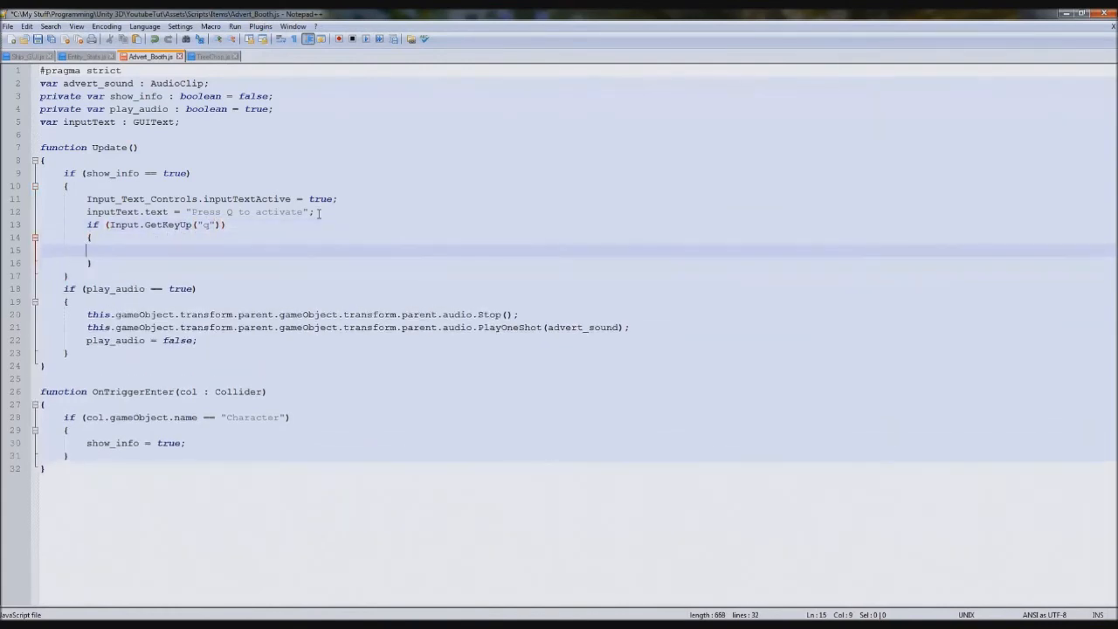
pyautogui.write('fals')
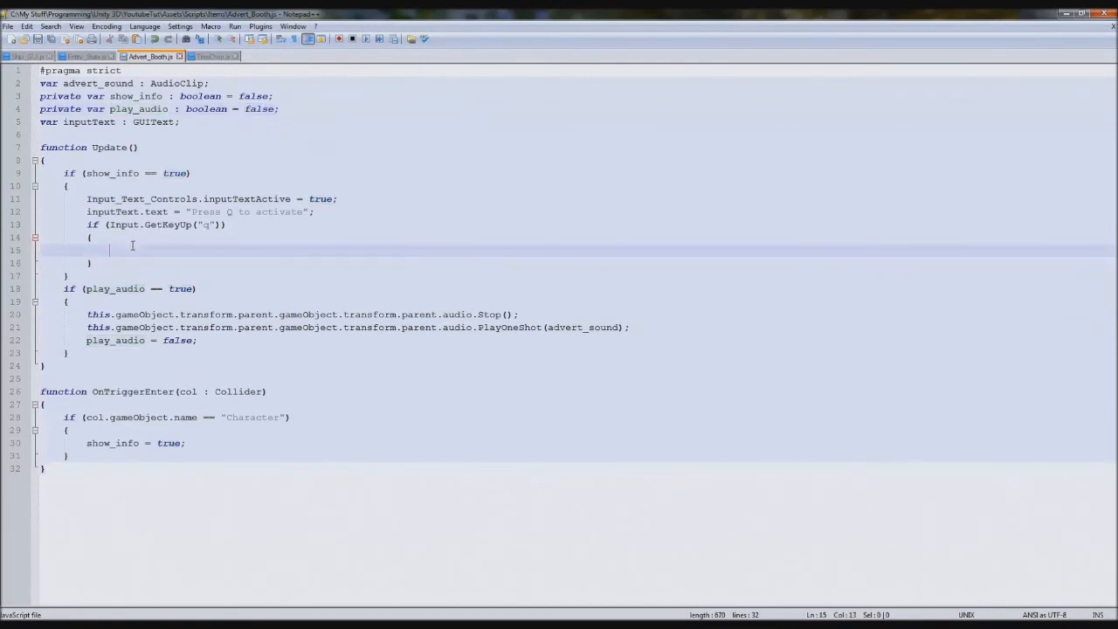
pyautogui.write('play_audio = true;')
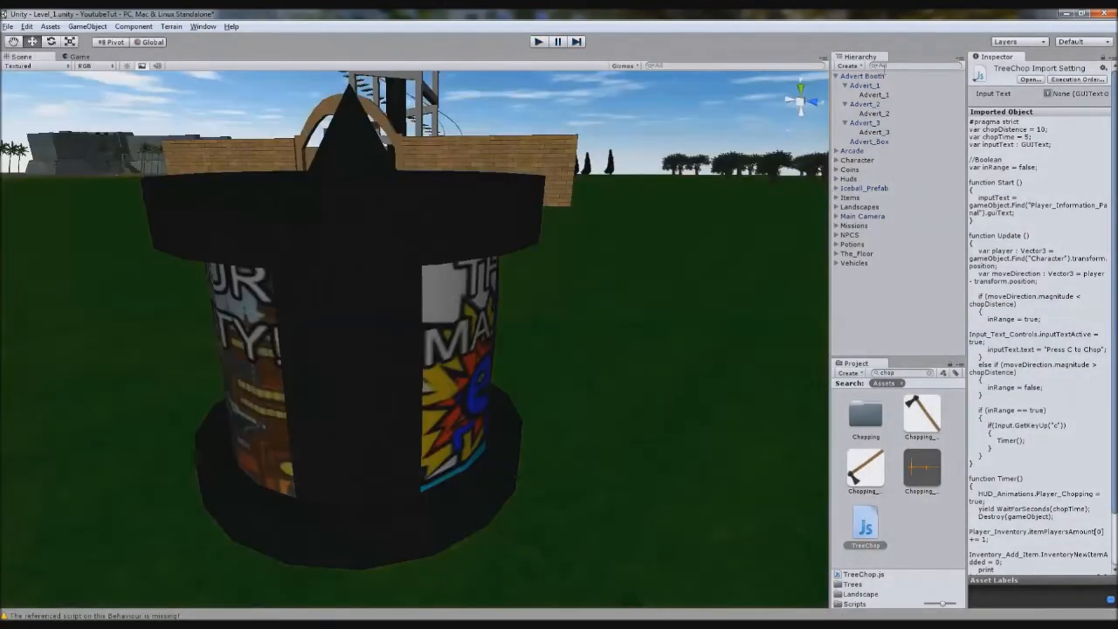
# Link the advert triggers' Input Text to Player_Information_Panel and play the scene to test
pyautogui.click(862, 75)
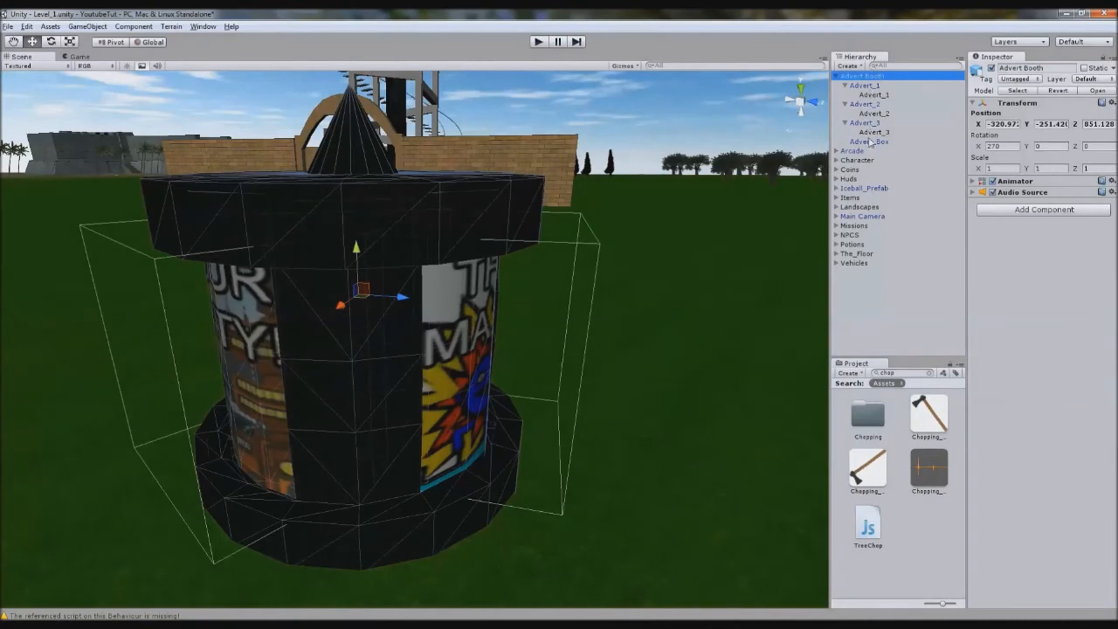
pyautogui.click(870, 95)
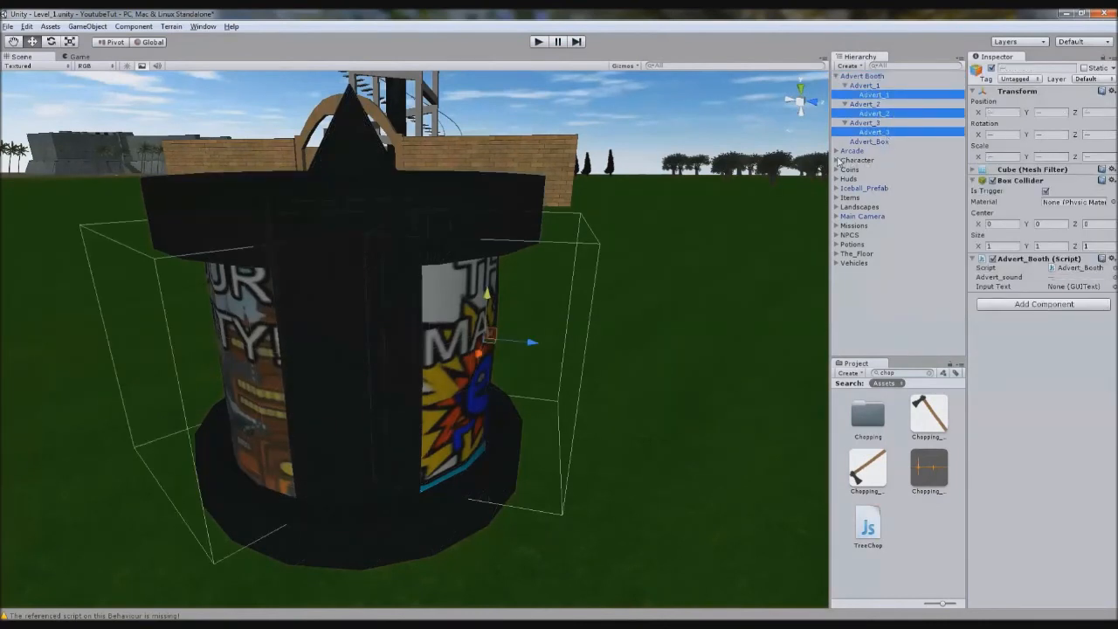
pyautogui.click(835, 178)
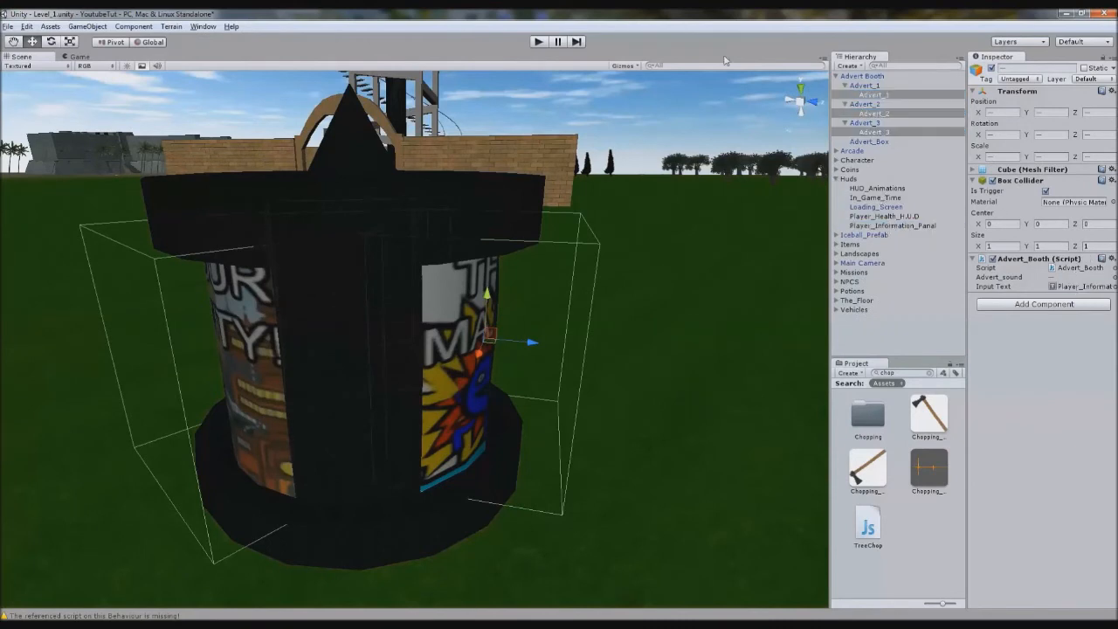
pyautogui.click(534, 42)
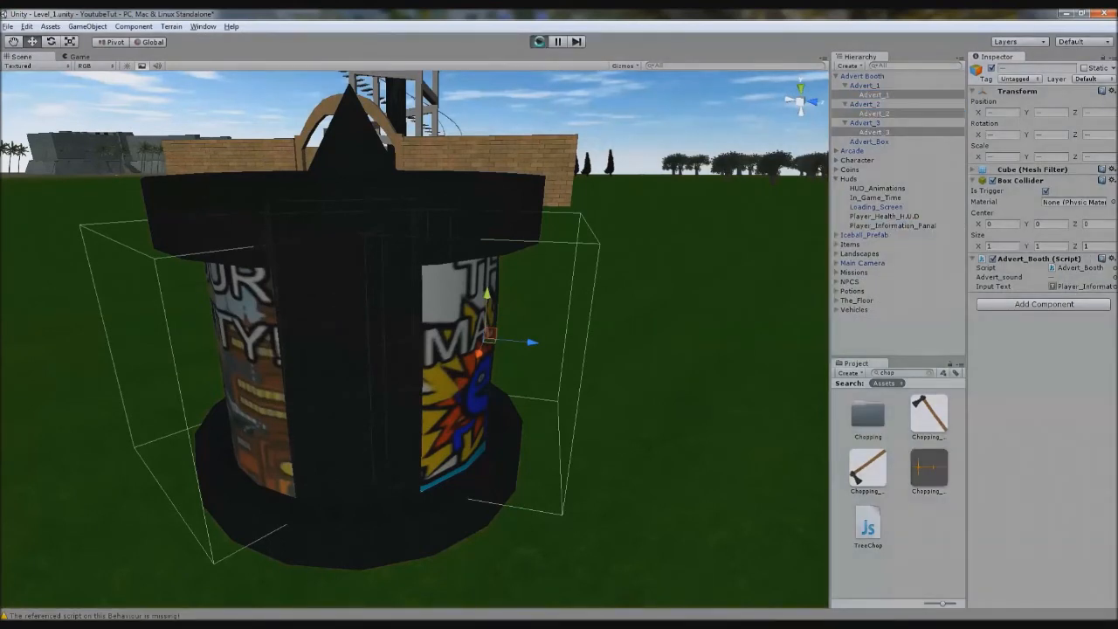
pyautogui.click(538, 42)
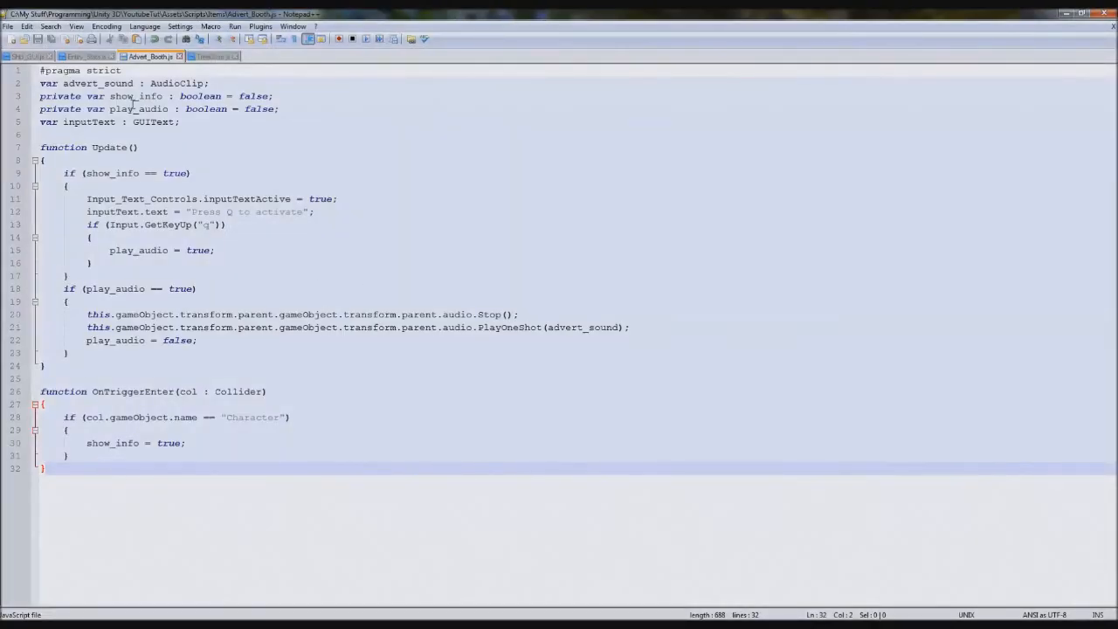
# Rename the duplicated function to OnTriggerExit and set show_info = false inside it
pyautogui.doubleClick(131, 96)
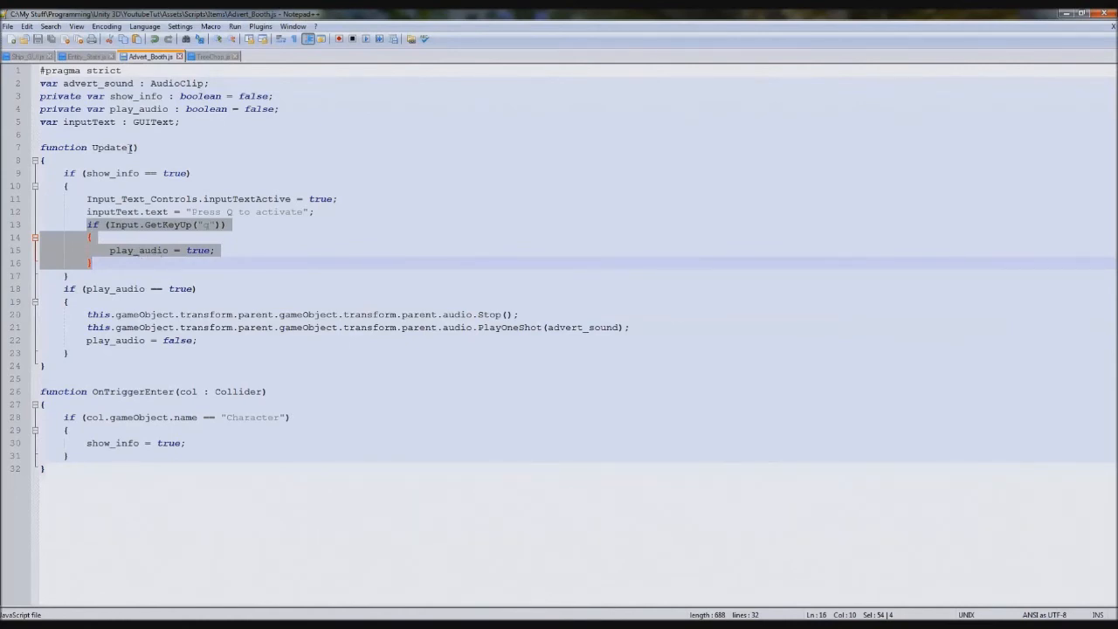
pyautogui.moveTo(113, 250)
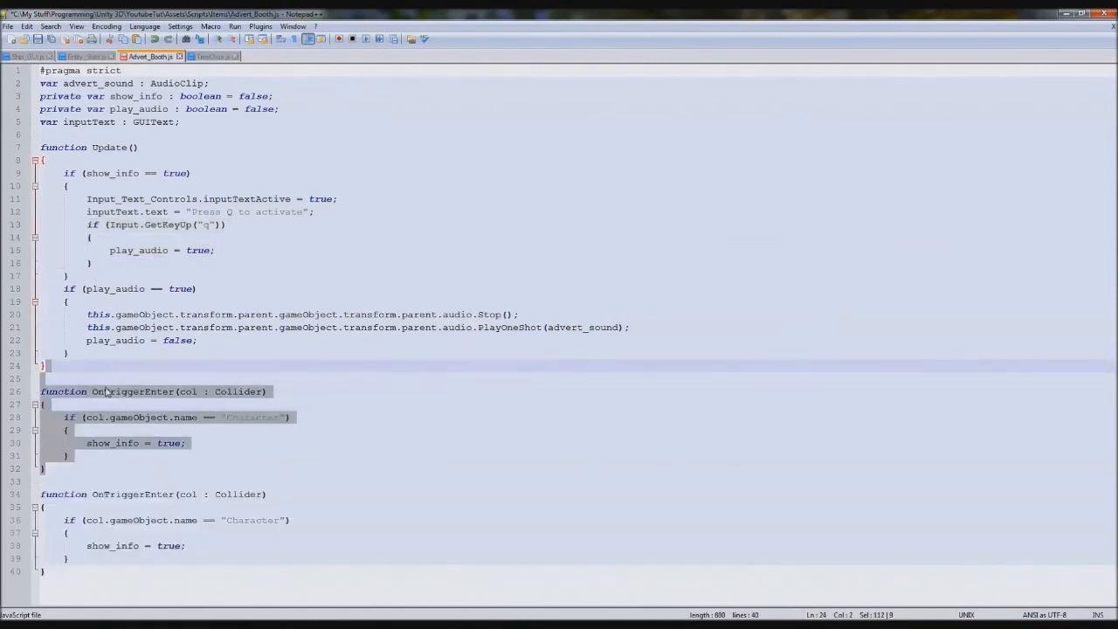
pyautogui.click(168, 493)
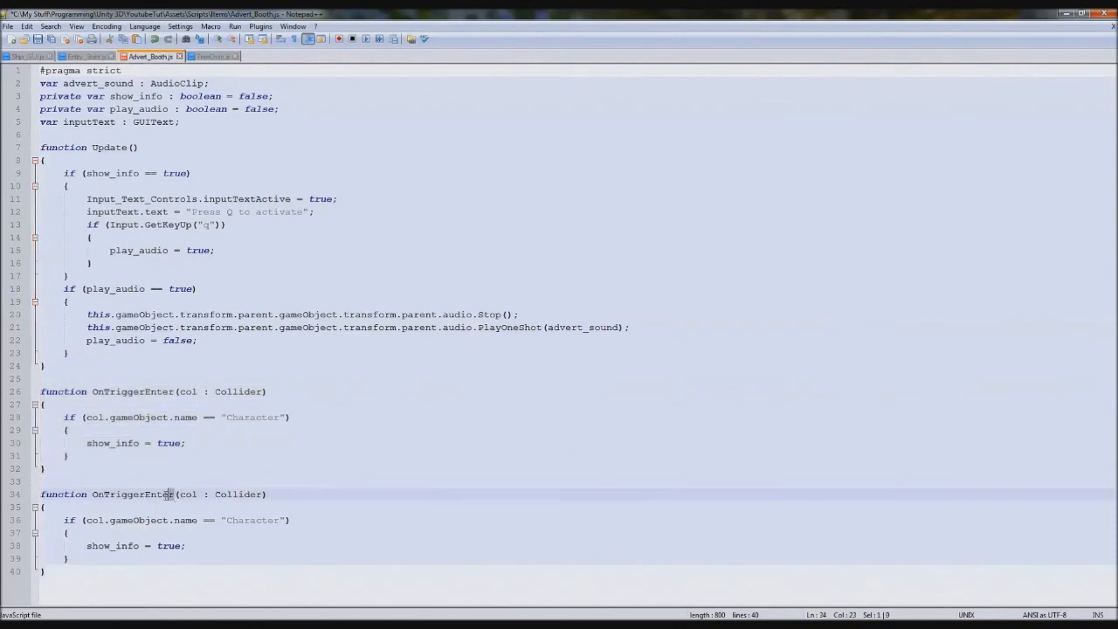
pyautogui.write('Exit')
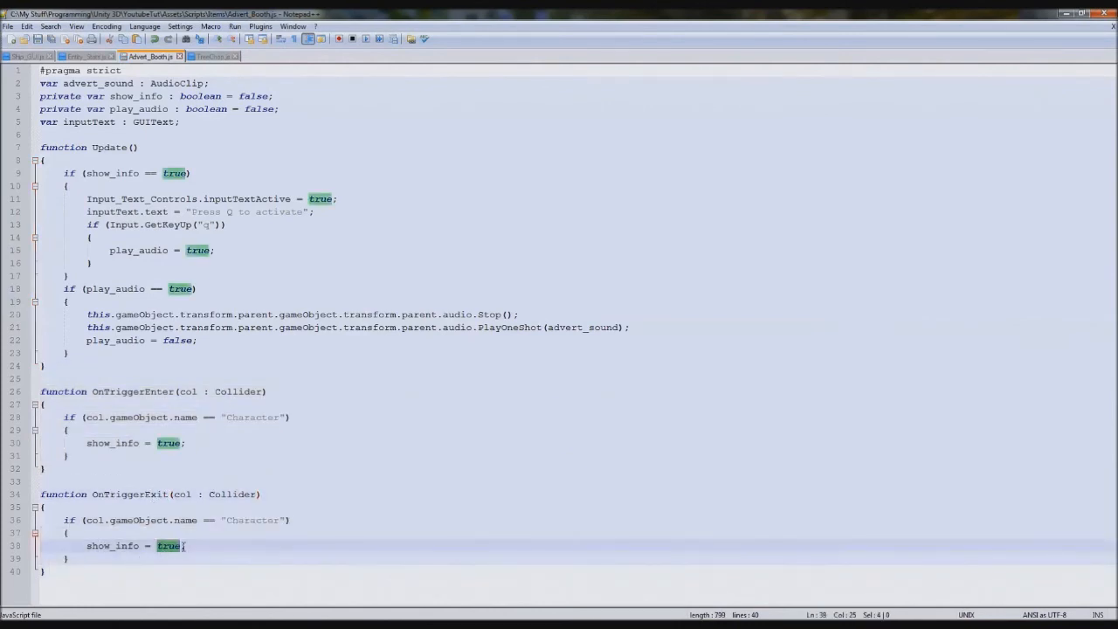
pyautogui.write('false')
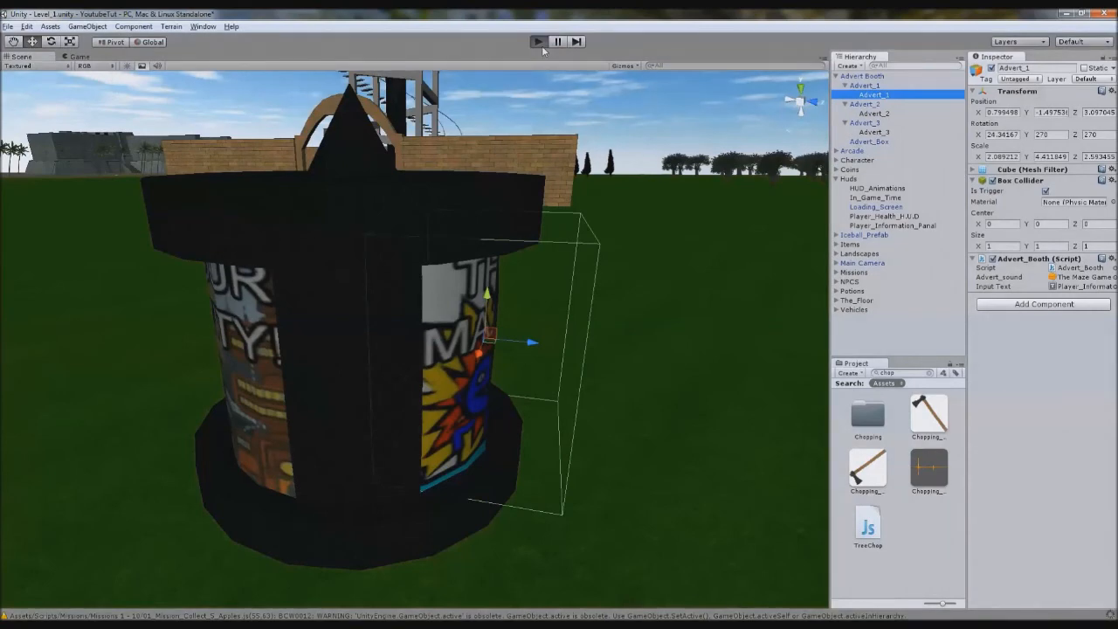
# Stop play mode and select the root Advert Booth object with its Animator and Audio Source
pyautogui.click(535, 42)
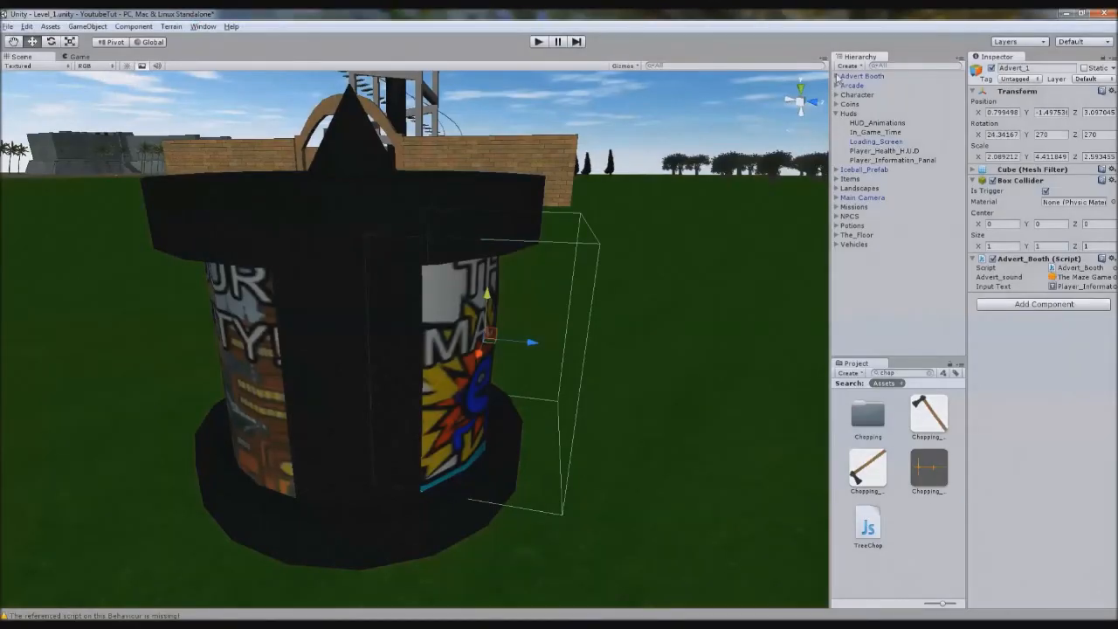
pyautogui.click(826, 76)
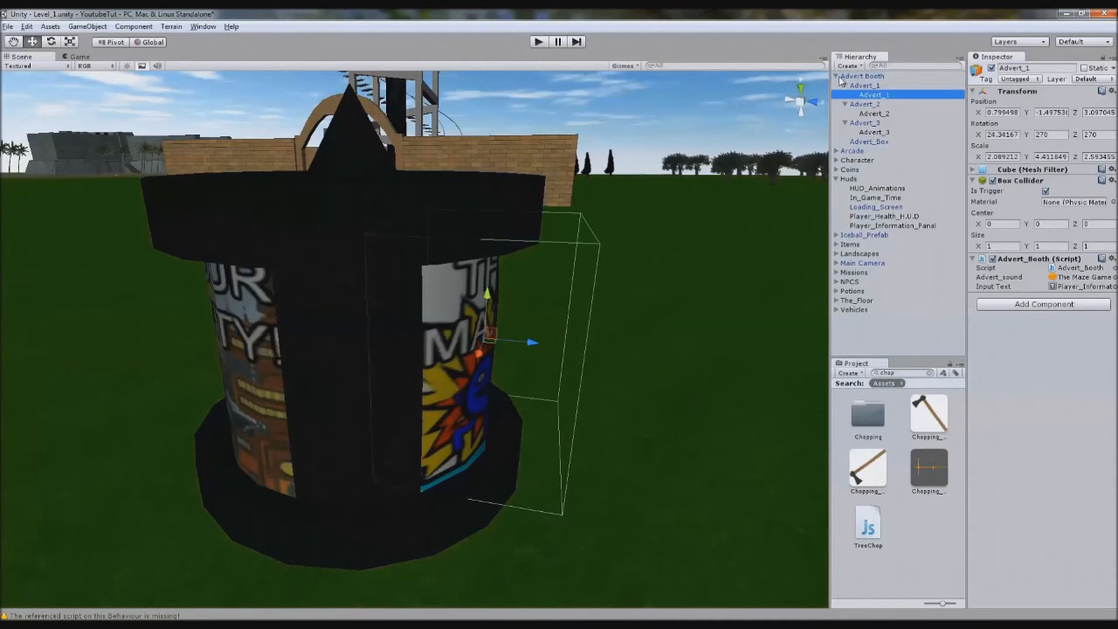
pyautogui.click(859, 77)
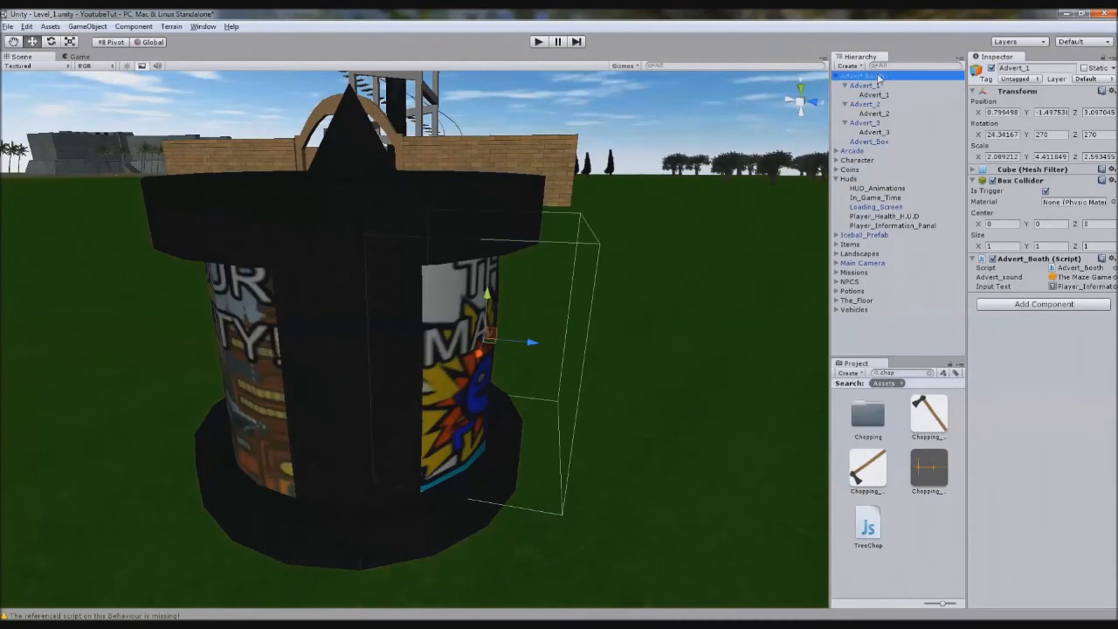
pyautogui.click(863, 77)
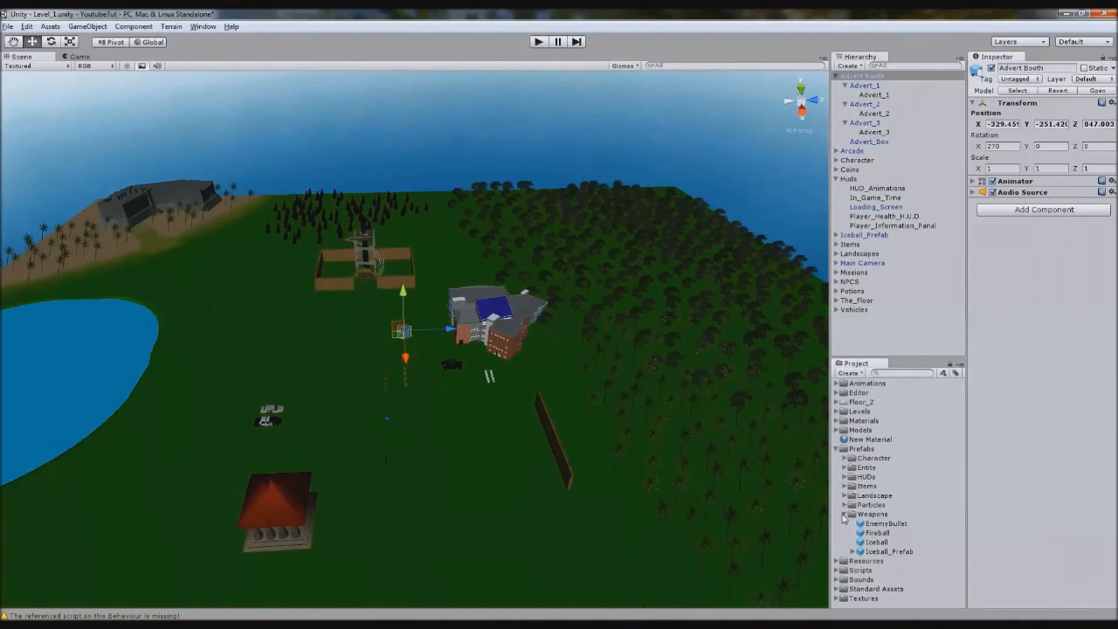
# Create a prefab named Advert_Booth_Maze_King_City in Prefabs > Landscape from the Advert Booth
pyautogui.click(845, 513)
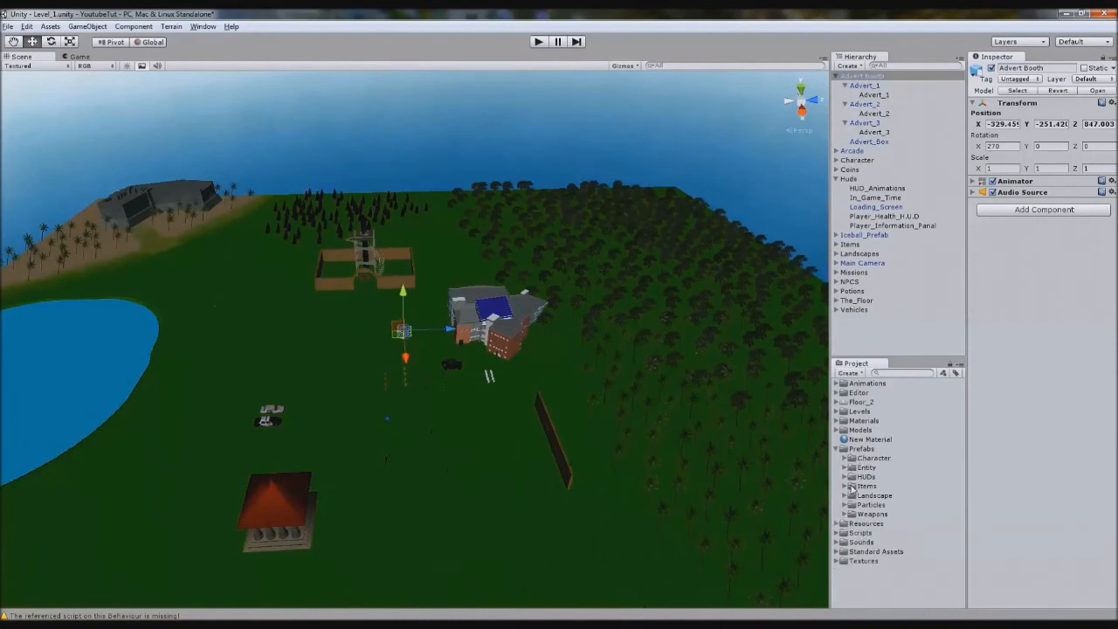
pyautogui.click(848, 485)
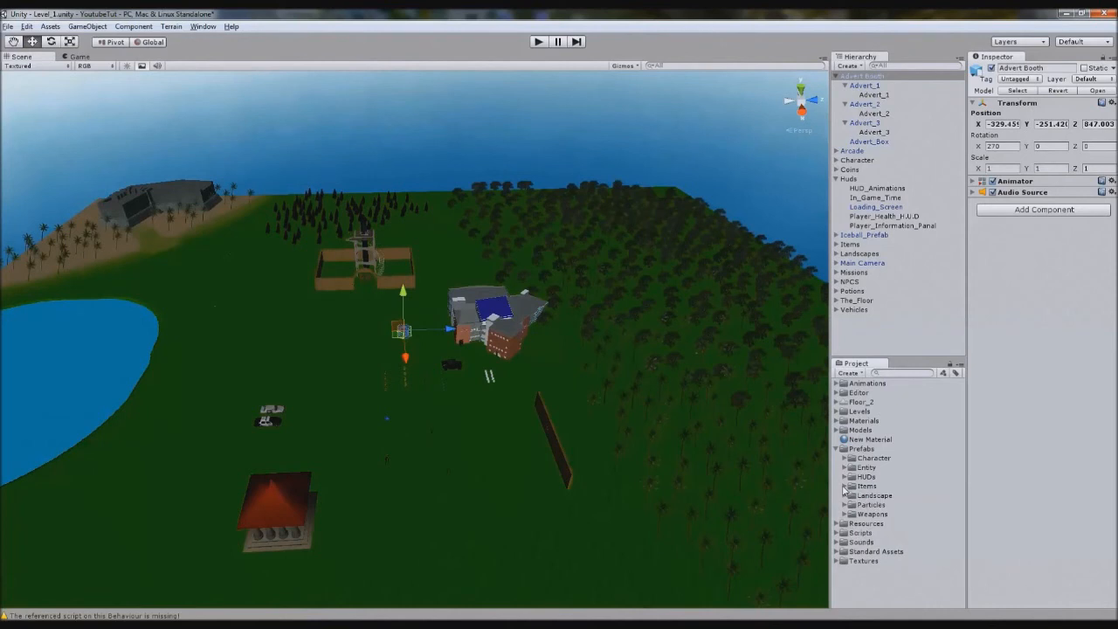
pyautogui.rightClick(874, 494)
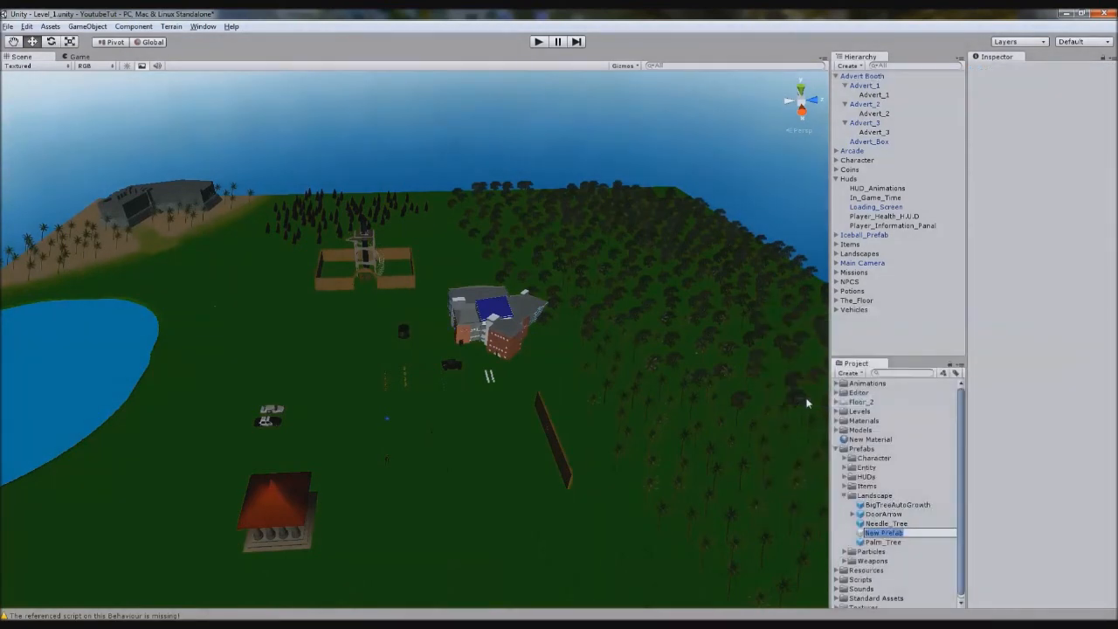
pyautogui.write('Advert_Bl')
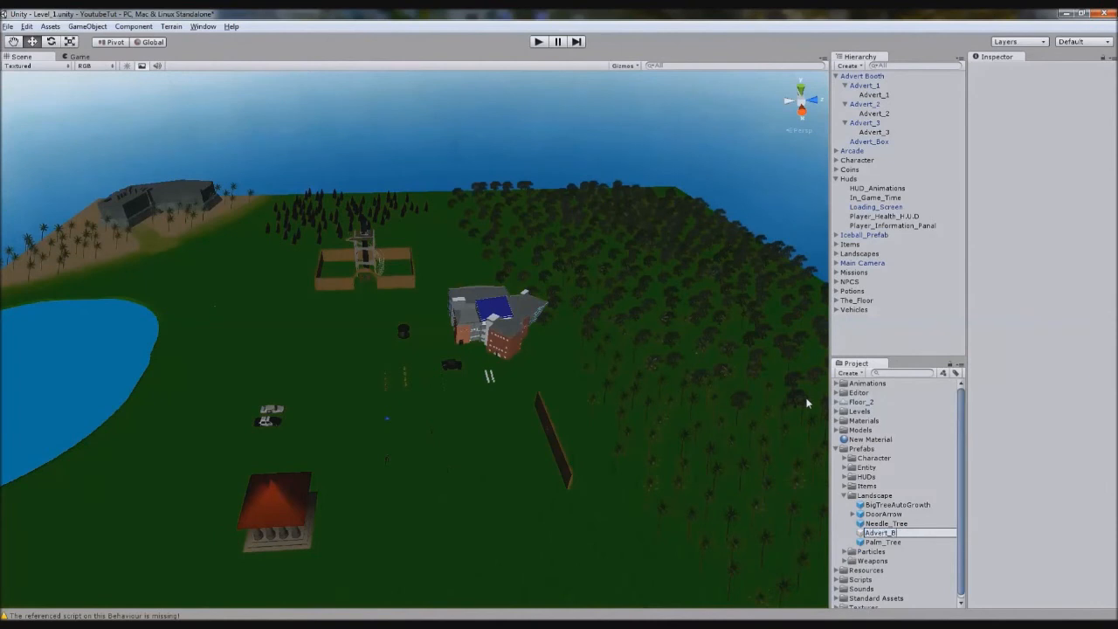
pyautogui.write('Advert_Booth_Maze_King_C')
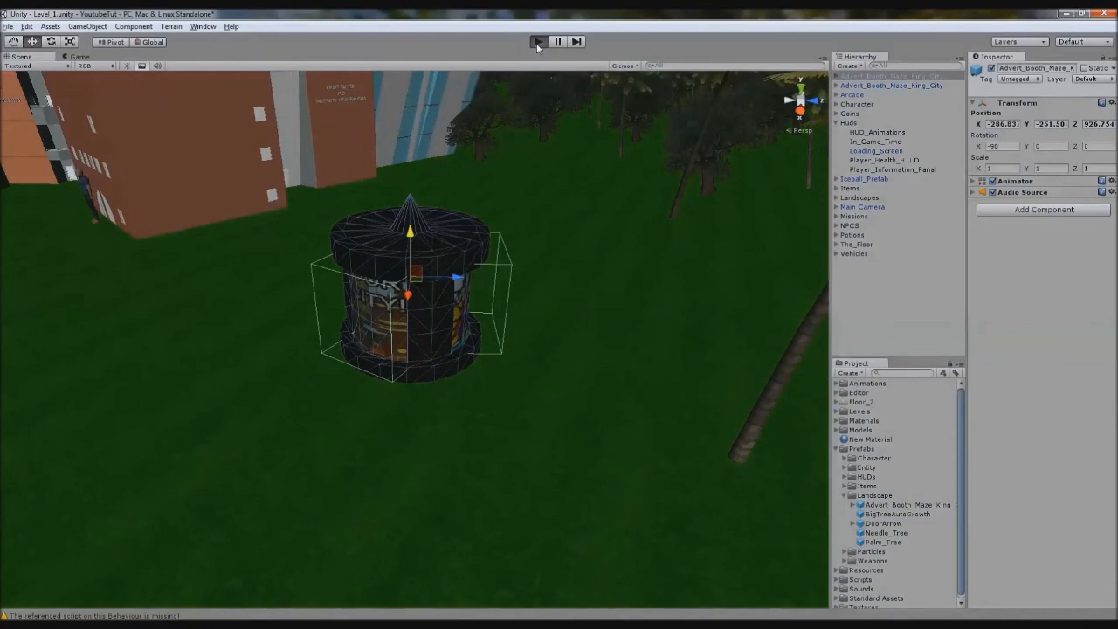
pyautogui.moveTo(479, 267)
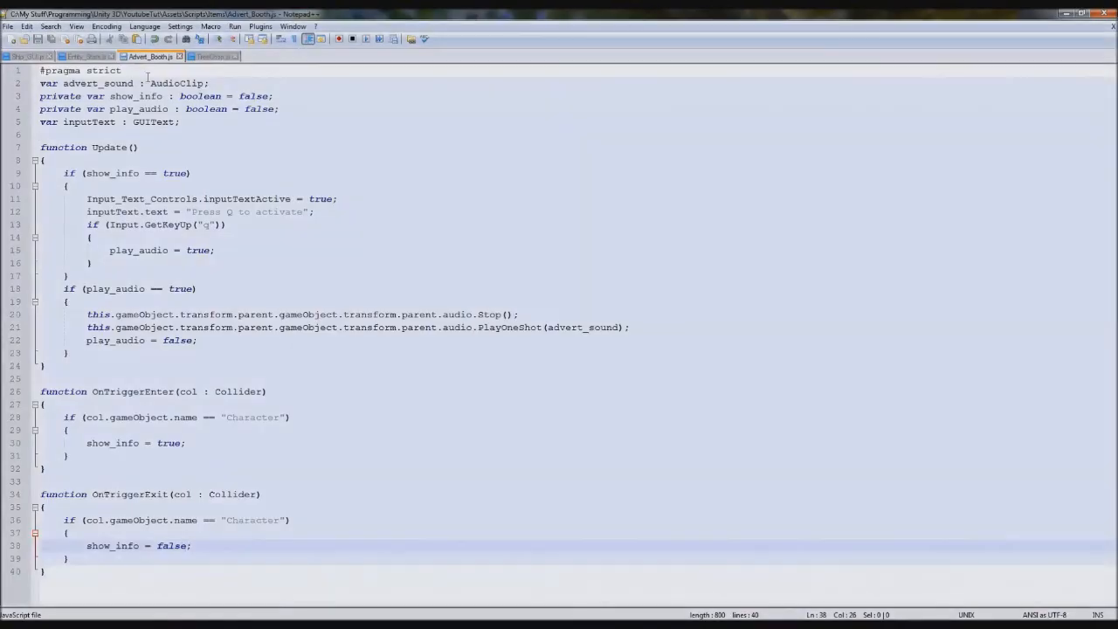
# Write Start() setting inputText = gameObject.Find("Player_Information_Panel").guiText in Advert_Booth.js
pyautogui.write('function Start(')
pyautogui.write('{')
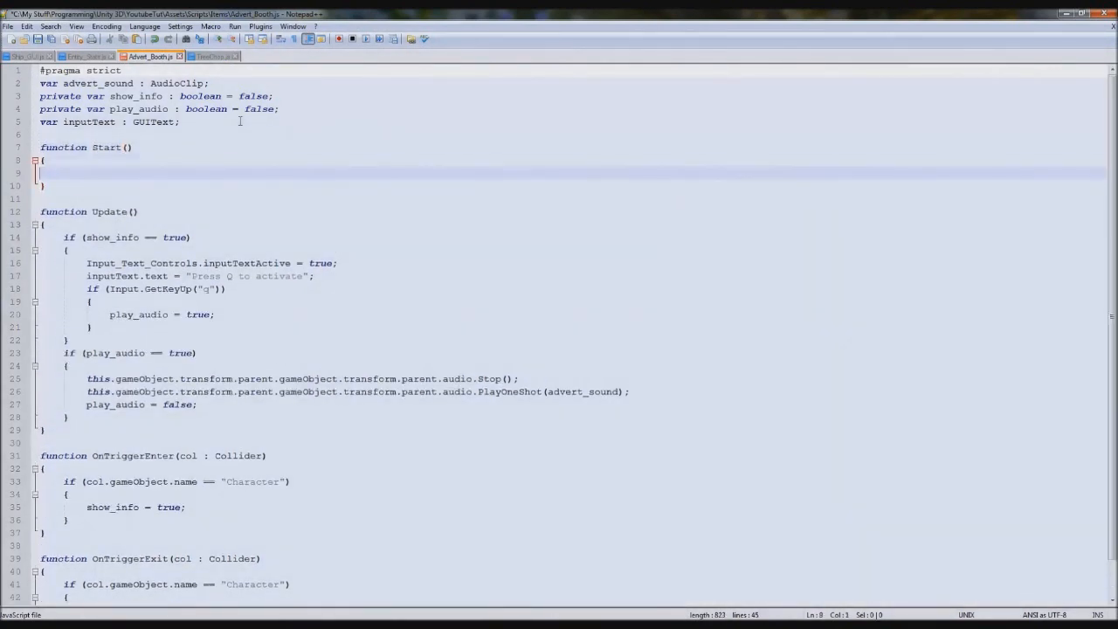
pyautogui.write('if')
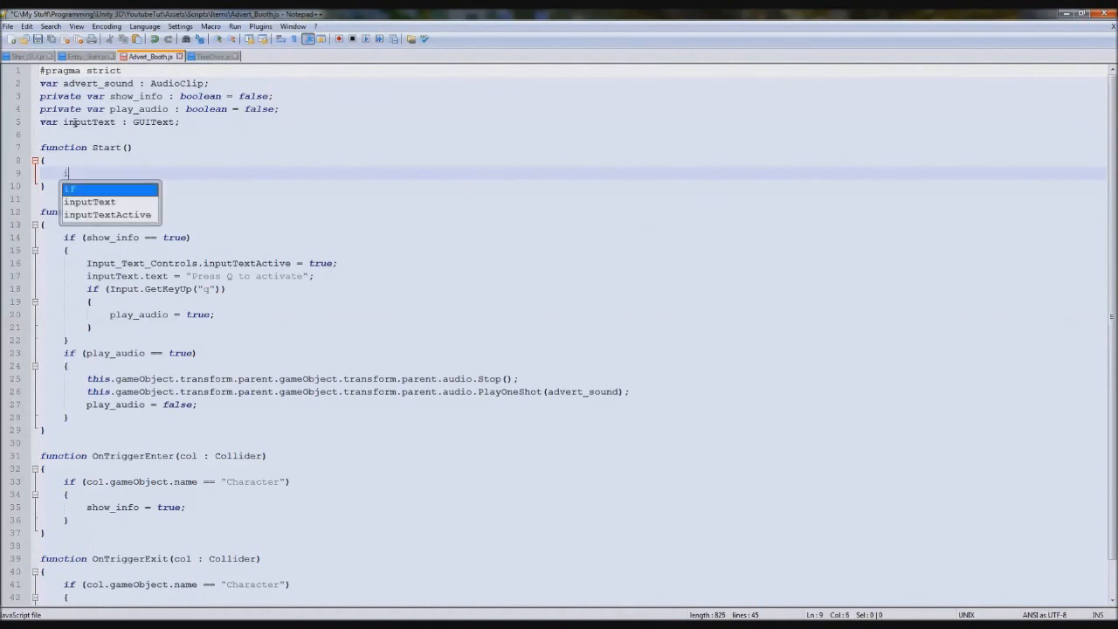
pyautogui.write('inputTex')
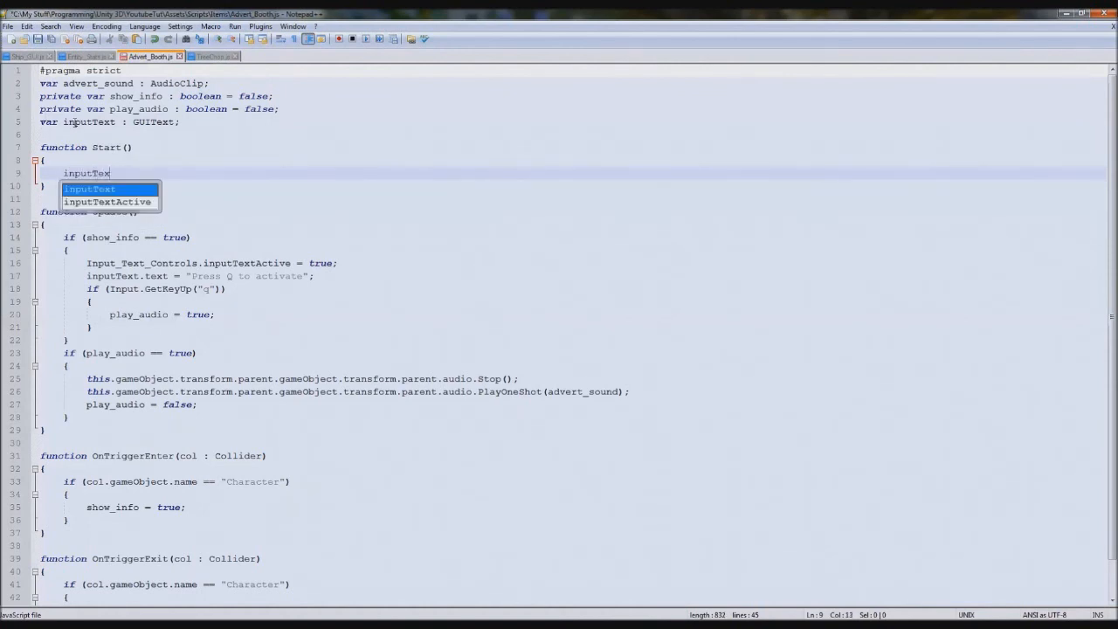
pyautogui.write('= gameObject.Fin')
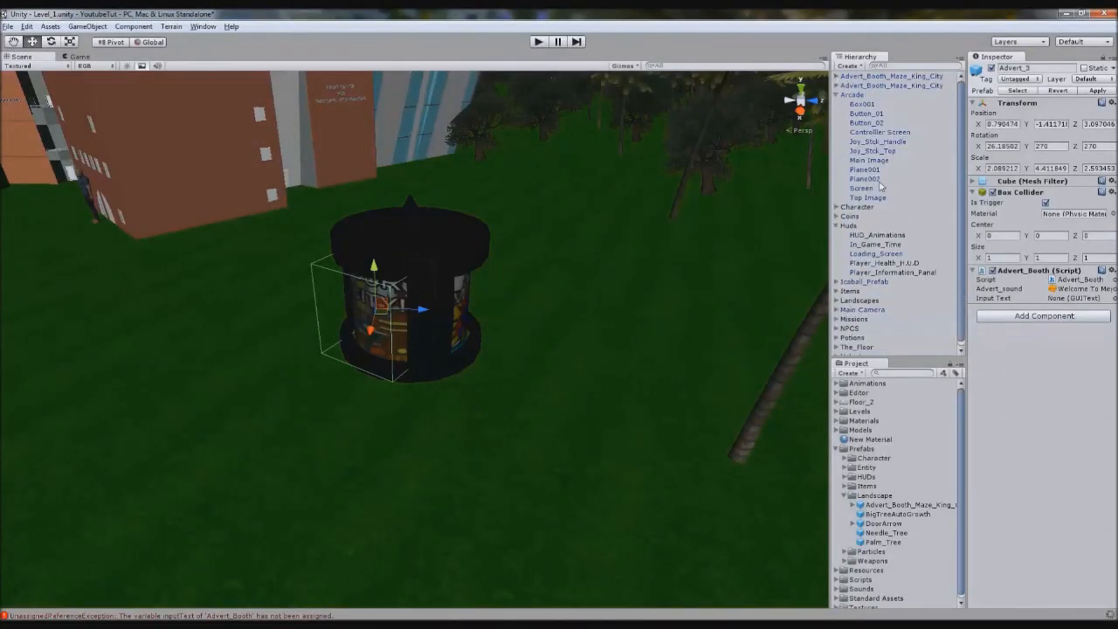
pyautogui.click(892, 272)
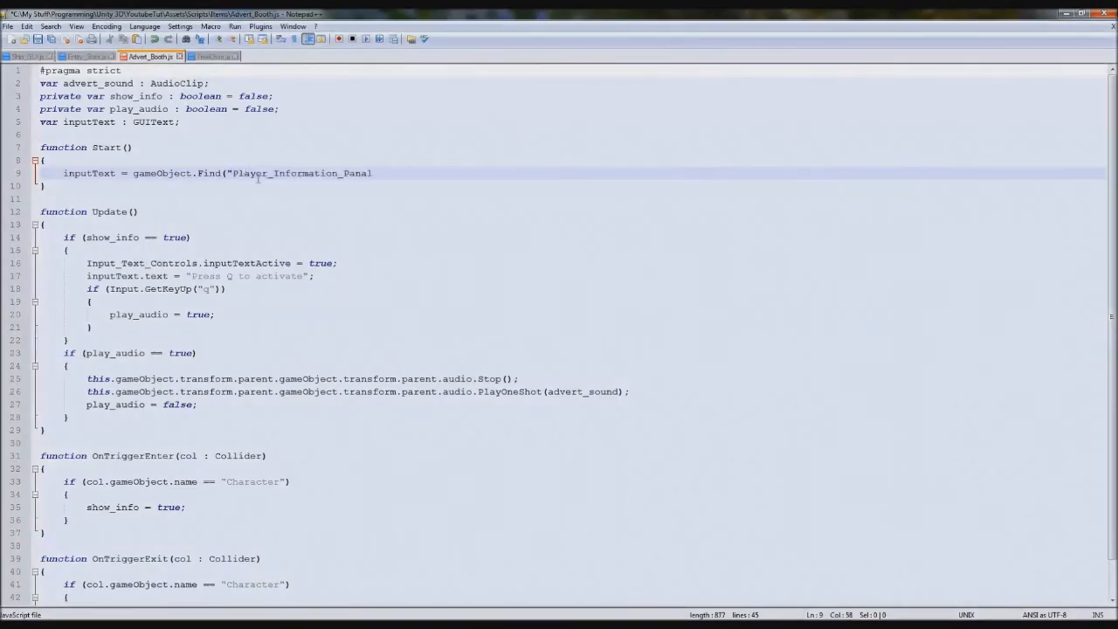
pyautogui.write('");')
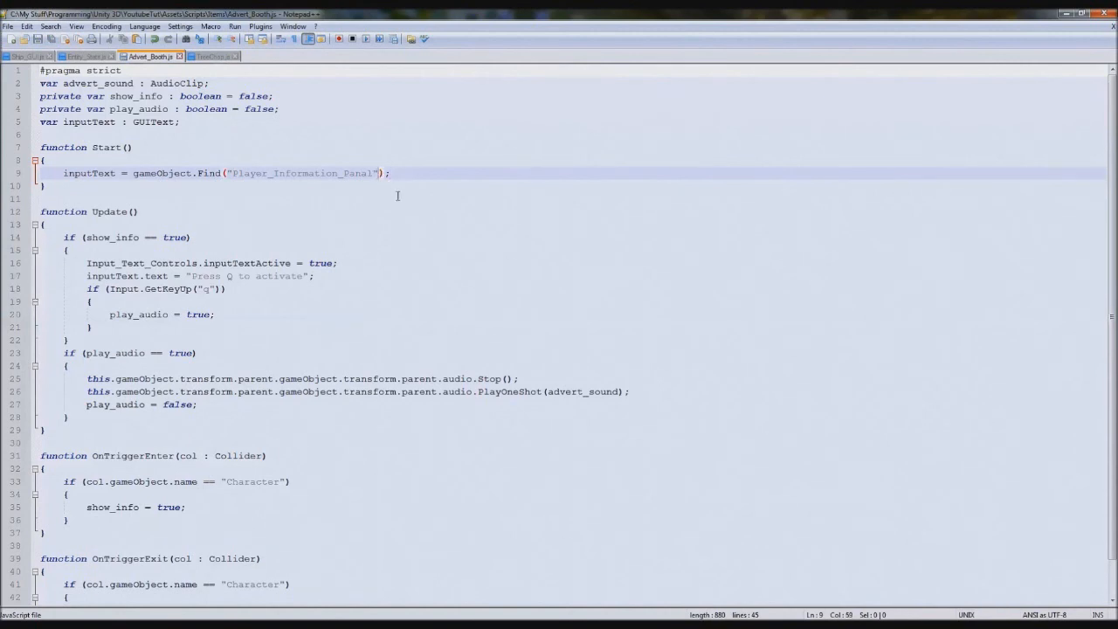
pyautogui.write('.GUI')
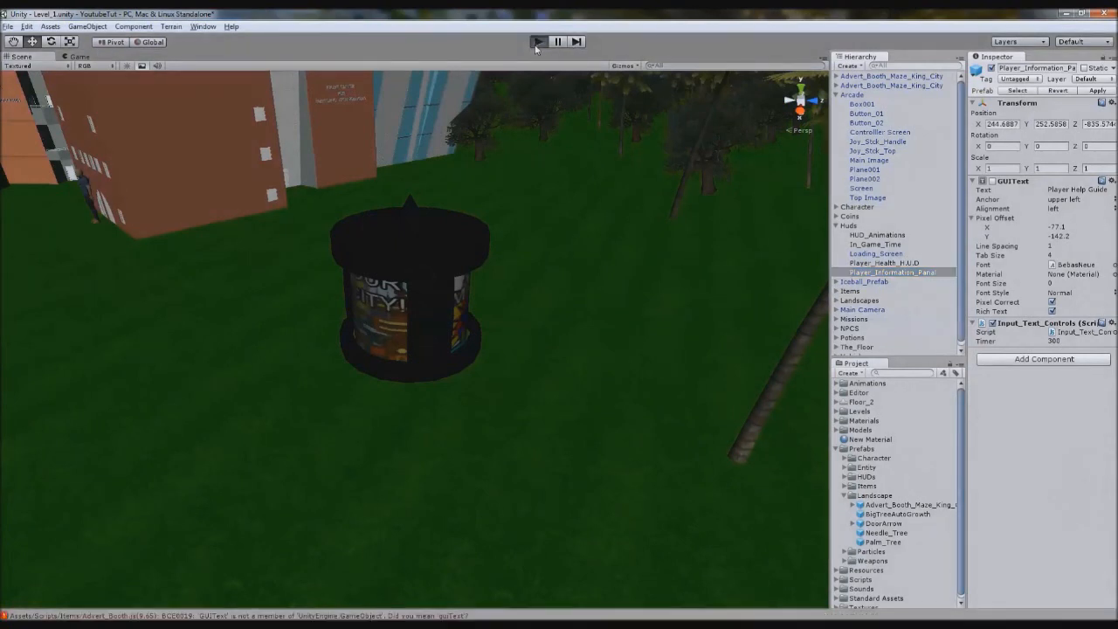
# Enter play mode to test the advert booth's prompt in the level
pyautogui.click(537, 41)
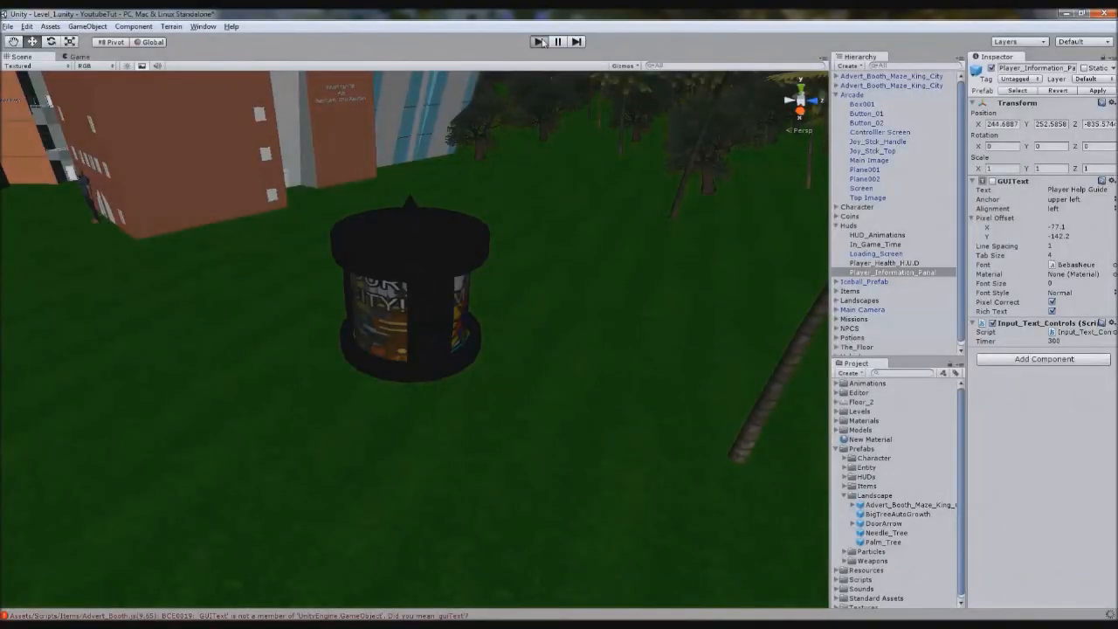
pyautogui.click(538, 42)
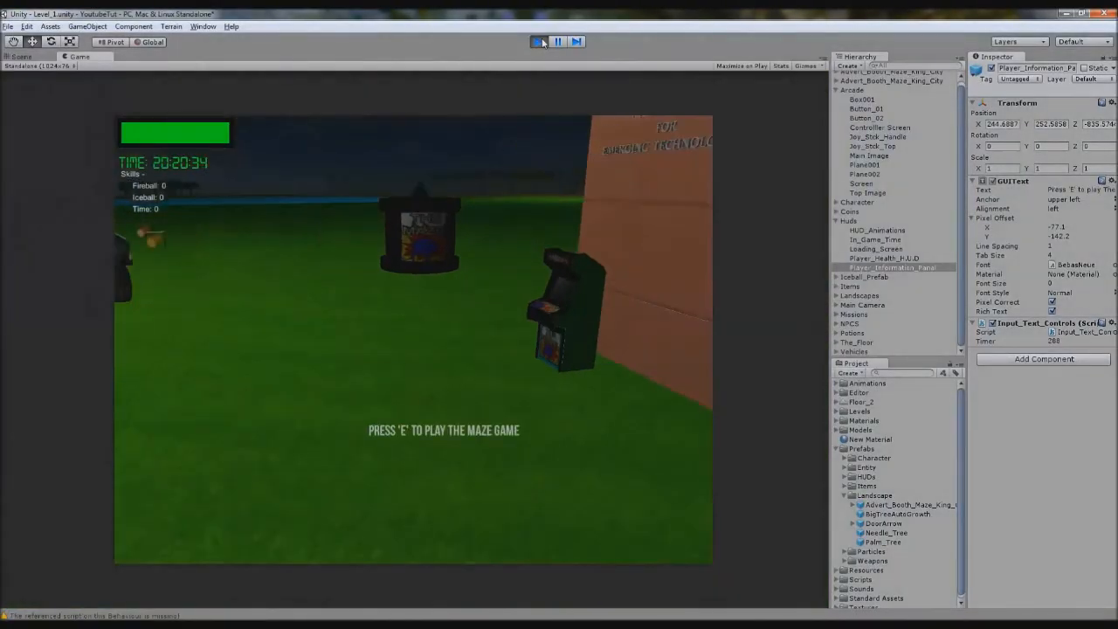